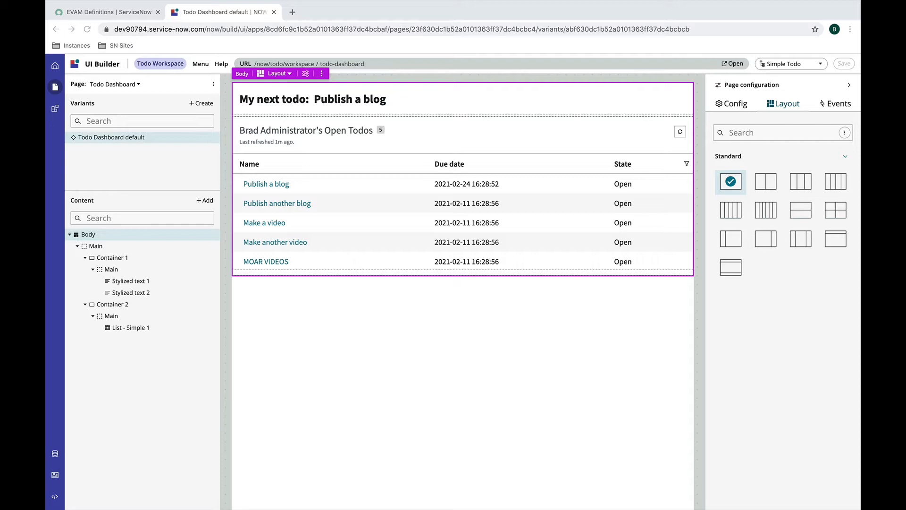
Switch from UI Builder to the EVAM Definitions list
click(110, 12)
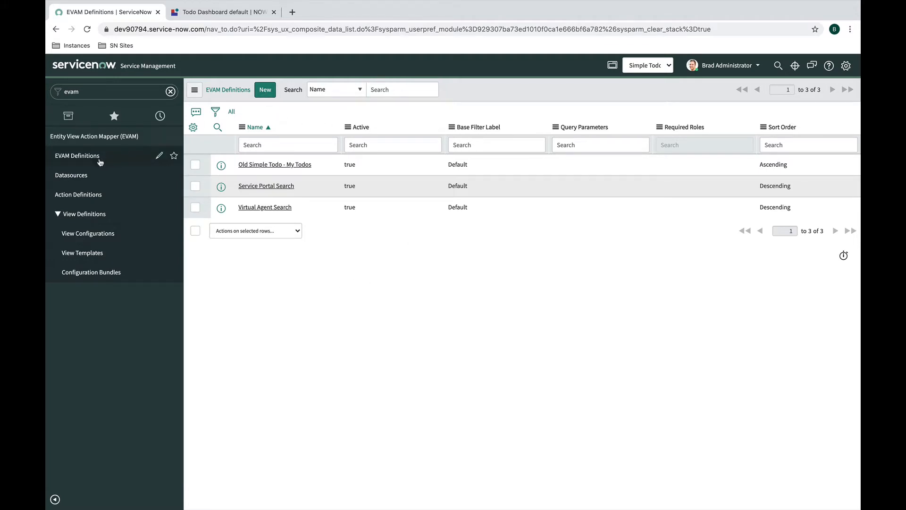
Create a new EVAM definition named 'Simple Todo' with Ascending sort order and submit it
click(264, 89)
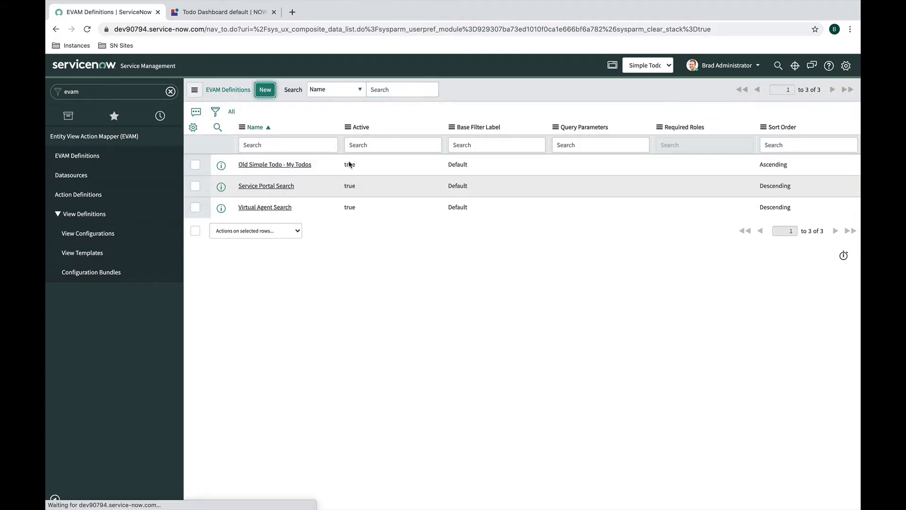
click(264, 90)
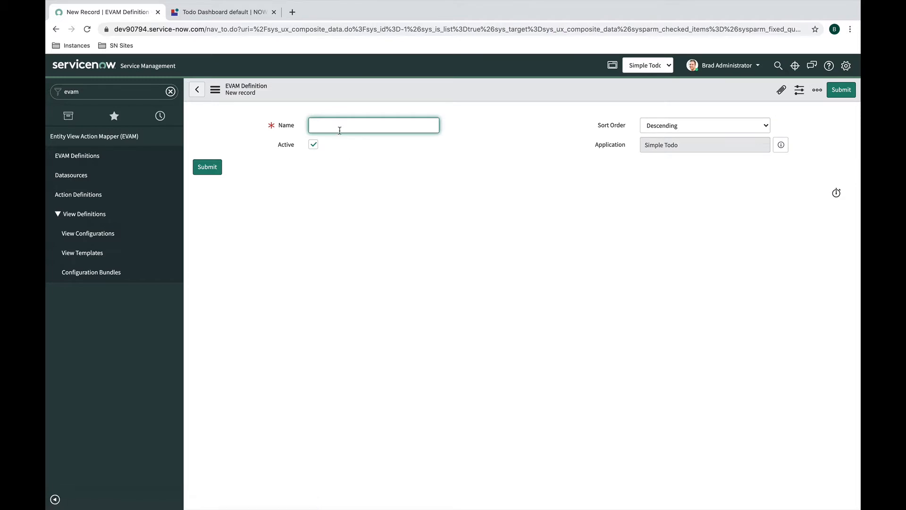
text(Sim)
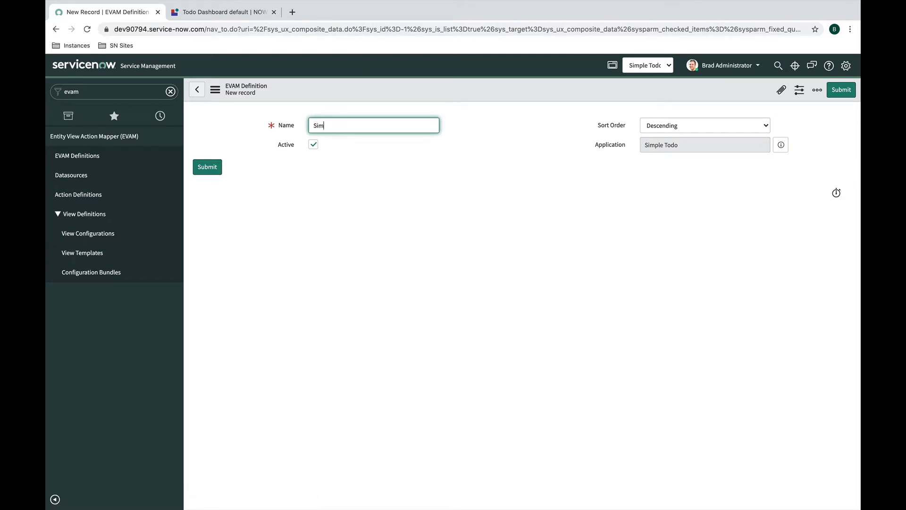
text(Simple Todo)
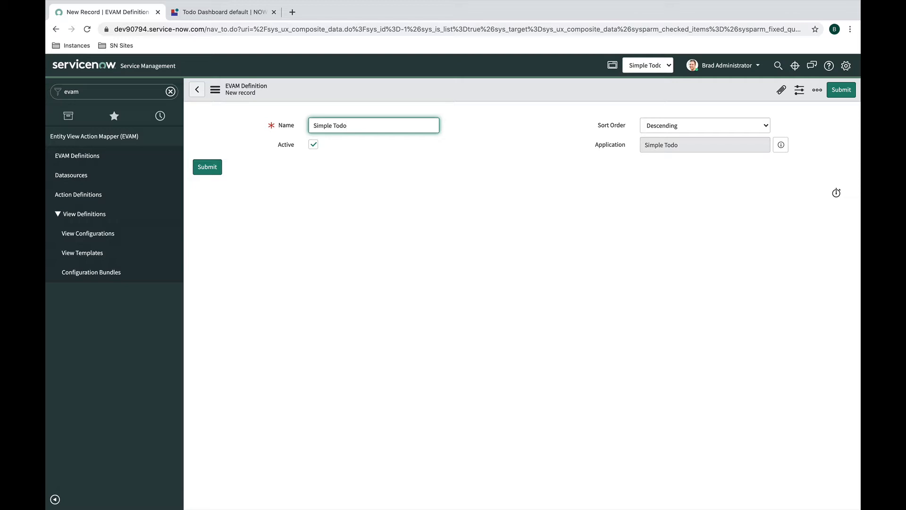
mouse_move(649, 122)
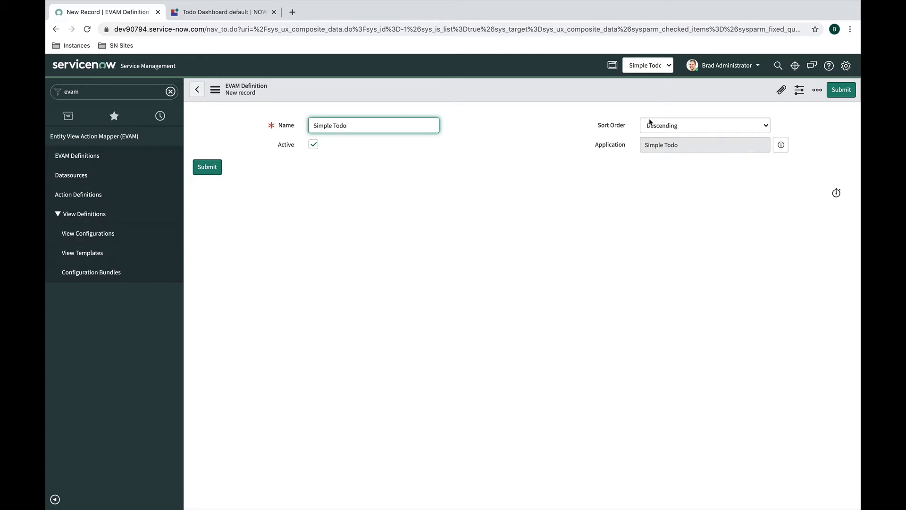
click(703, 125)
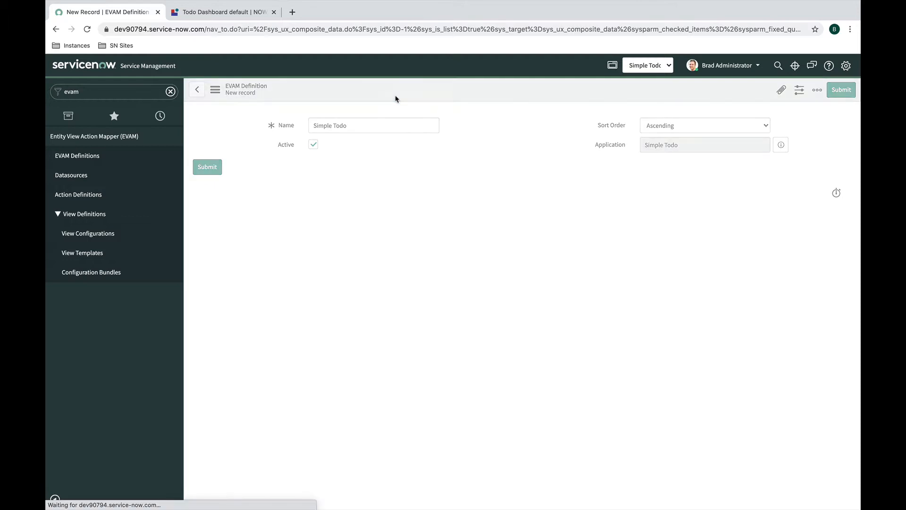
click(206, 166)
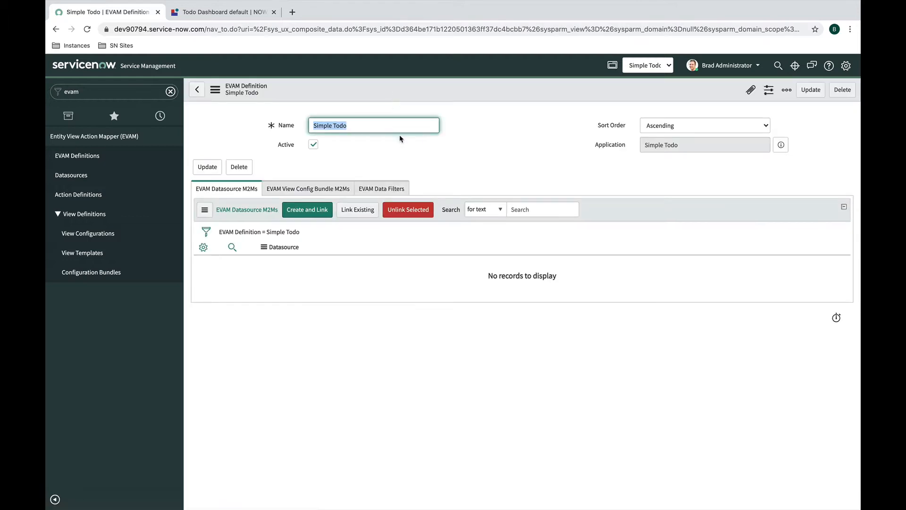
mouse_move(284, 160)
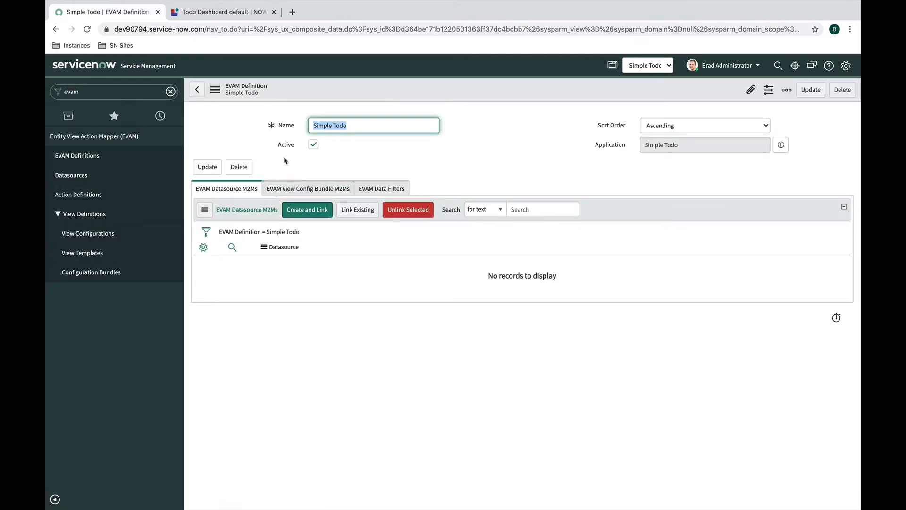
mouse_move(306, 209)
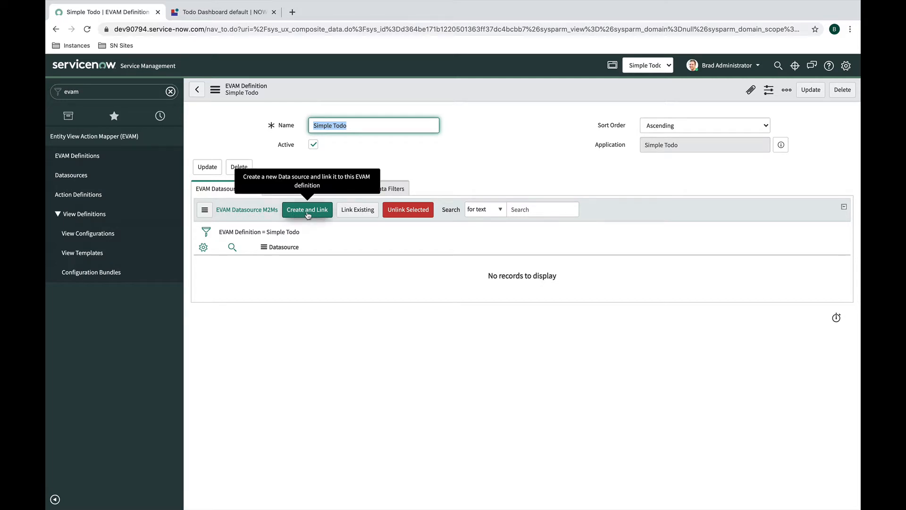
Create and link a datasource named Simple Todo on the Todo table
click(307, 210)
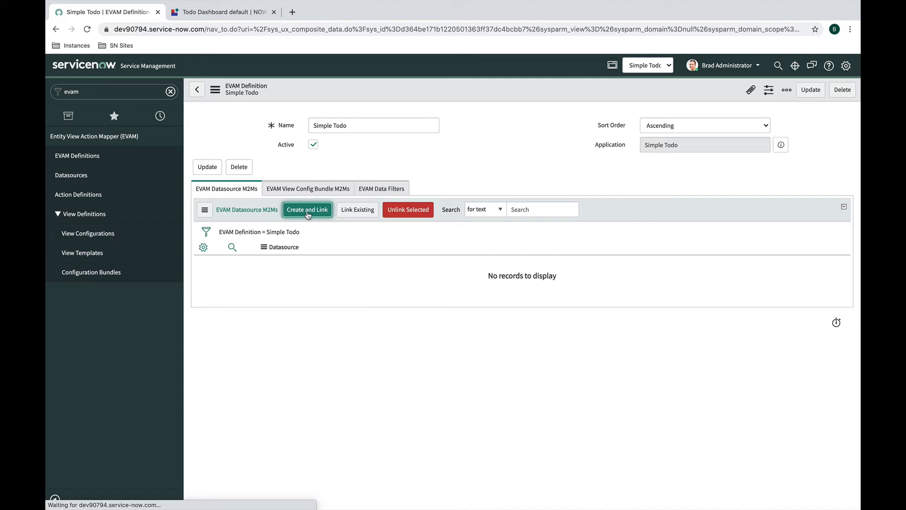
click(306, 209)
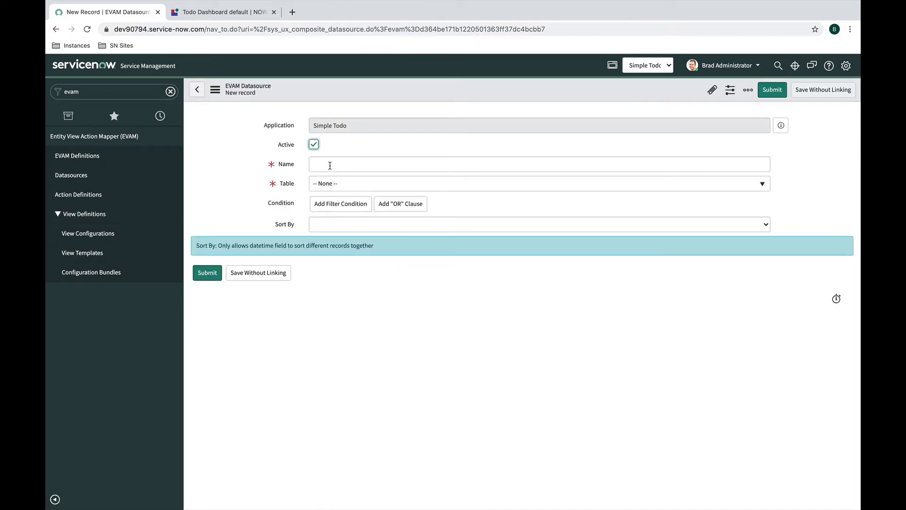
text(Simple Todo)
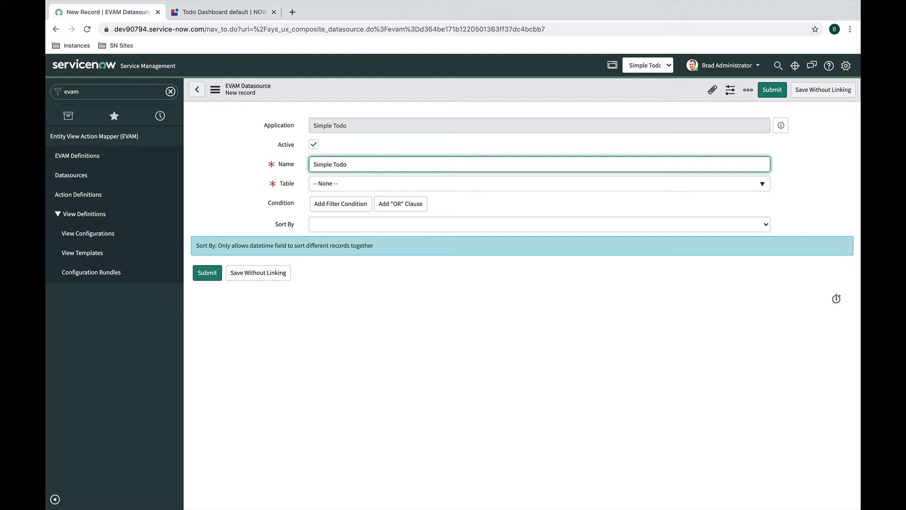
click(539, 183)
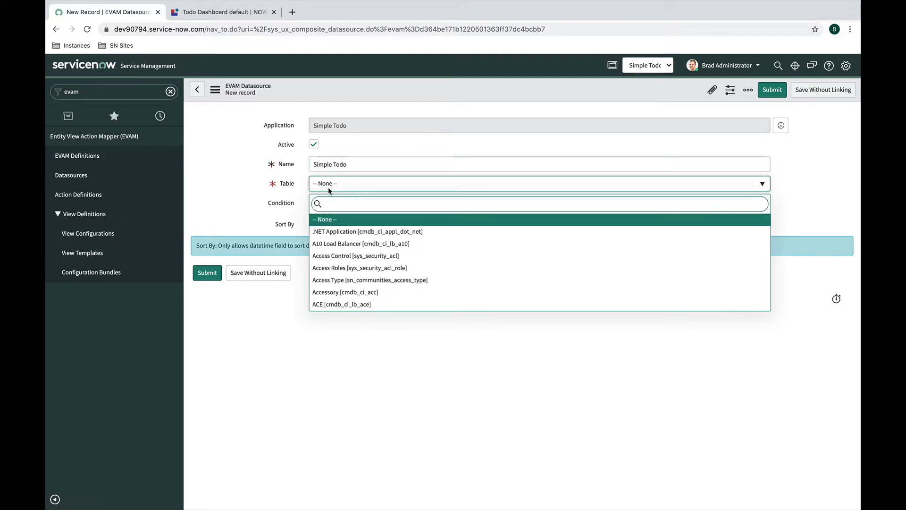
text(simple)
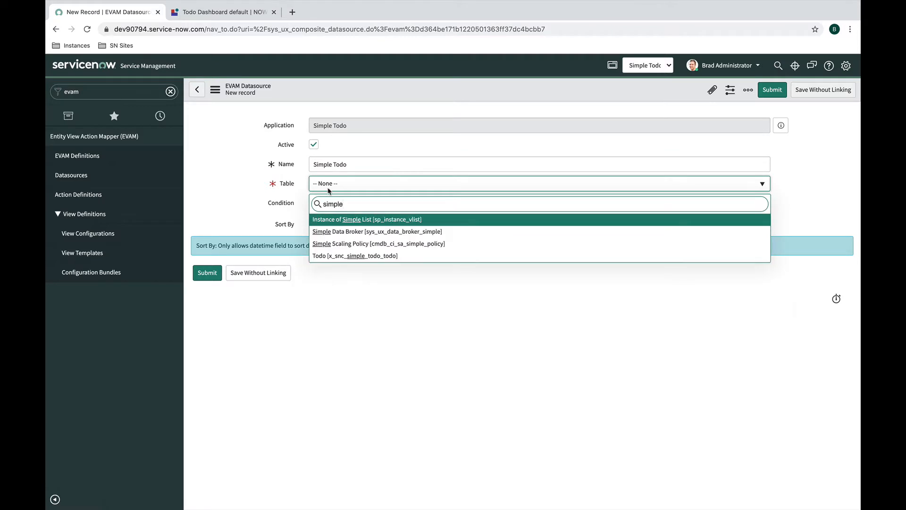
mouse_move(356, 256)
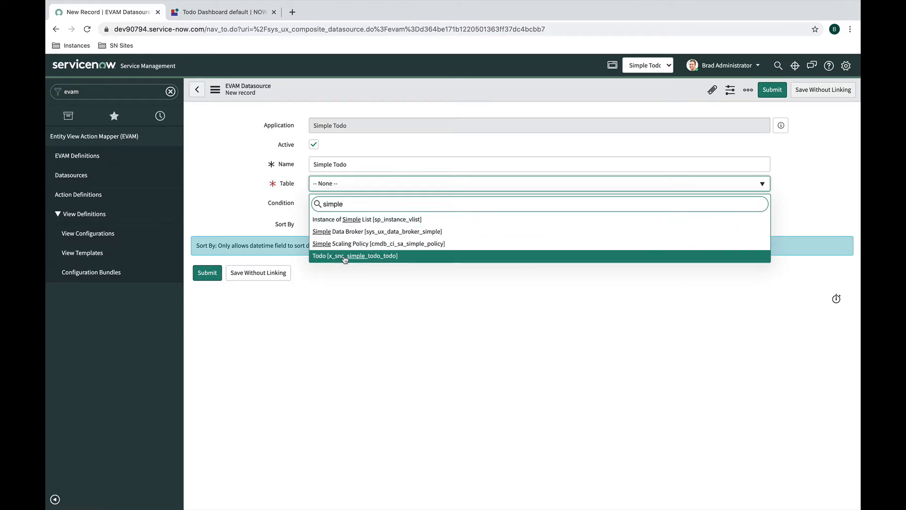
click(354, 256)
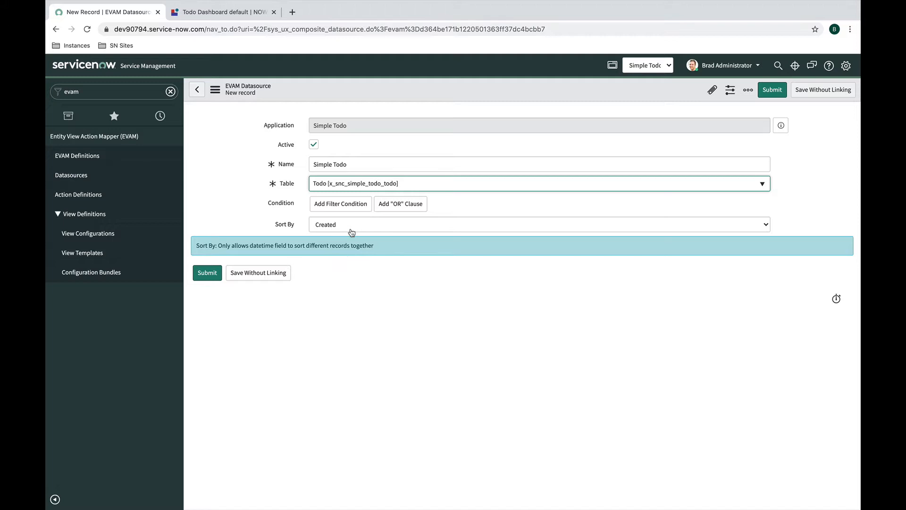
Filter it to User is (dynamic) Me, sort by Due date, and submit
click(340, 204)
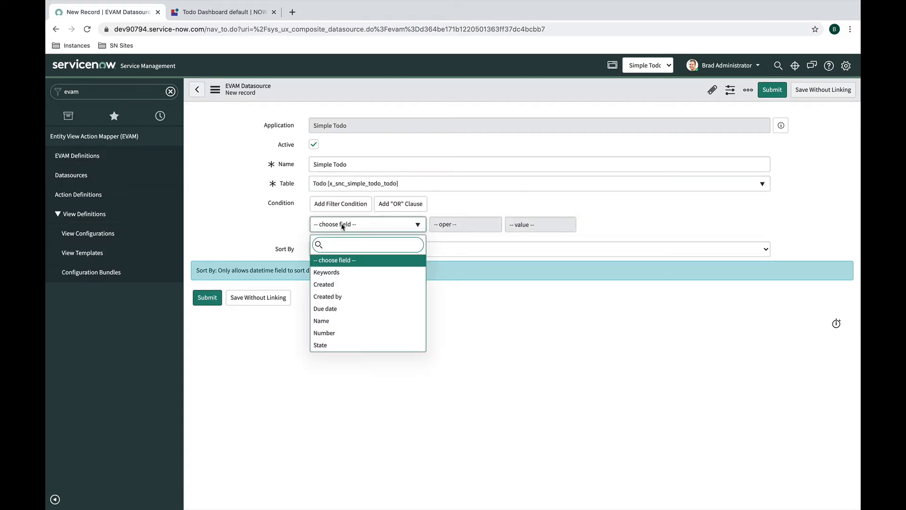
text(user)
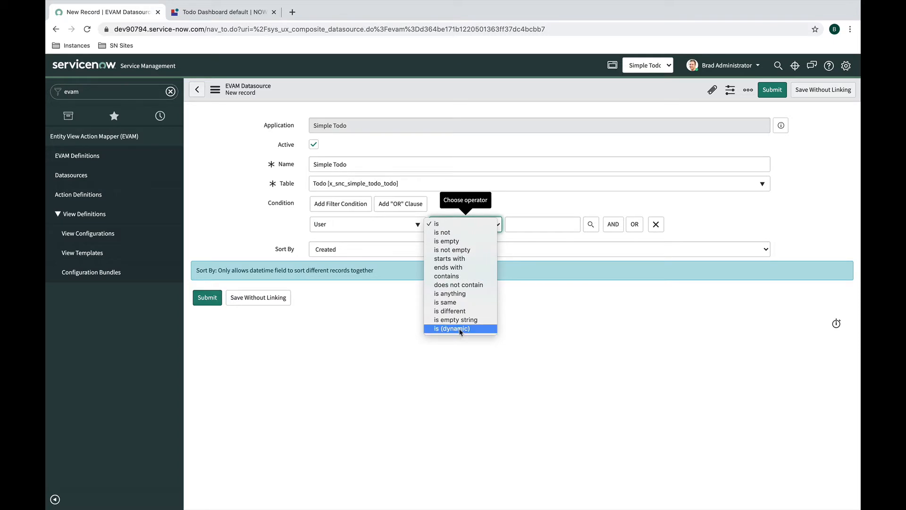
click(450, 329)
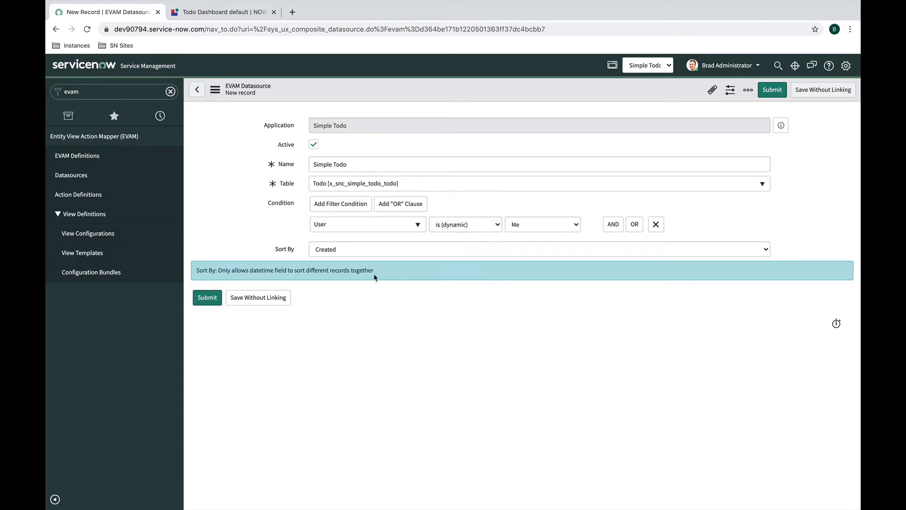
click(539, 249)
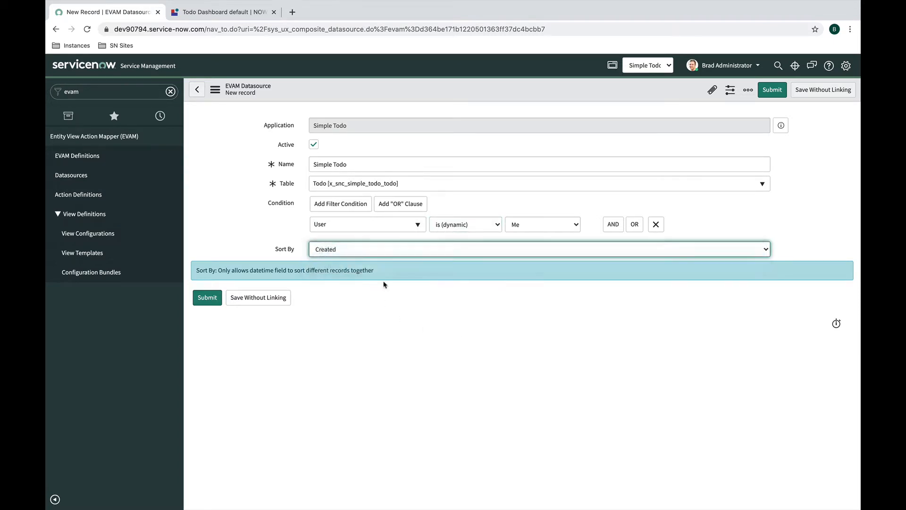
click(539, 248)
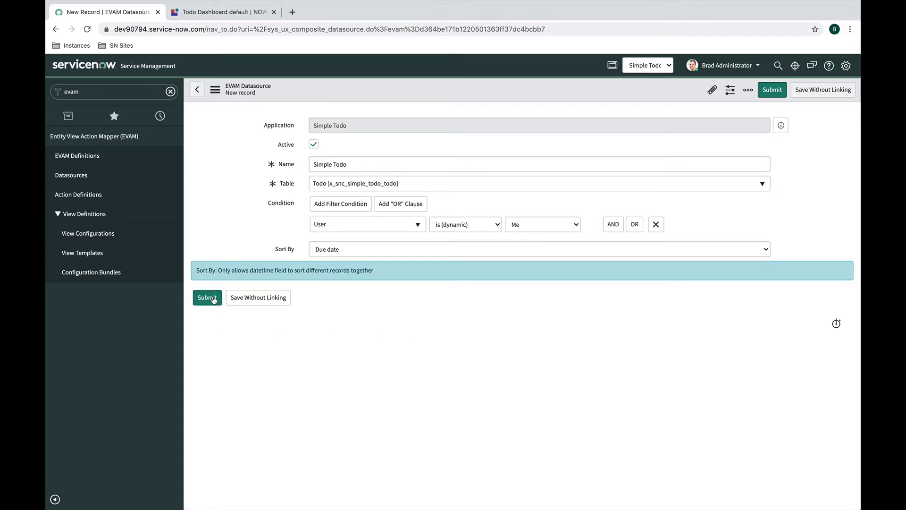
click(206, 298)
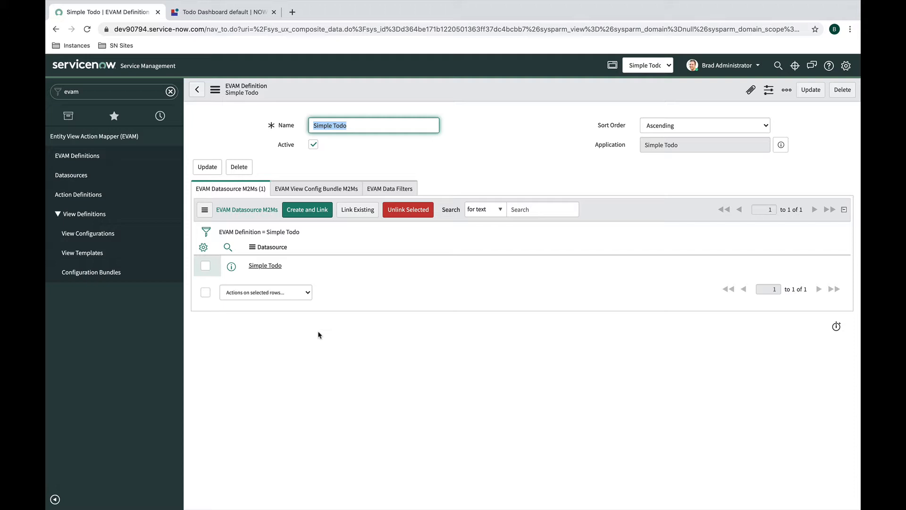
mouse_move(343, 199)
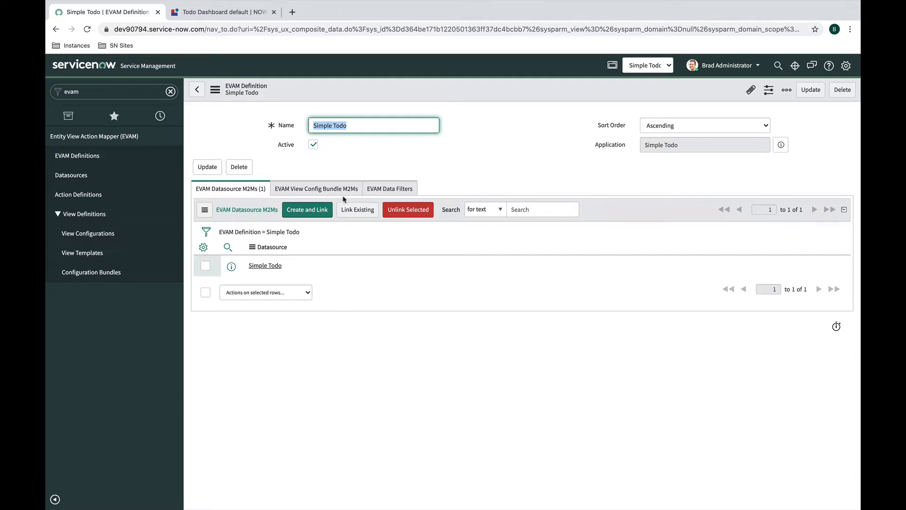
Create and link a view config bundle named 'Simple Todo VCB' to the definition
click(317, 188)
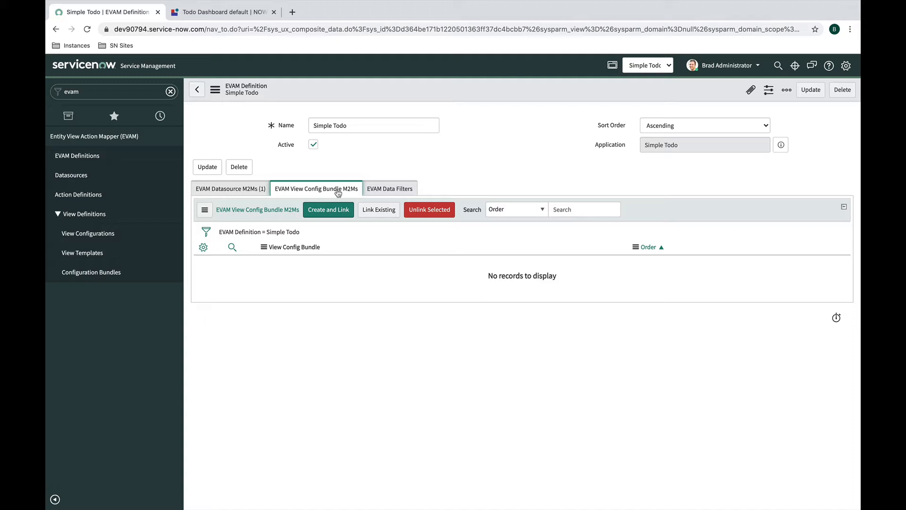
mouse_move(332, 209)
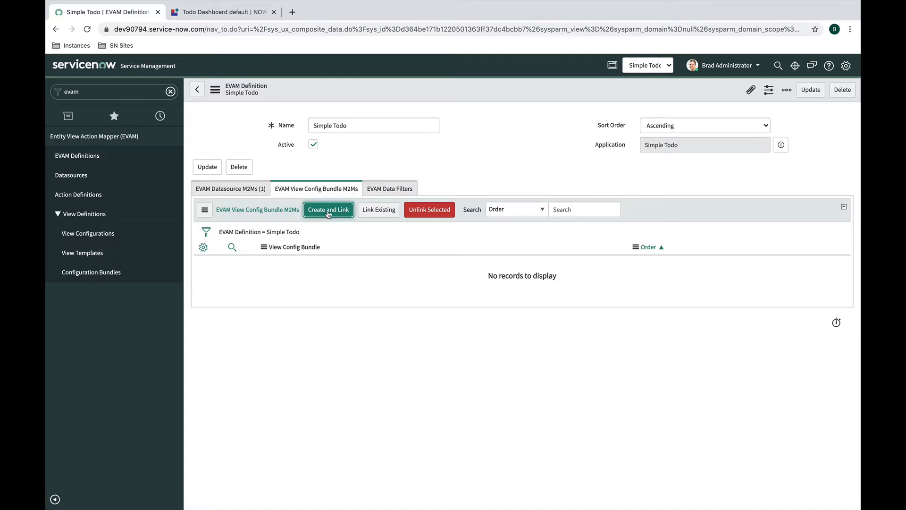
click(327, 209)
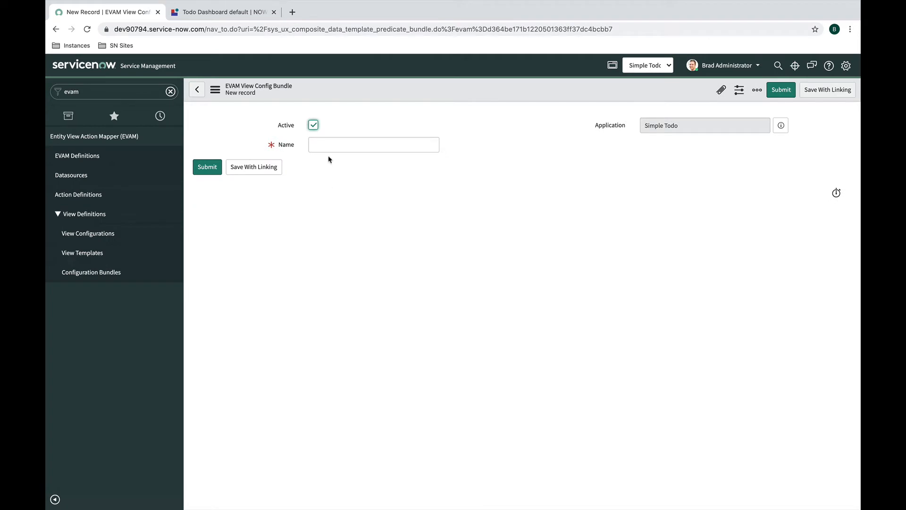
click(374, 145)
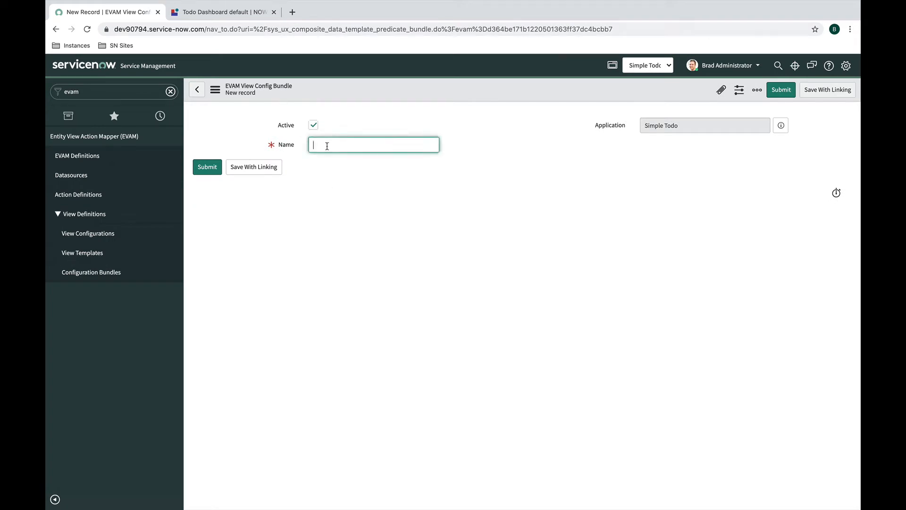
text(Simple Todo)
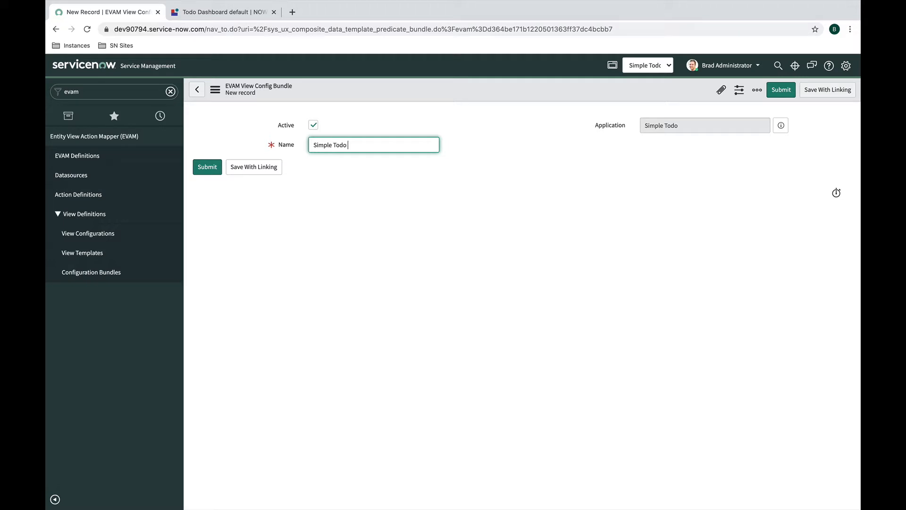
text(VCB)
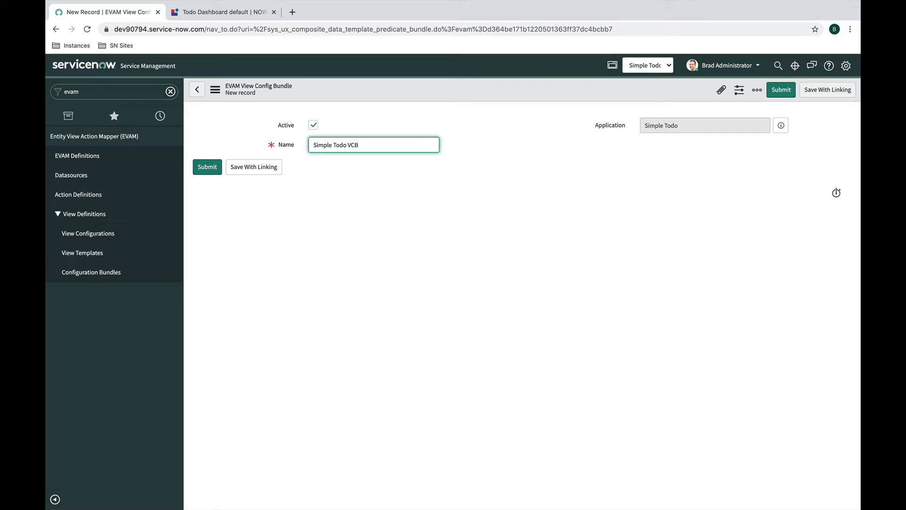
click(207, 167)
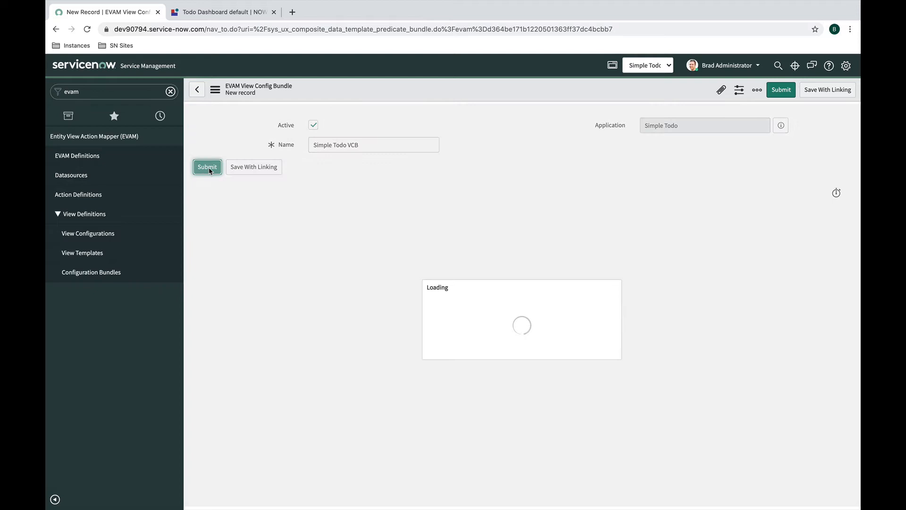
click(206, 166)
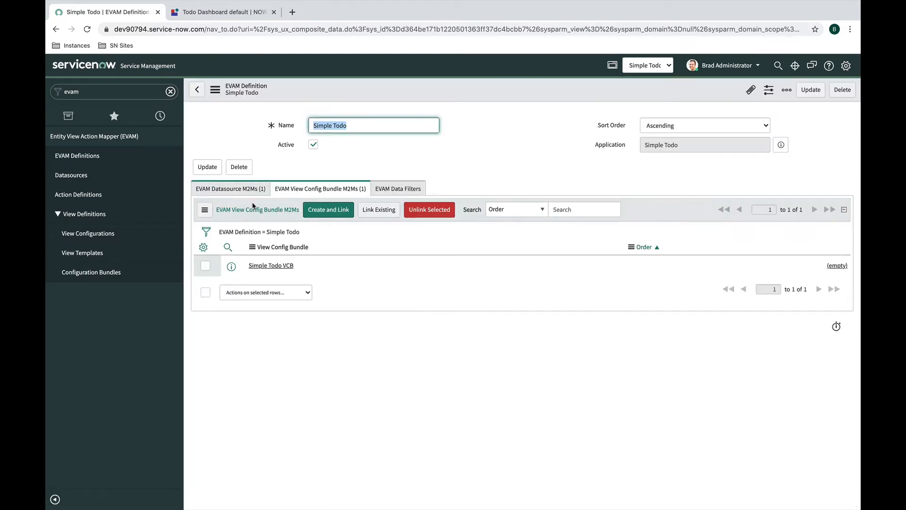
In the Simple Todo VCB, start a new view config named Simple Todo VC on the Todo table
click(271, 265)
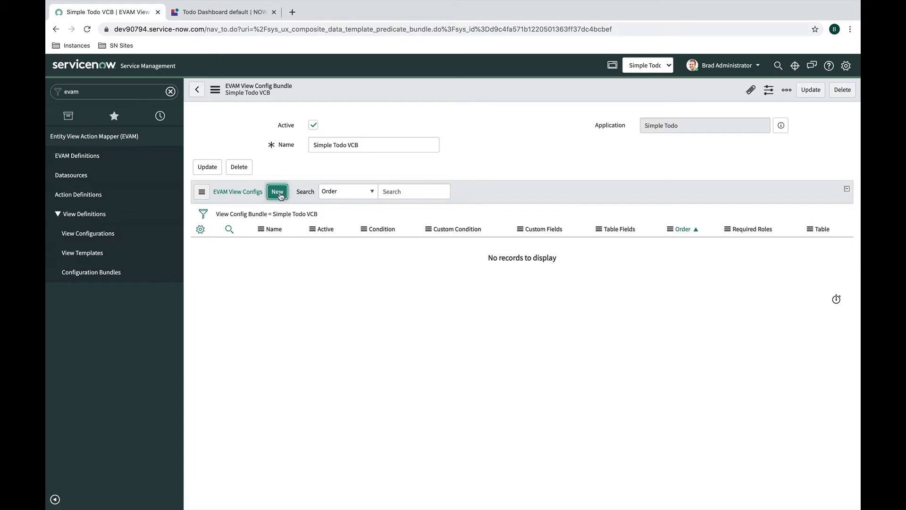
click(278, 191)
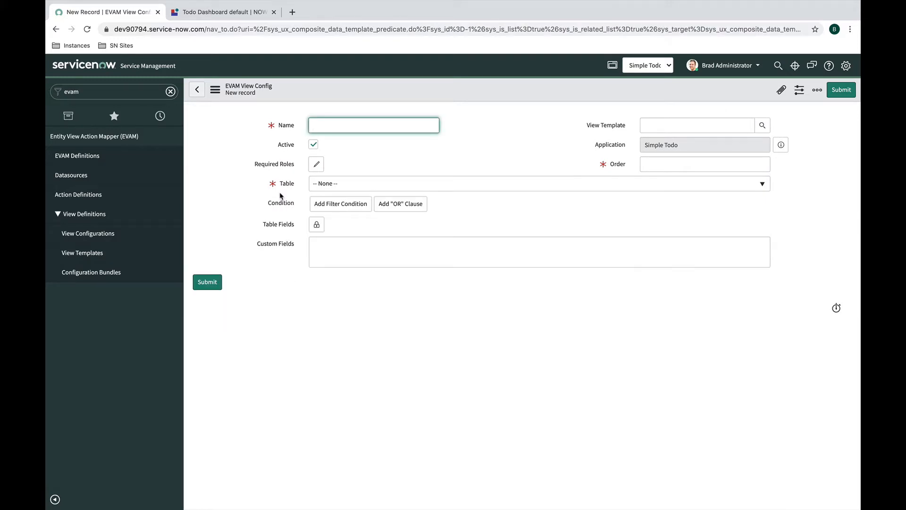
text(Simple Todo VC)
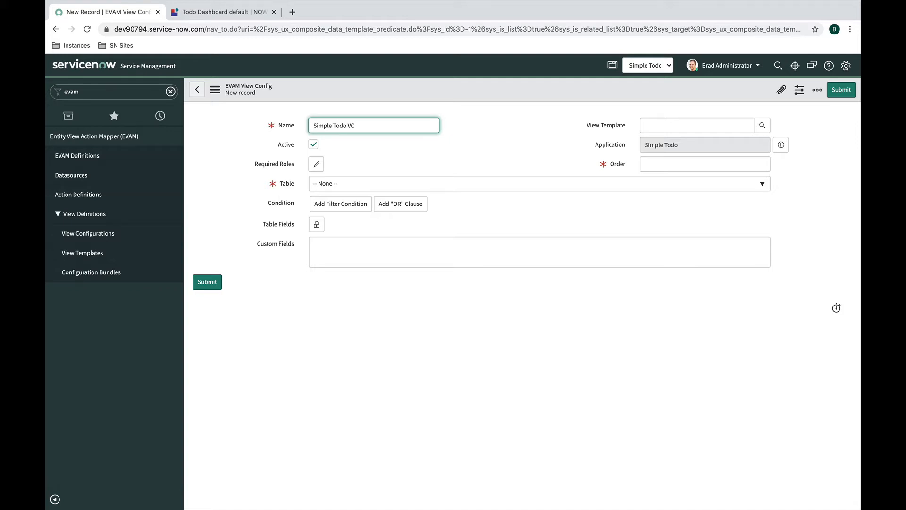
click(537, 183)
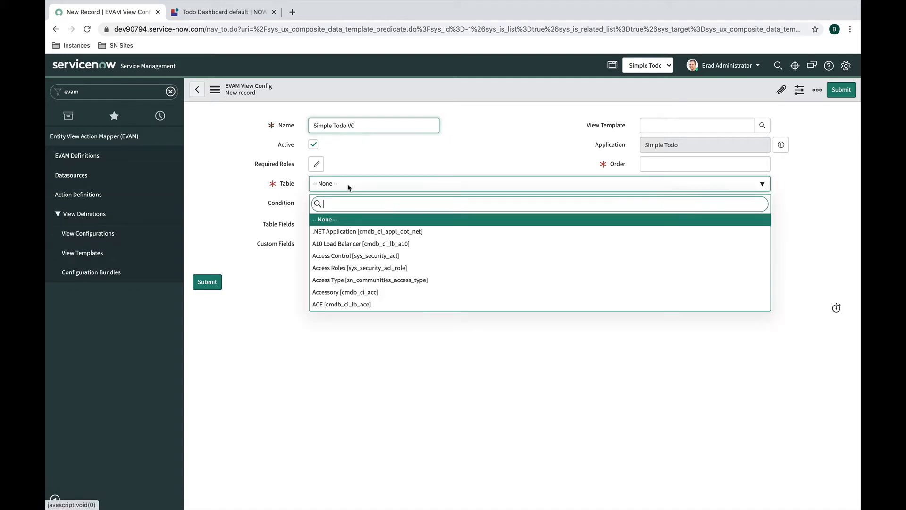
text(simple_todo_todo])
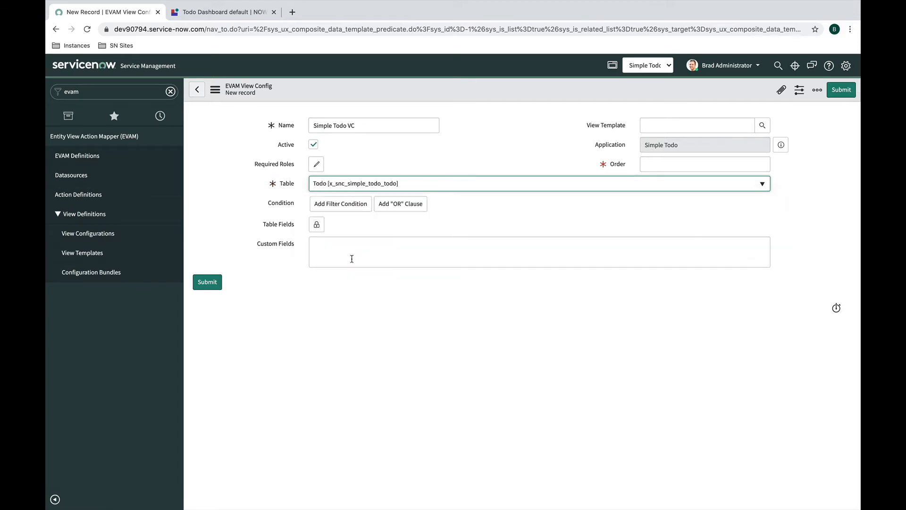
click(340, 204)
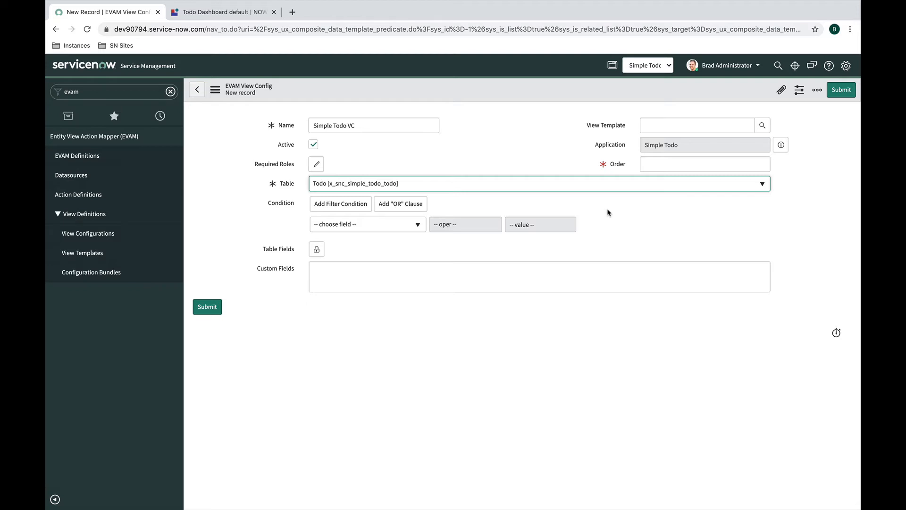
Set Order to 100 and add table fields Name, Due date, State, User.Avatar and User.Name
click(704, 164)
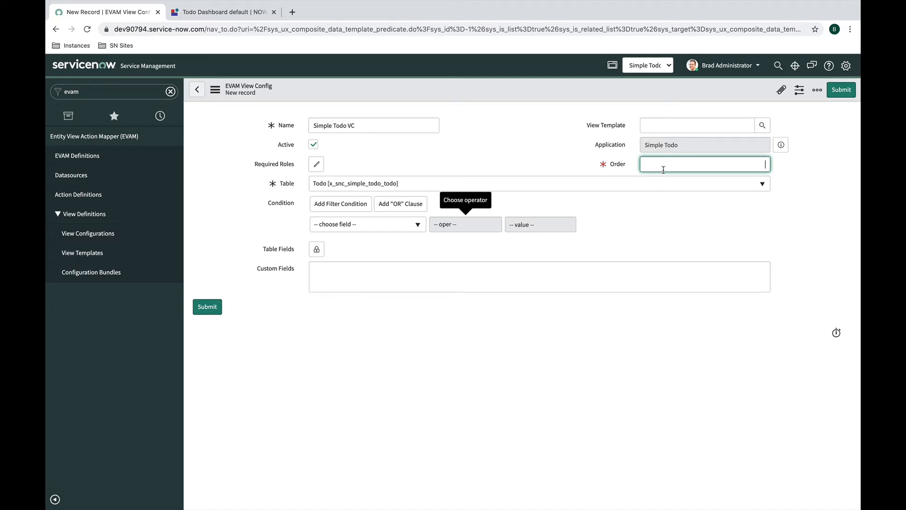
text(100)
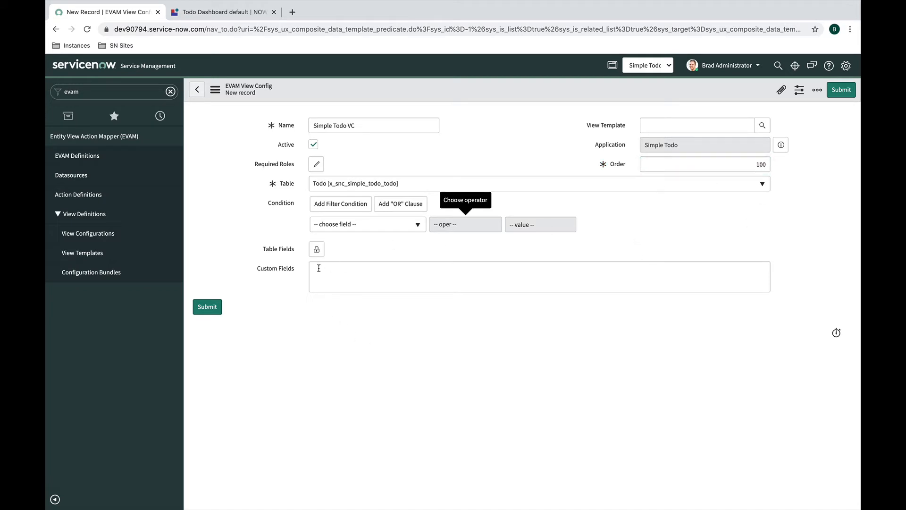
click(316, 249)
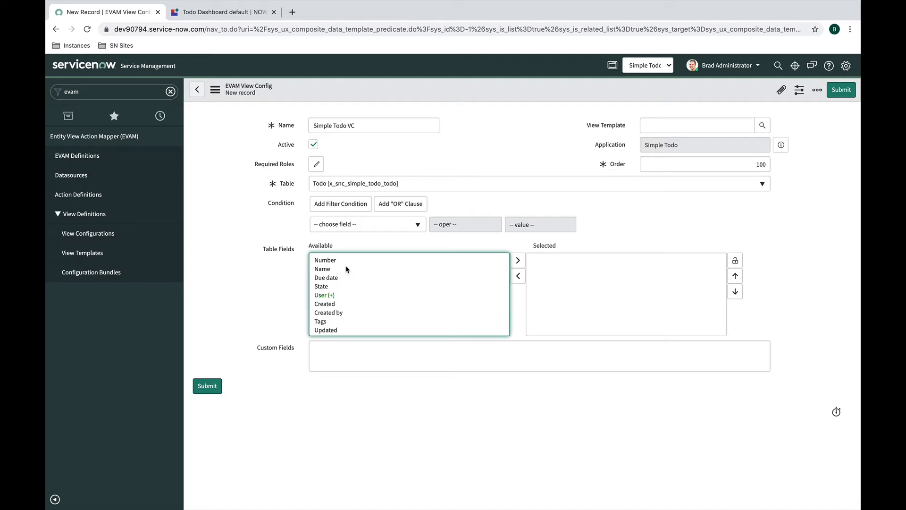
mouse_move(339, 272)
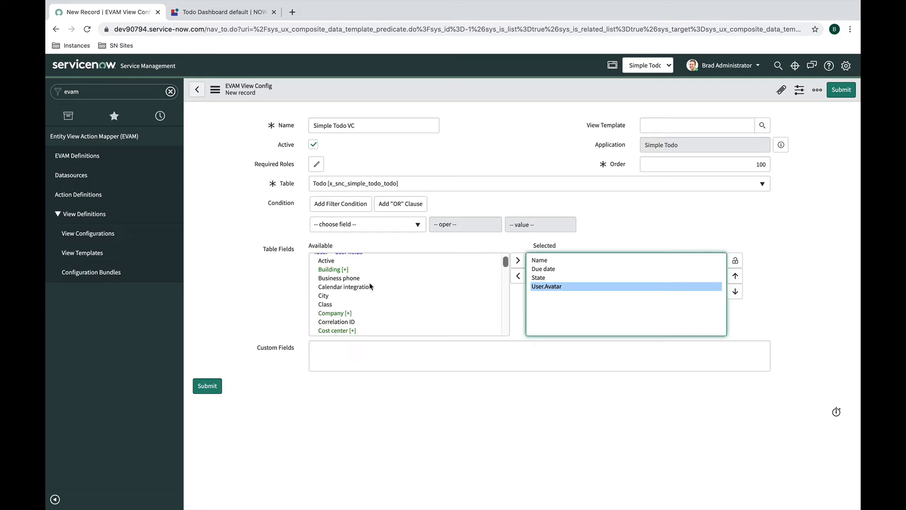
scroll(down, 3)
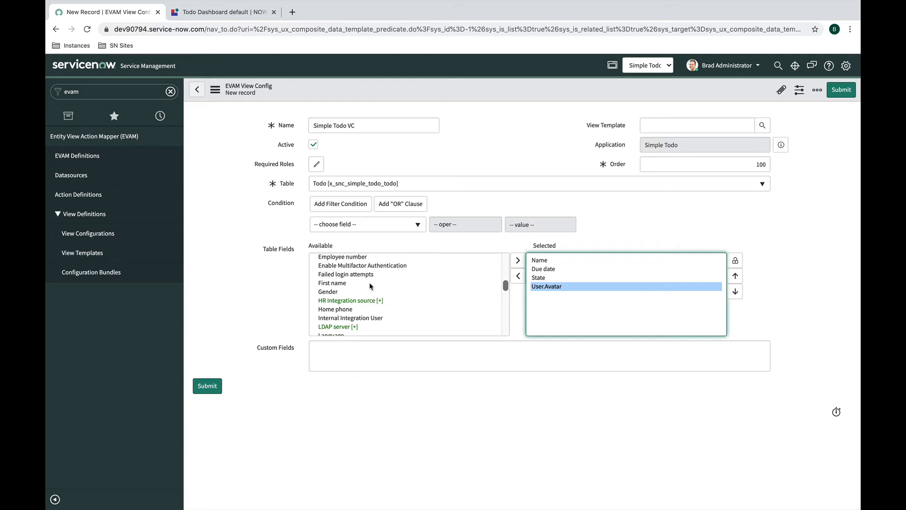
scroll(down, 3)
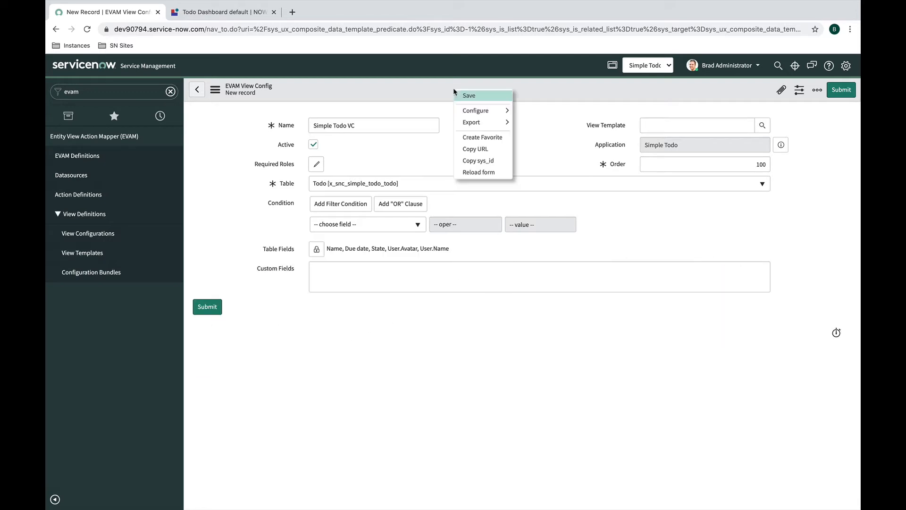
Save the Simple Todo VC view config and begin linking a new action
click(469, 95)
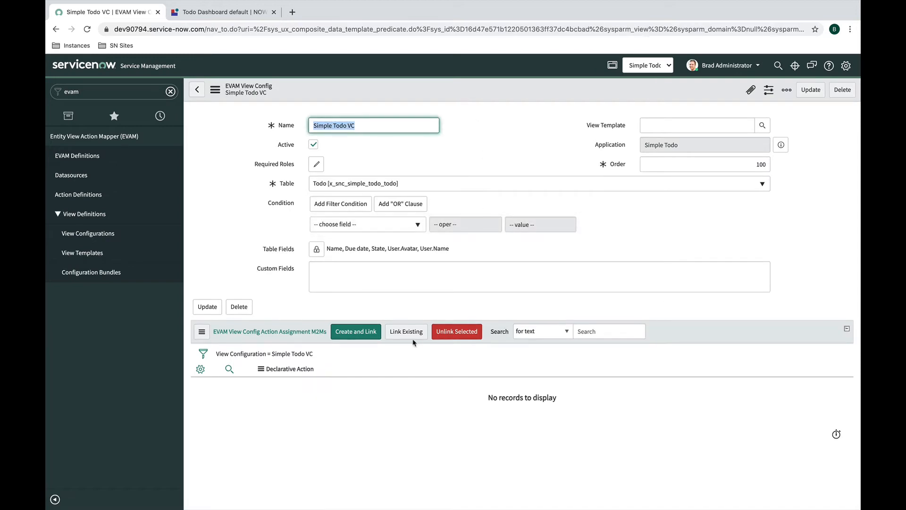
mouse_move(356, 331)
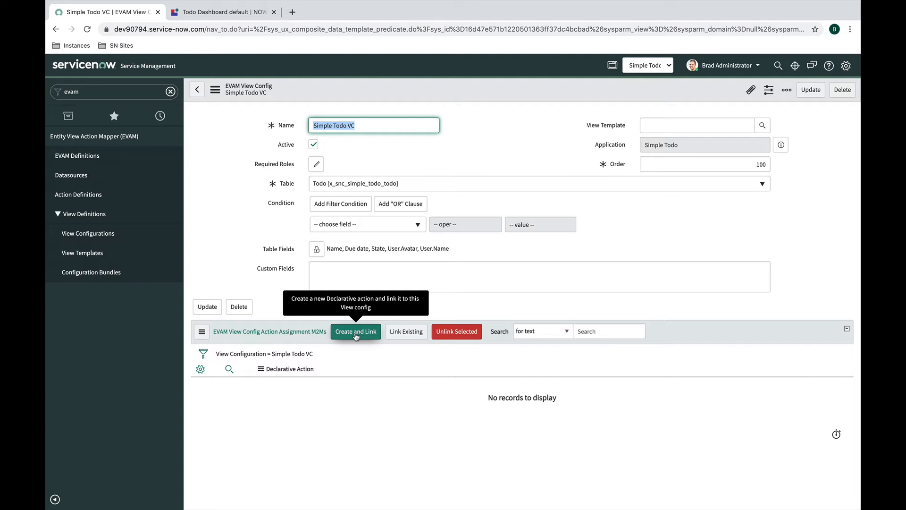
click(356, 331)
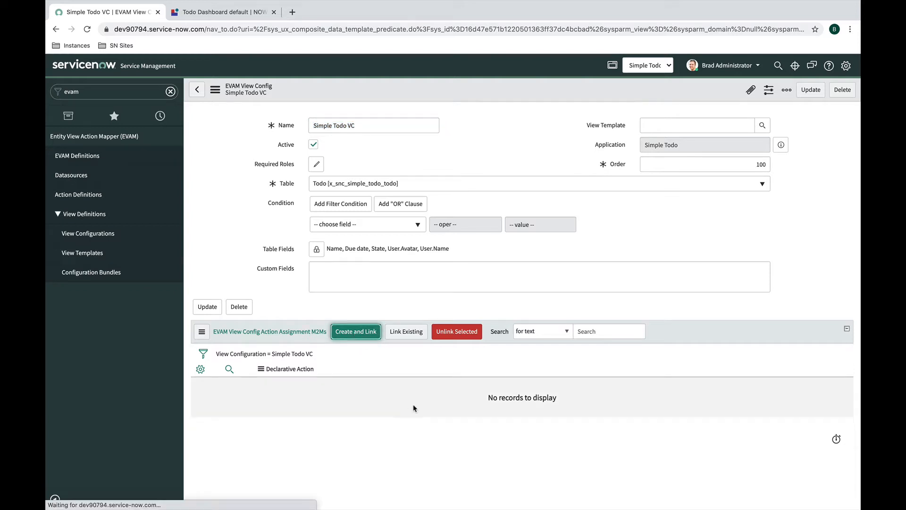
Label the action 'Navigation', name it 'navigation', implemented as UXF Client Action
click(355, 331)
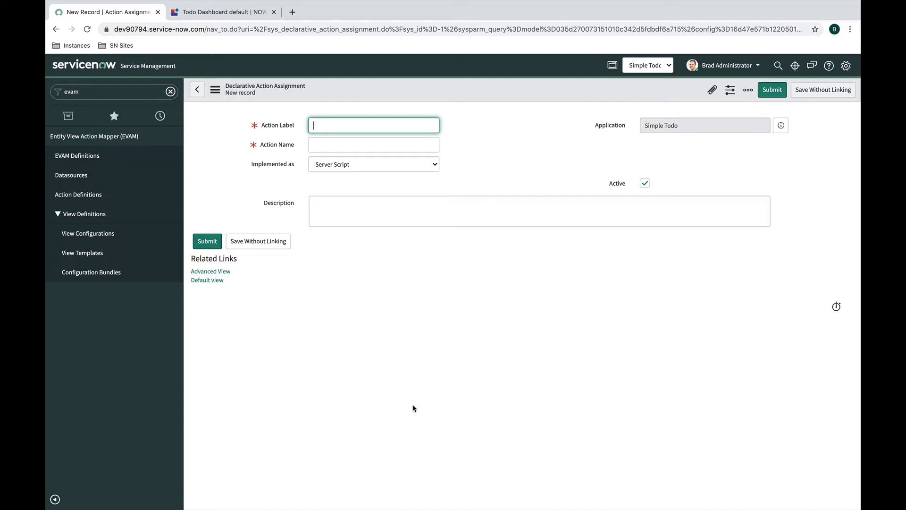
text(Navigatio)
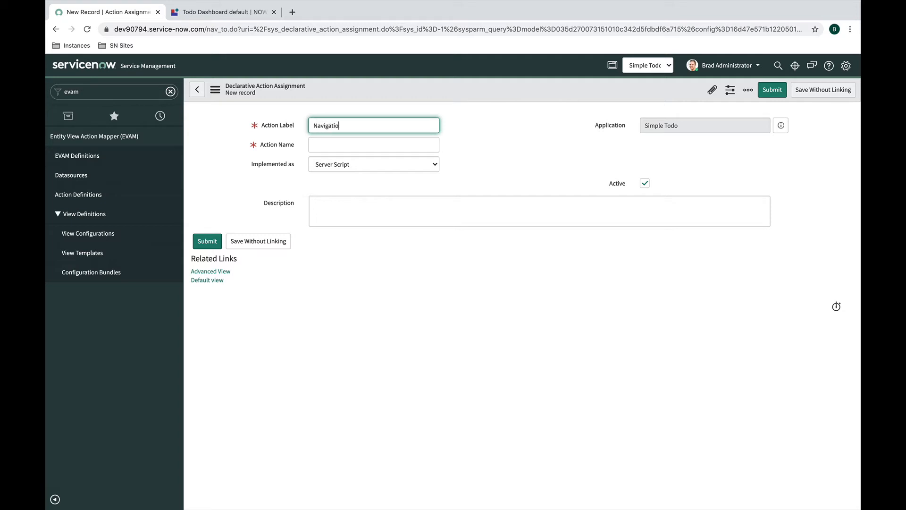
text(navigation)
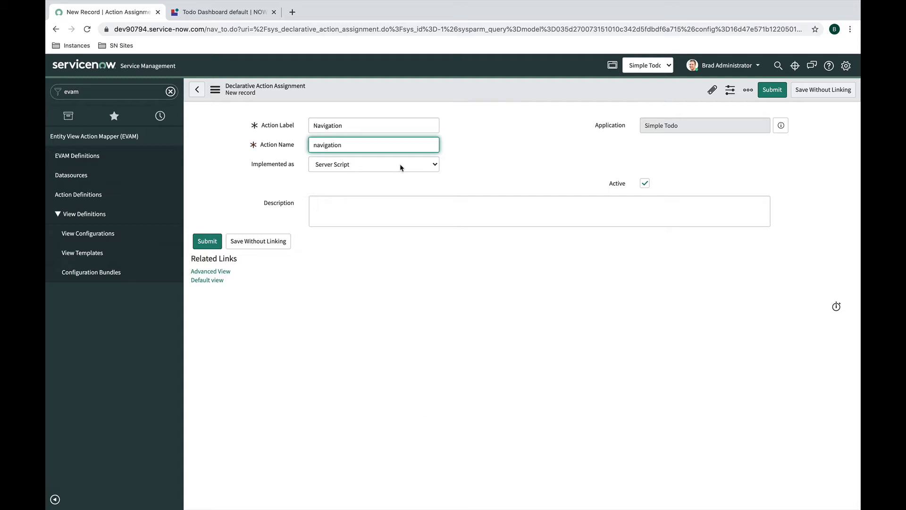
click(373, 163)
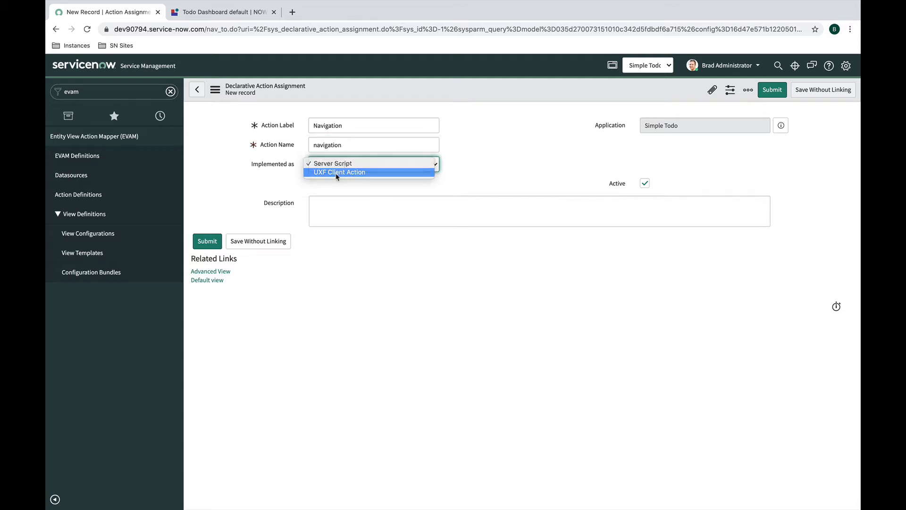
click(338, 171)
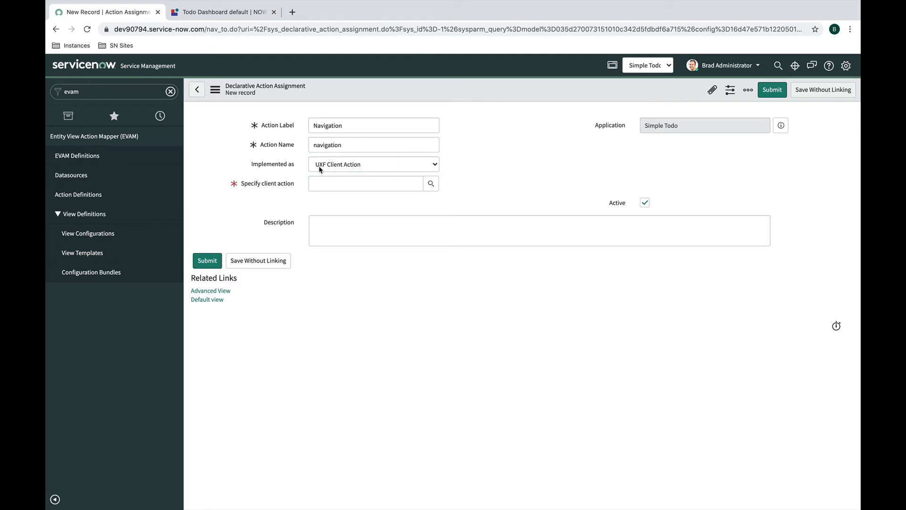
mouse_move(326, 174)
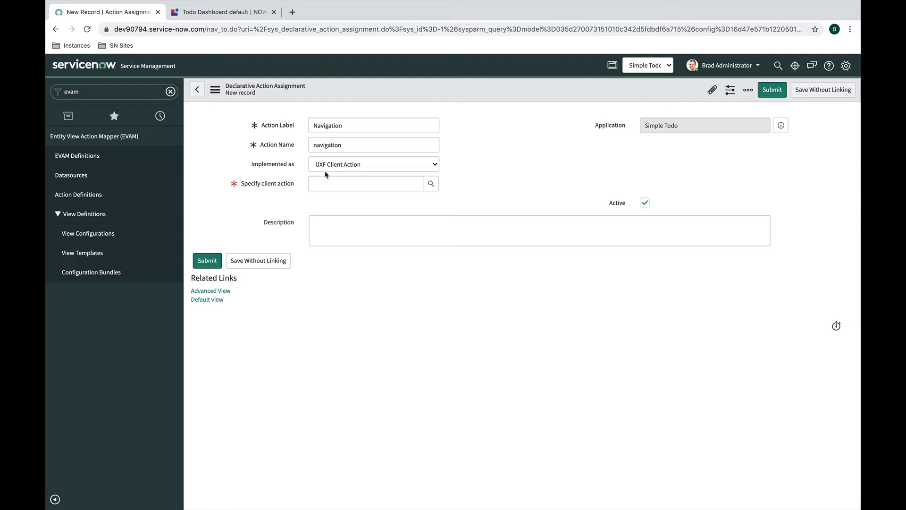
Pick the navigation client action and submit the action assignment
click(365, 183)
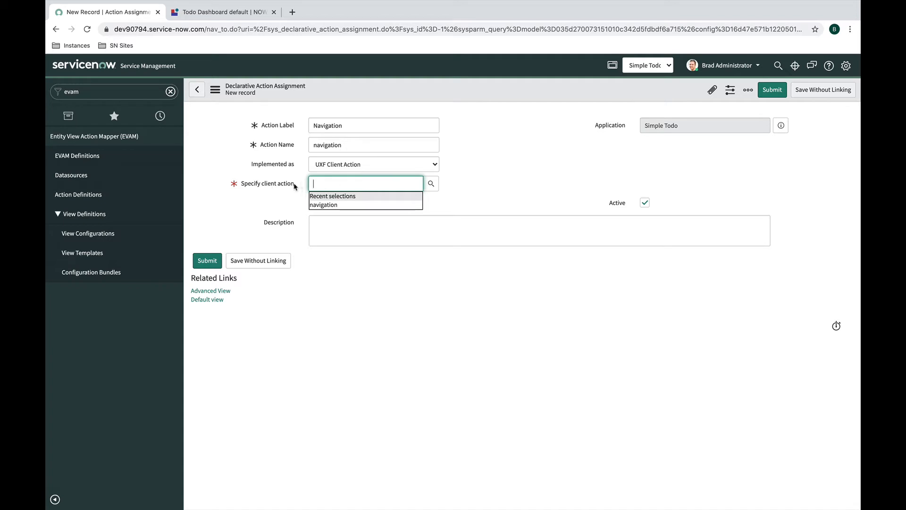
click(323, 205)
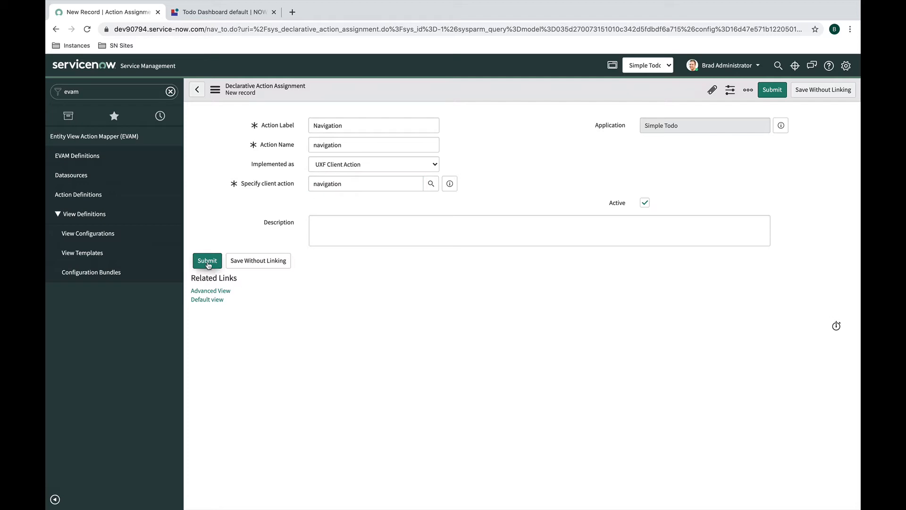
click(206, 260)
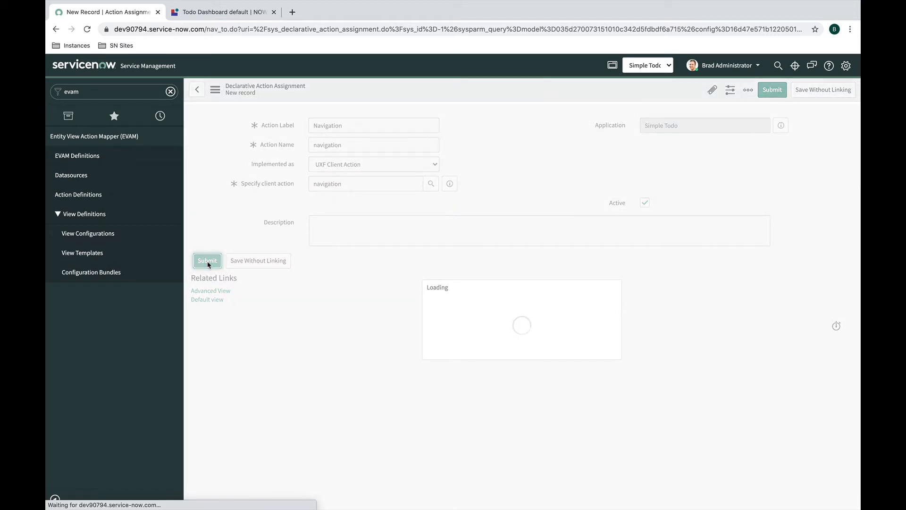
click(207, 261)
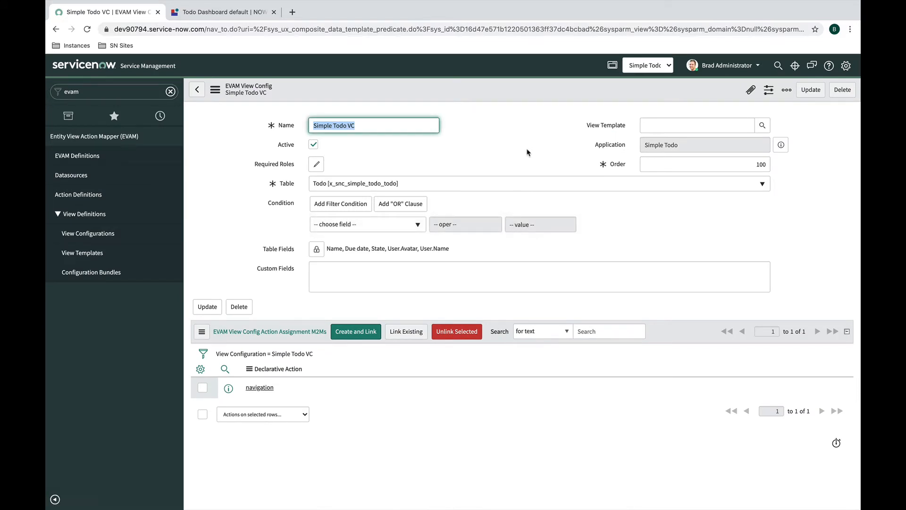
mouse_move(615, 130)
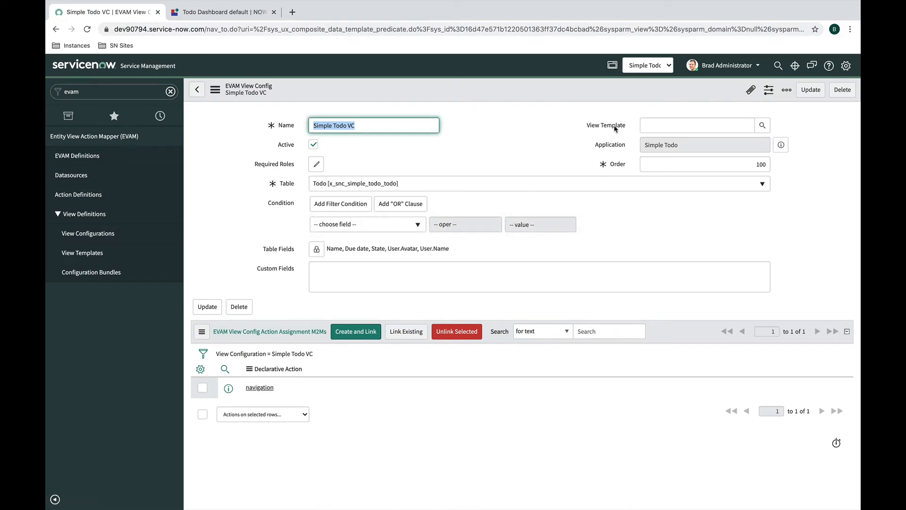
mouse_move(763, 125)
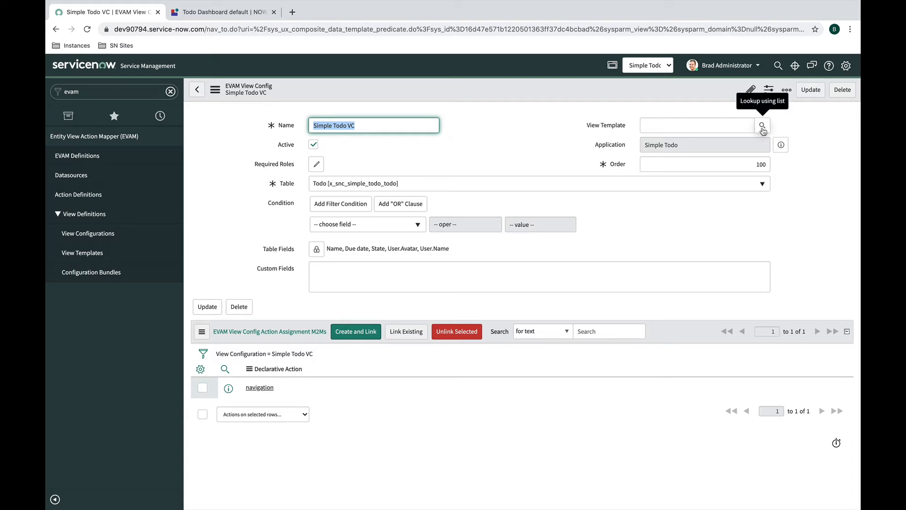
Look up a view template for Simple Todo VC
click(762, 125)
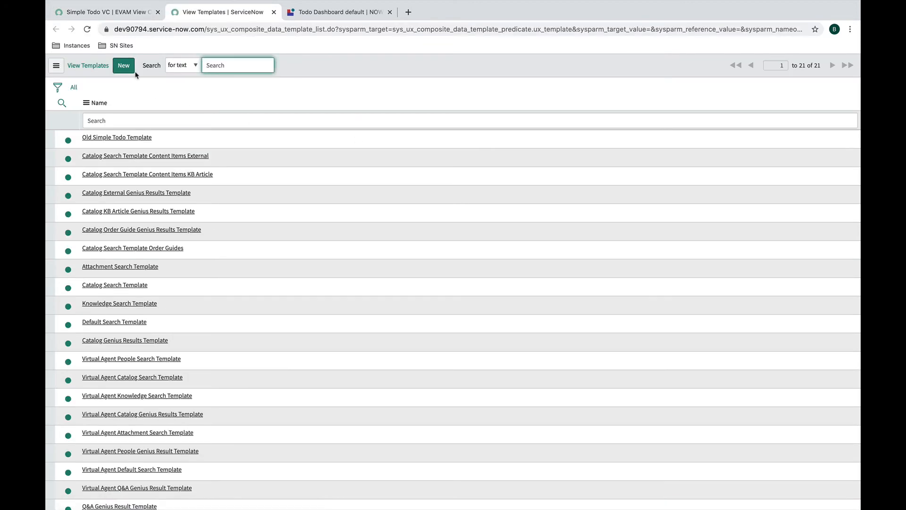
Create the 'Simple Todo VT' view template with the now-card-evam-content JSON and submit it
click(123, 65)
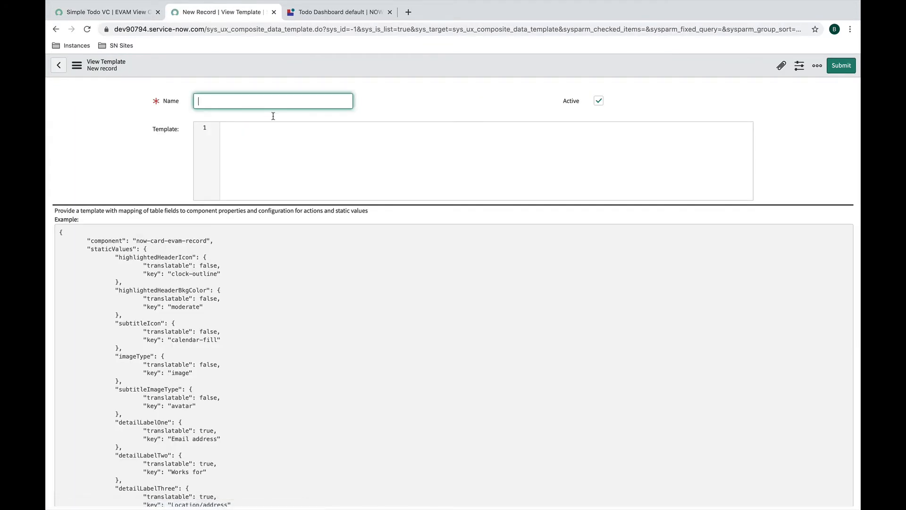
mouse_move(233, 97)
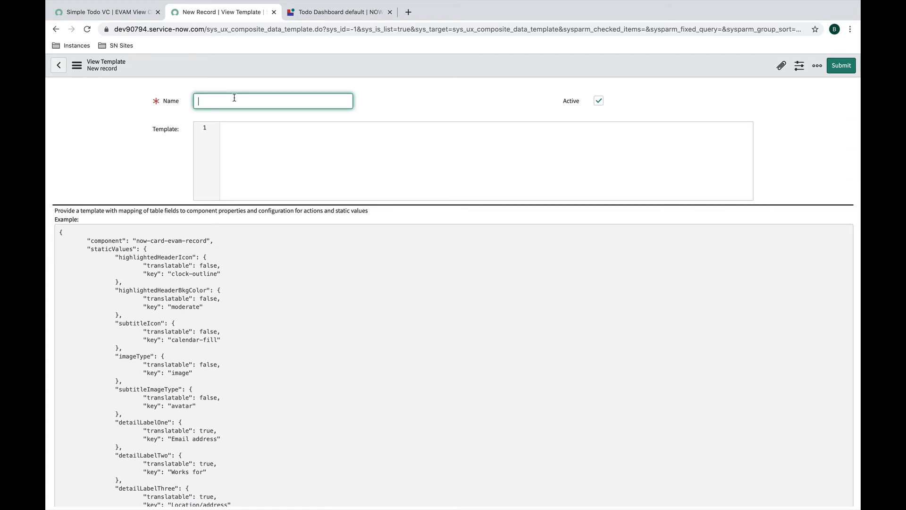
text(Simple Todo VT)
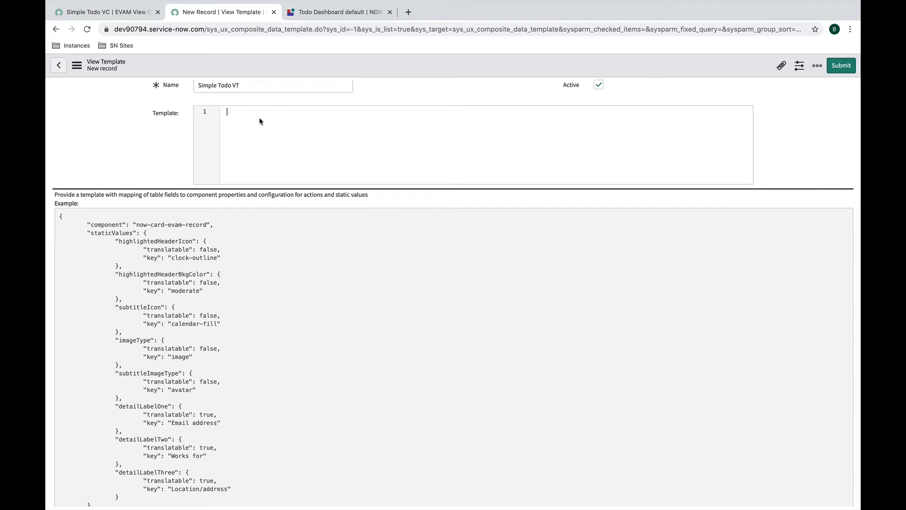
scroll(down, 3)
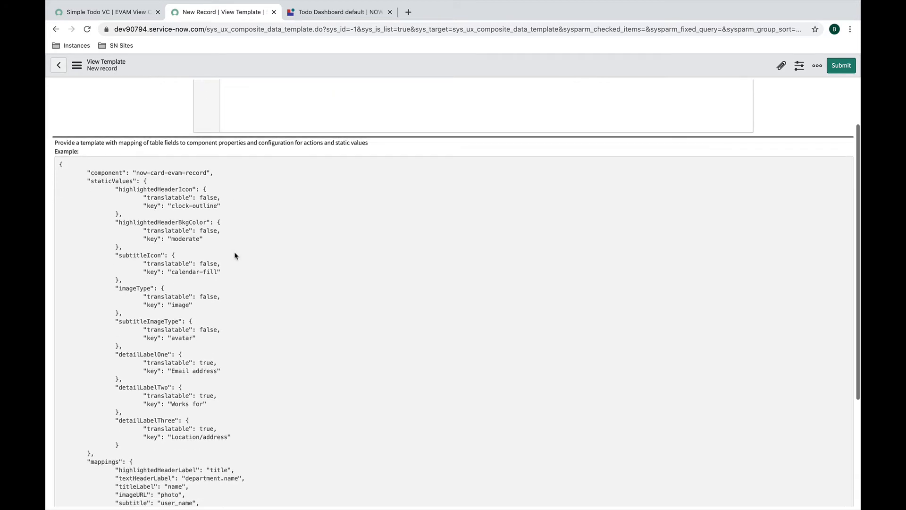
scroll(down, 3)
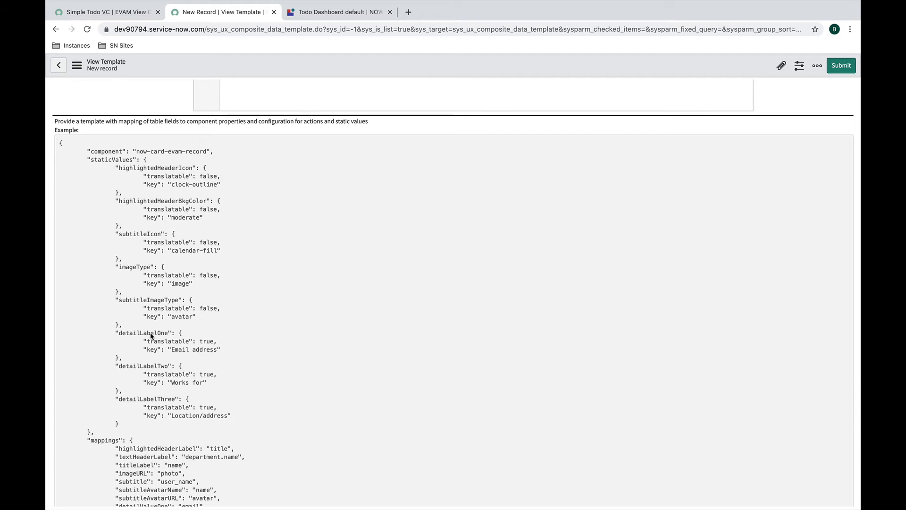
scroll(down, 3)
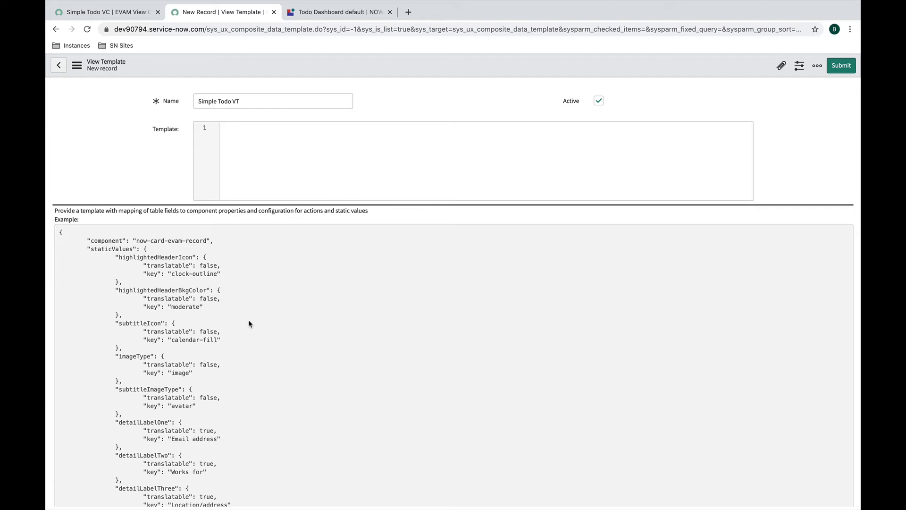
mouse_move(294, 288)
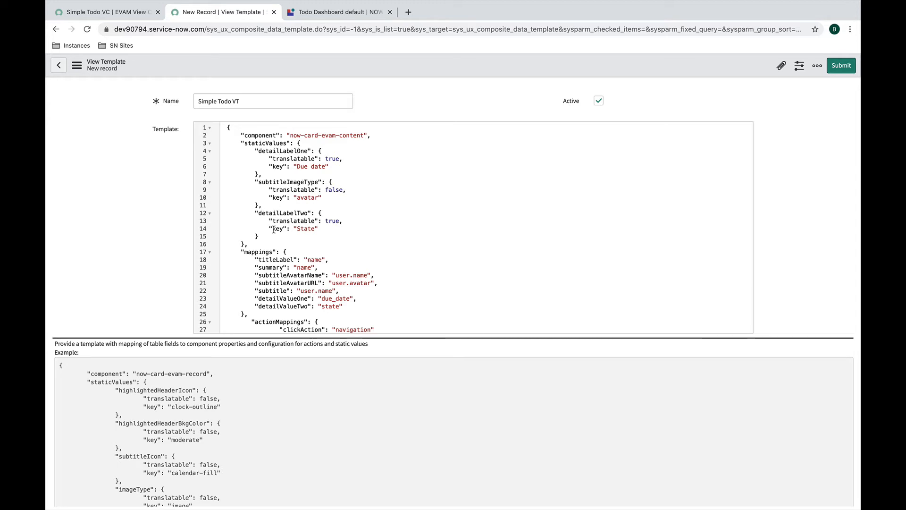
scroll(down, 3)
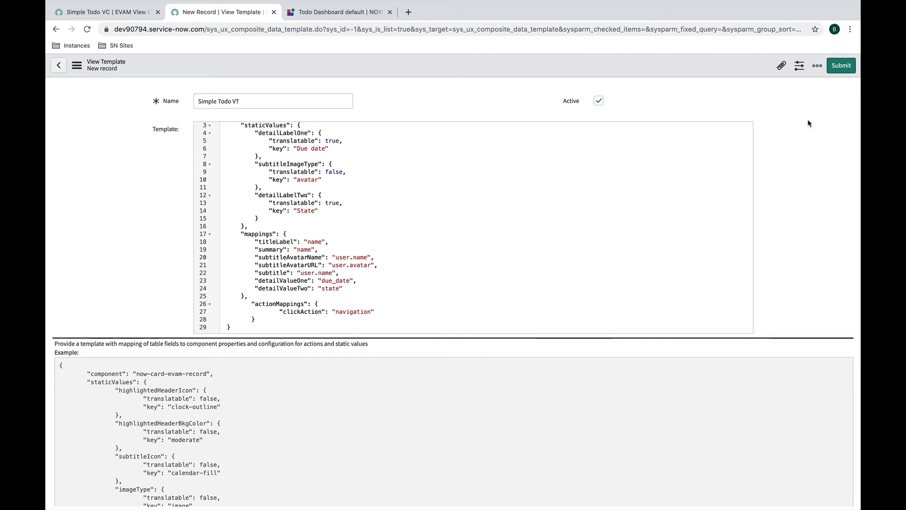
click(840, 66)
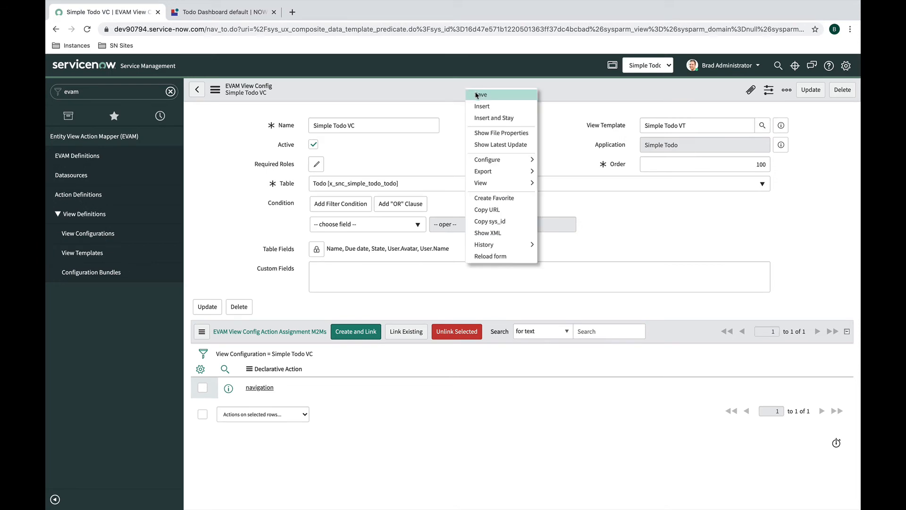
Save Simple Todo VC with its template and return to the Todo Dashboard in UI Builder
click(480, 95)
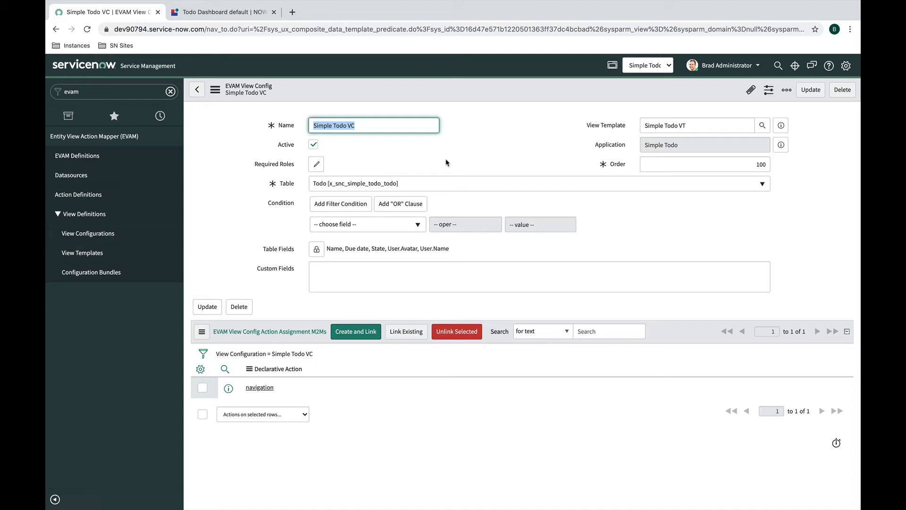
click(223, 12)
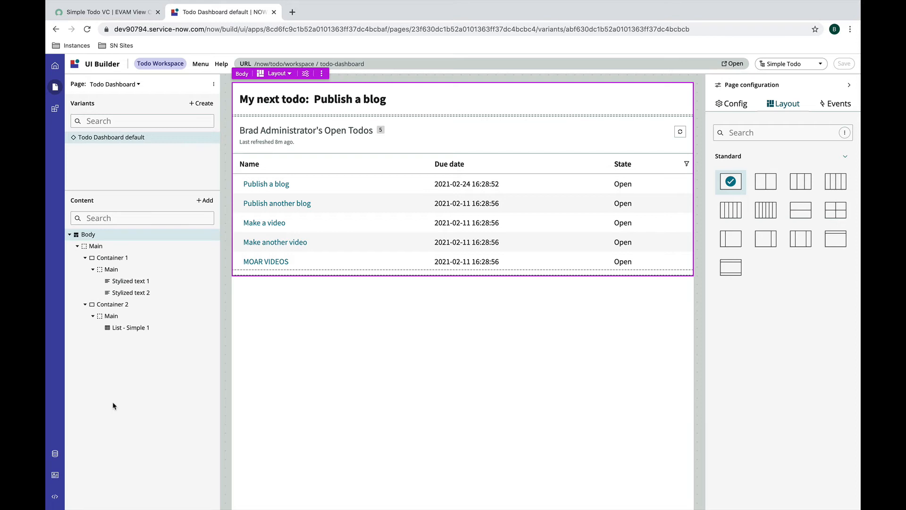
mouse_move(116, 359)
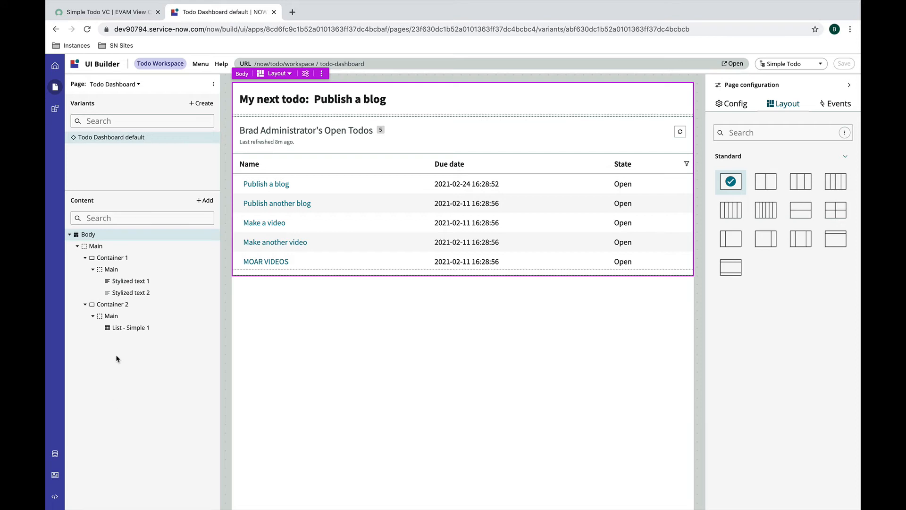
mouse_move(124, 352)
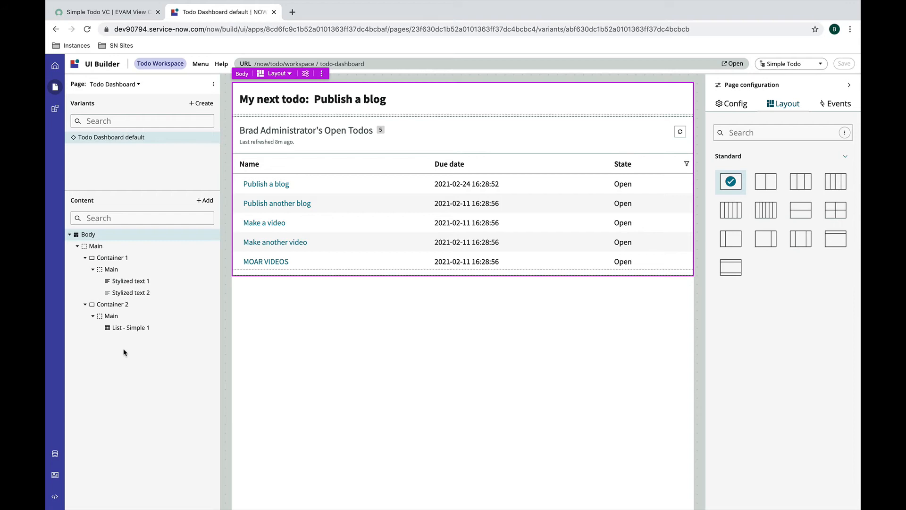
mouse_move(126, 351)
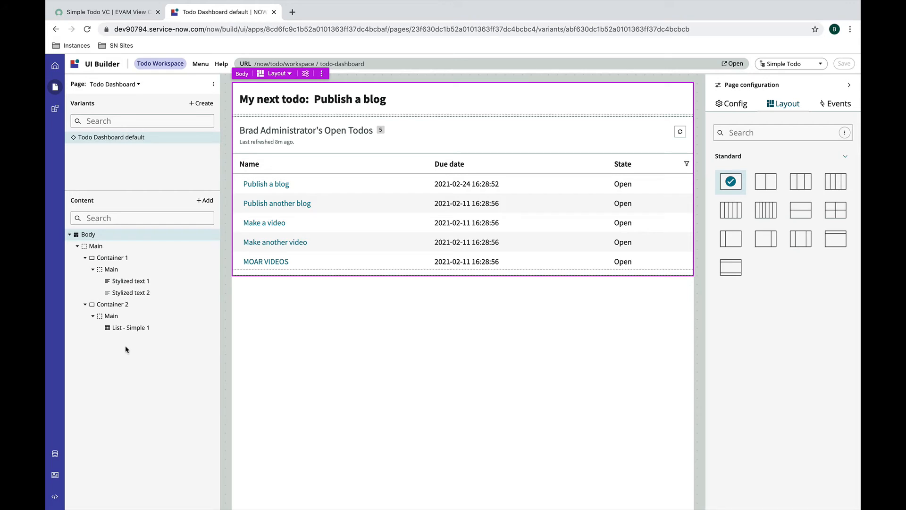
mouse_move(124, 353)
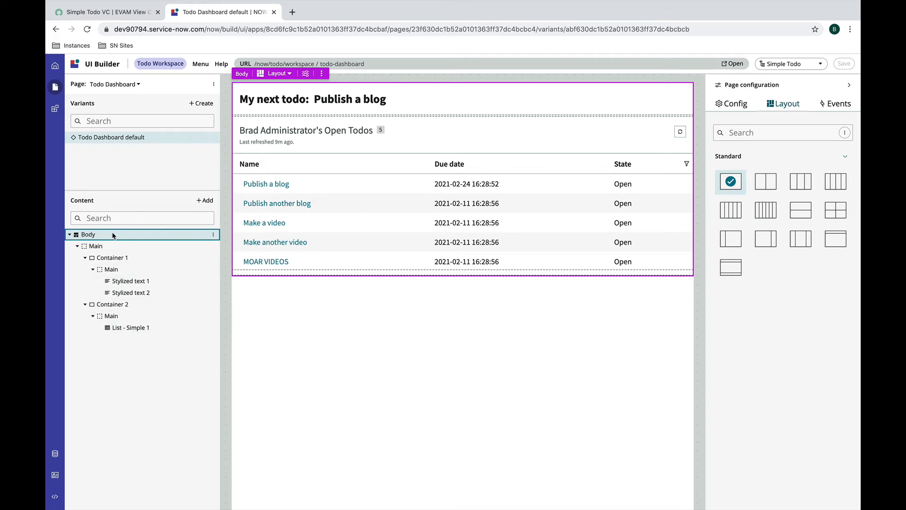
mouse_move(826, 117)
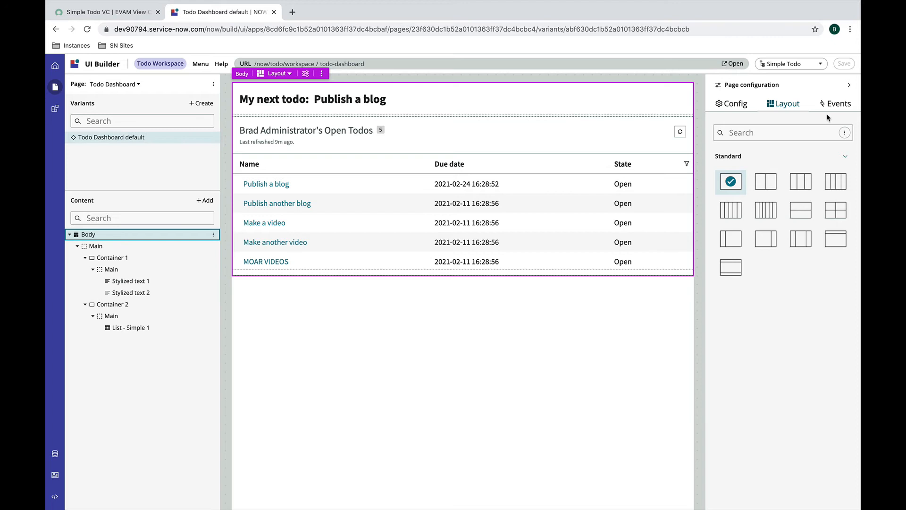
Start a new handled event from the page's Events configuration
click(835, 104)
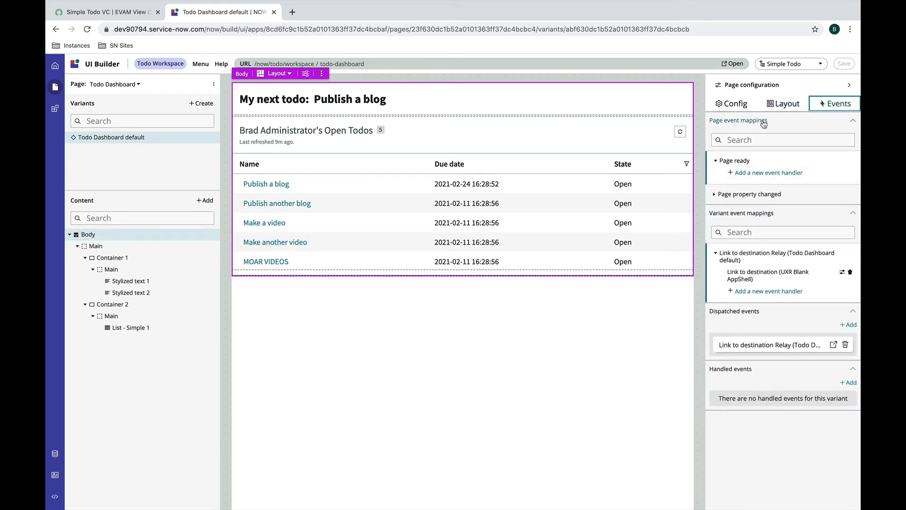
mouse_move(757, 379)
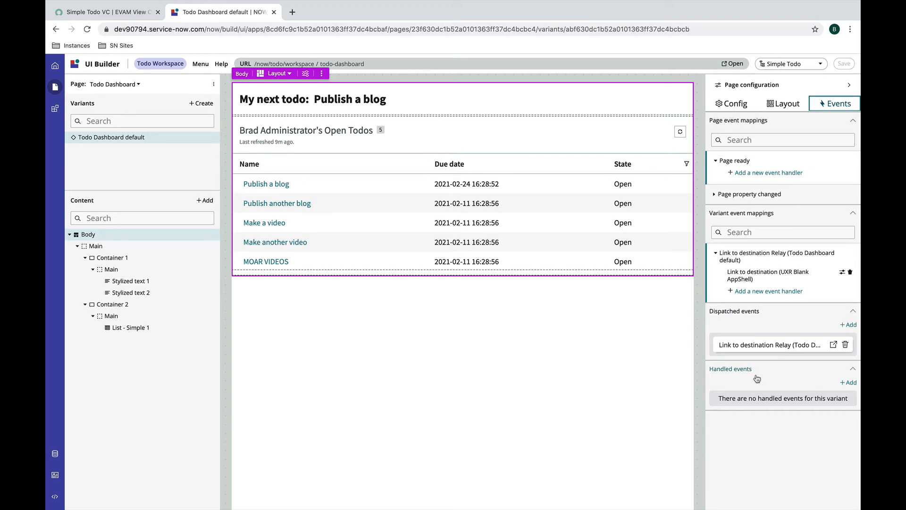
mouse_move(754, 378)
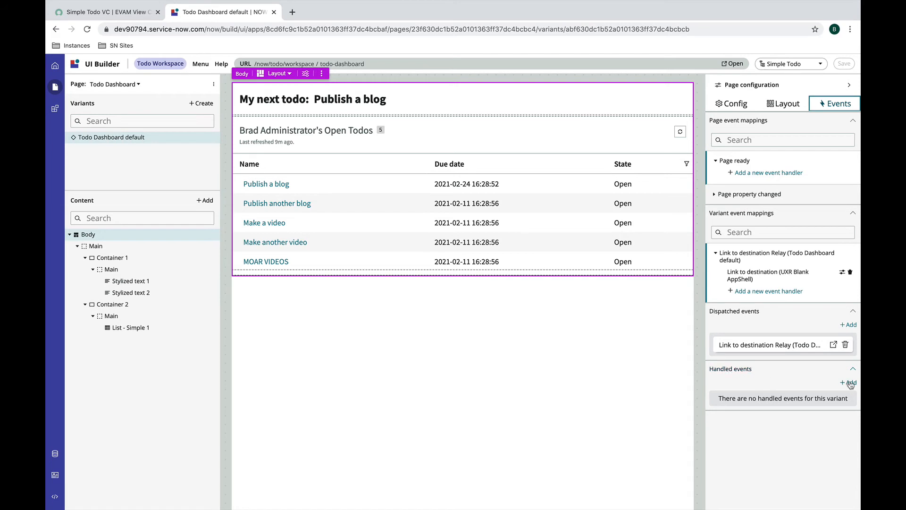
click(848, 382)
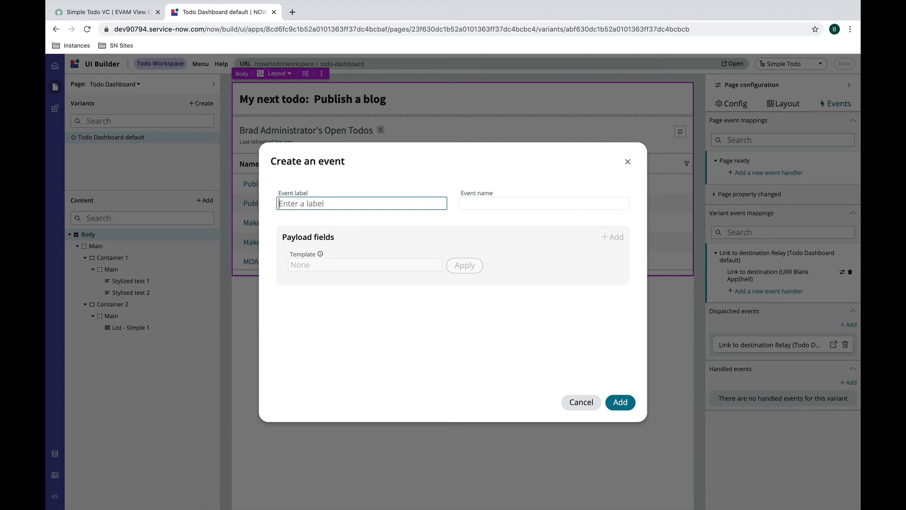
Create the Open Todo event with a sysId string payload field labelled Sys ID
text(Open Todo)
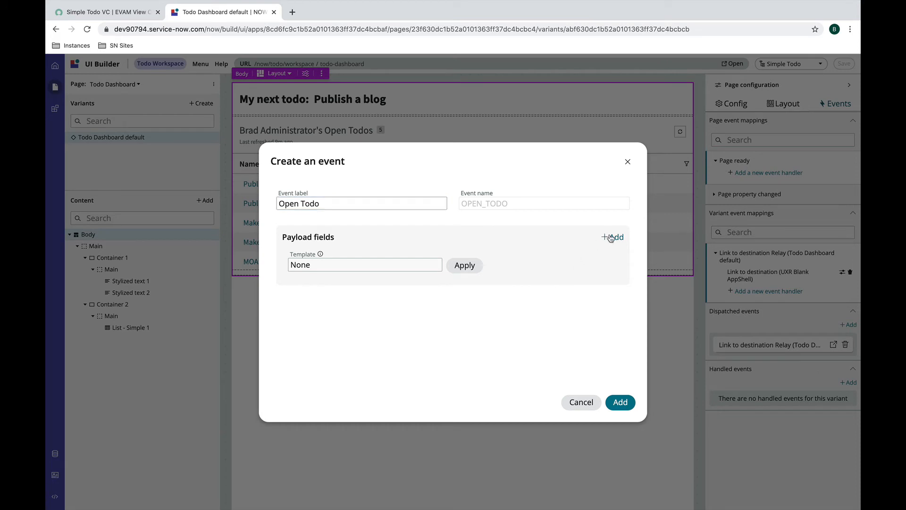
click(611, 237)
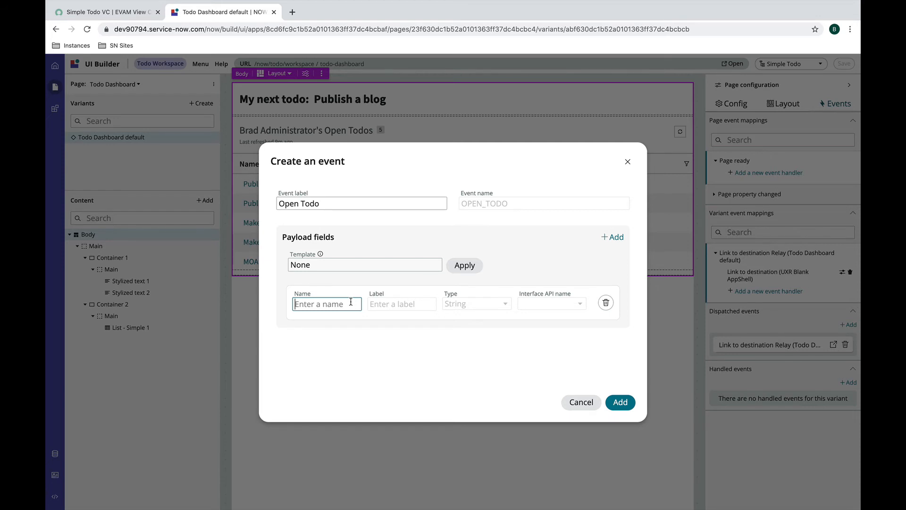
text(sysId)
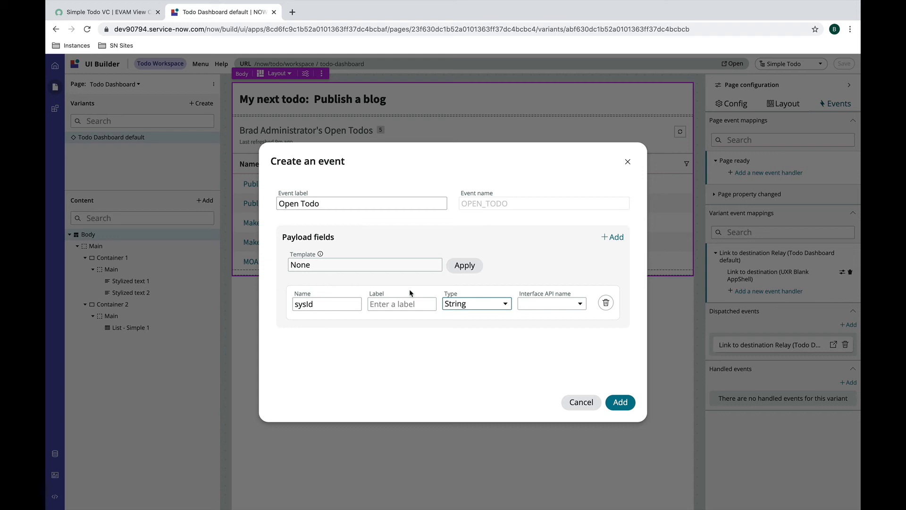
text(Sys ID)
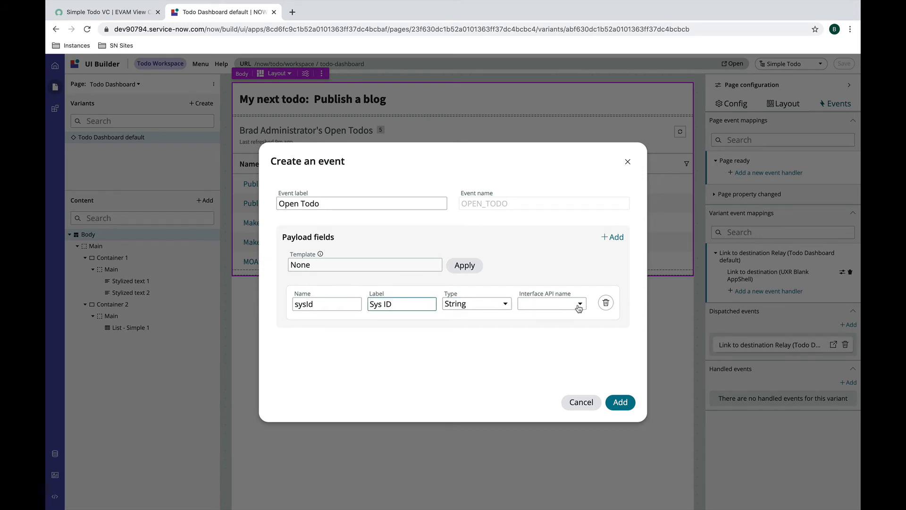
click(619, 402)
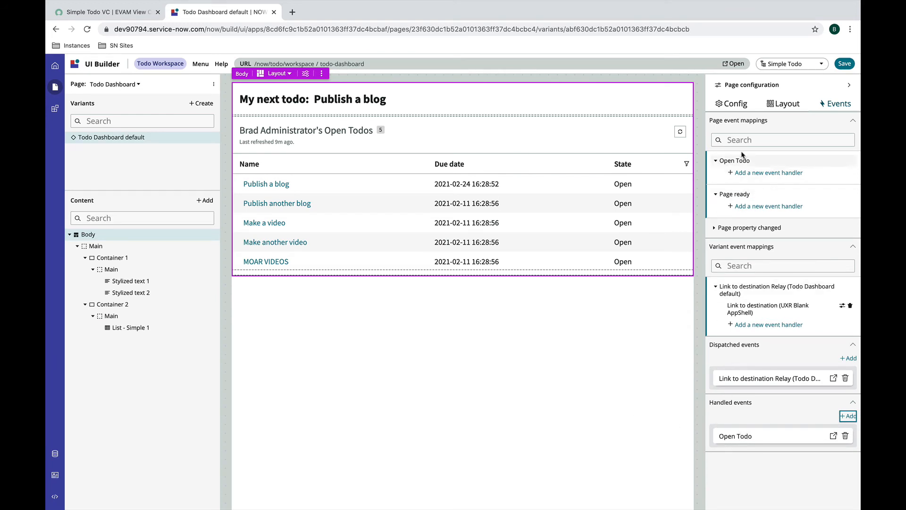
mouse_move(741, 161)
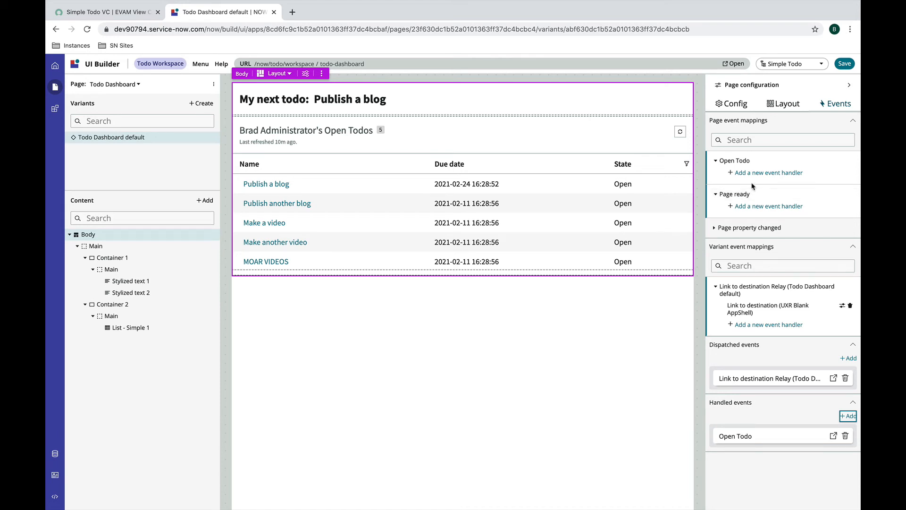
mouse_move(769, 171)
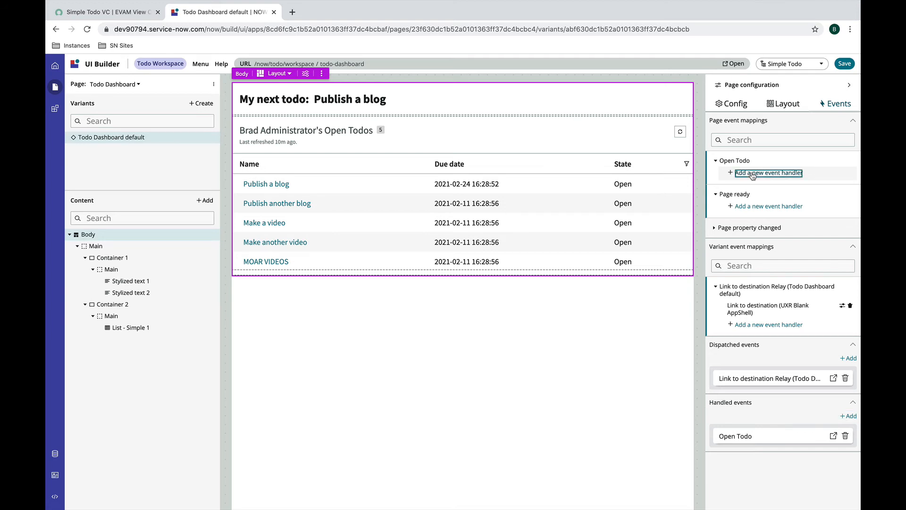
Add a Link to destination handler for Open Todo targeting the App routes > Todo route
click(768, 173)
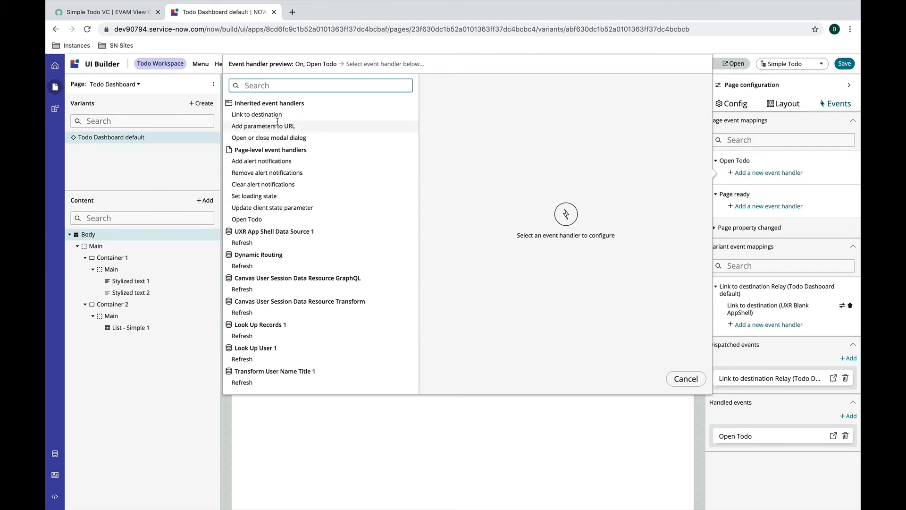
click(256, 114)
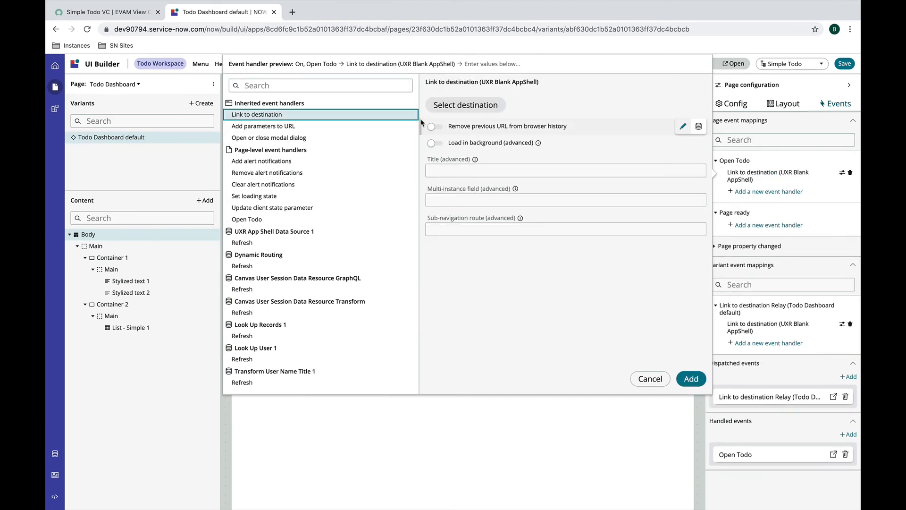
click(465, 105)
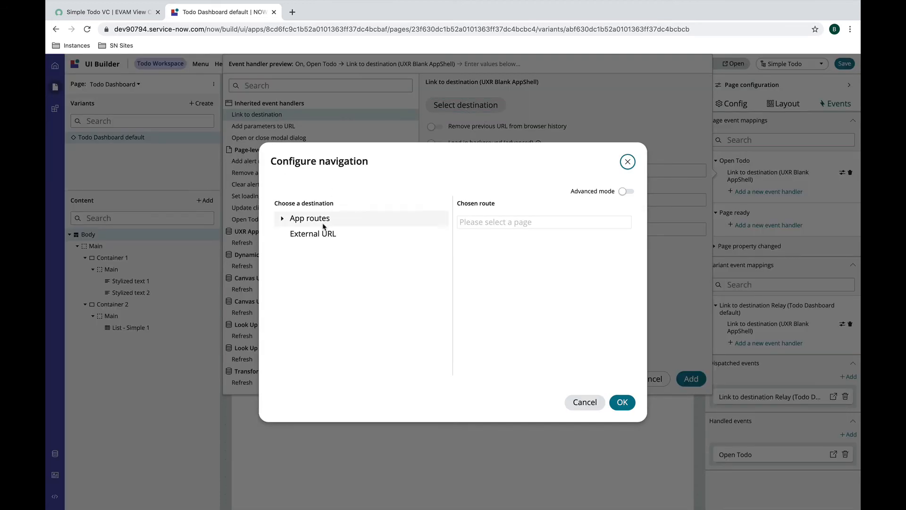
click(282, 218)
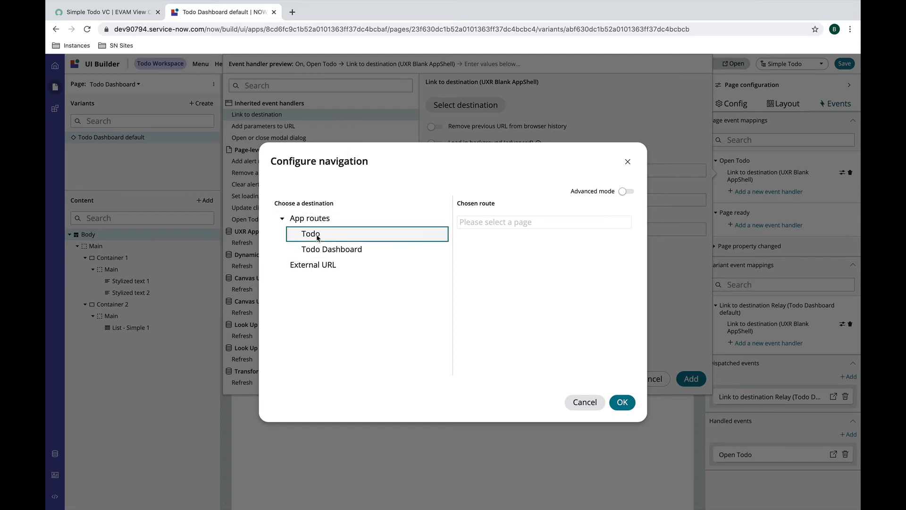
click(310, 233)
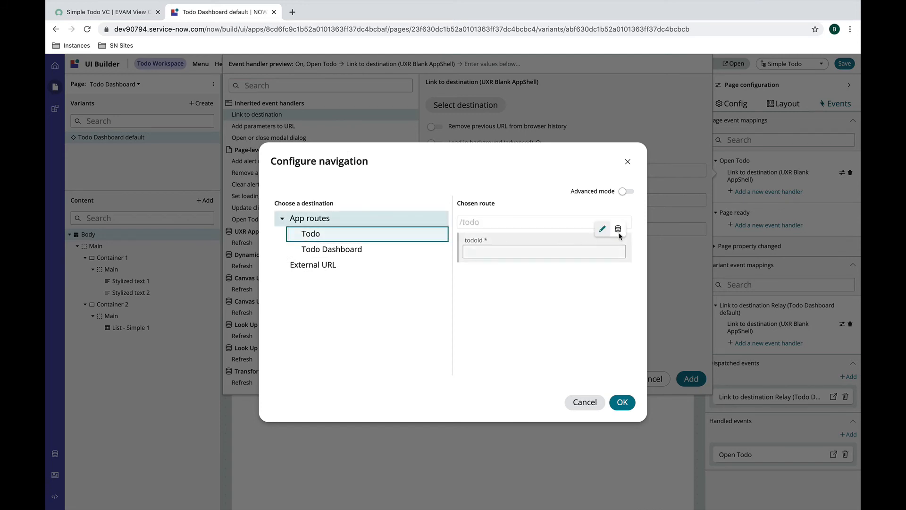
click(617, 228)
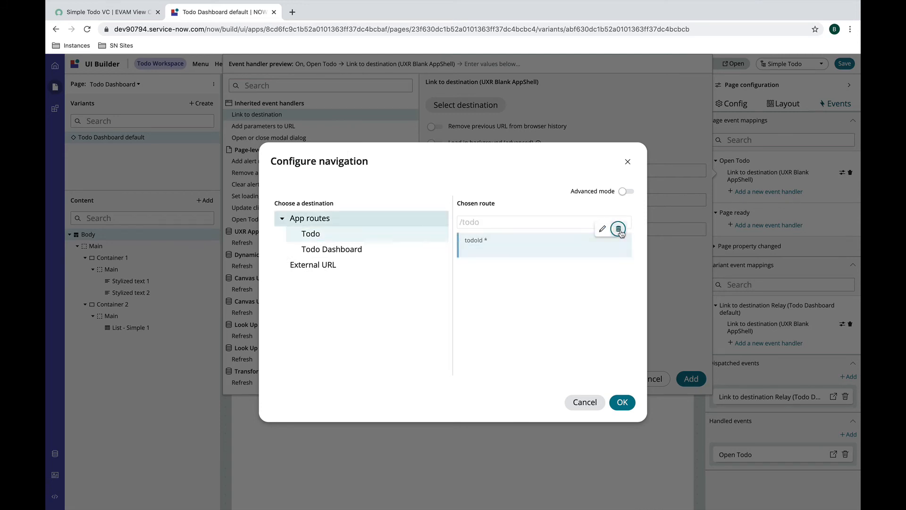
text(@)
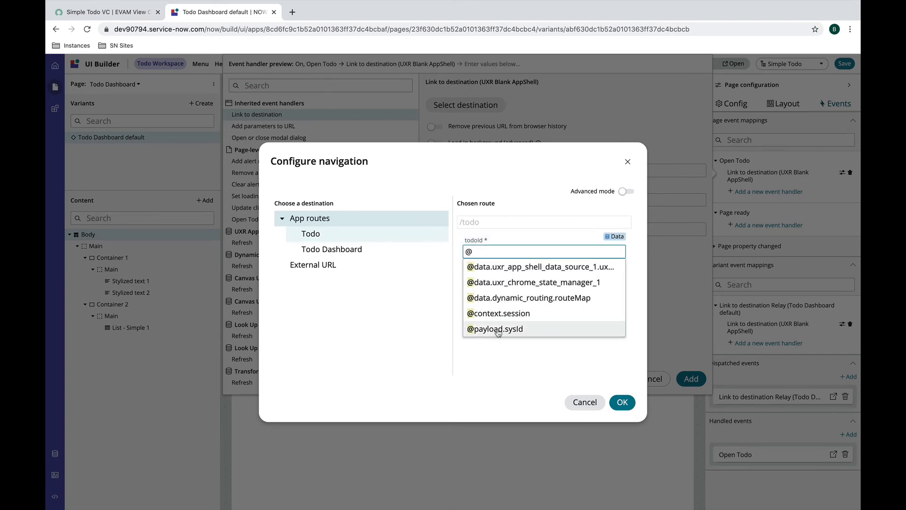
mouse_move(511, 334)
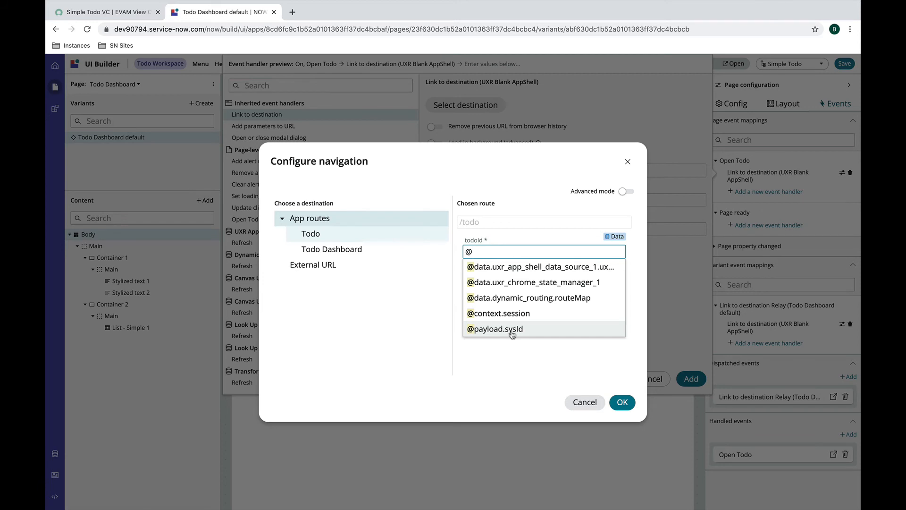
mouse_move(515, 331)
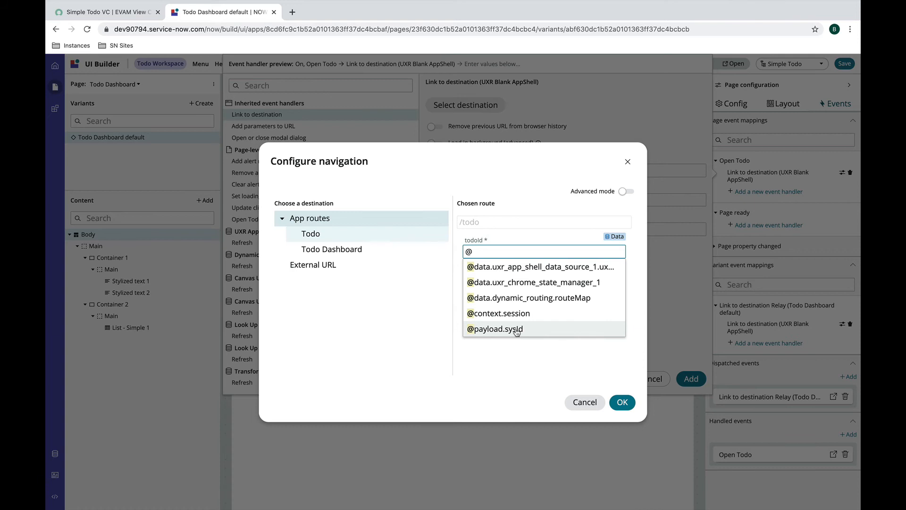
click(494, 328)
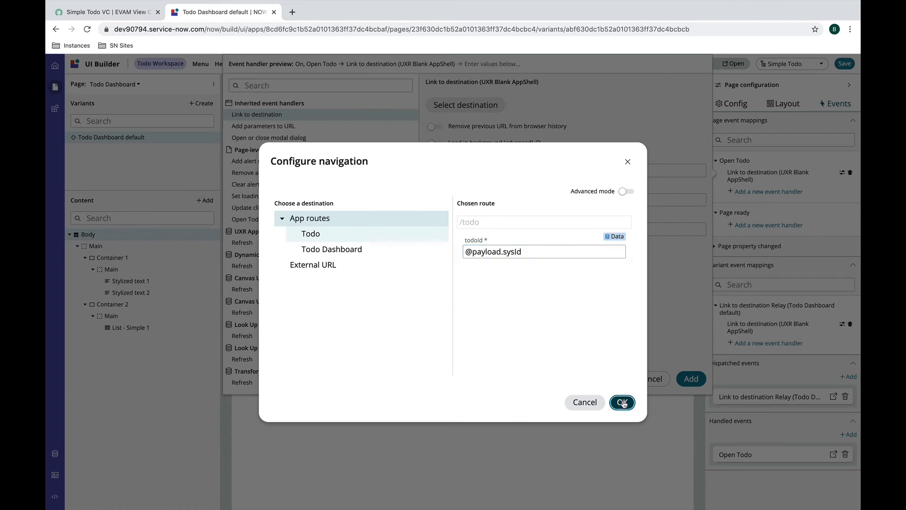
click(621, 402)
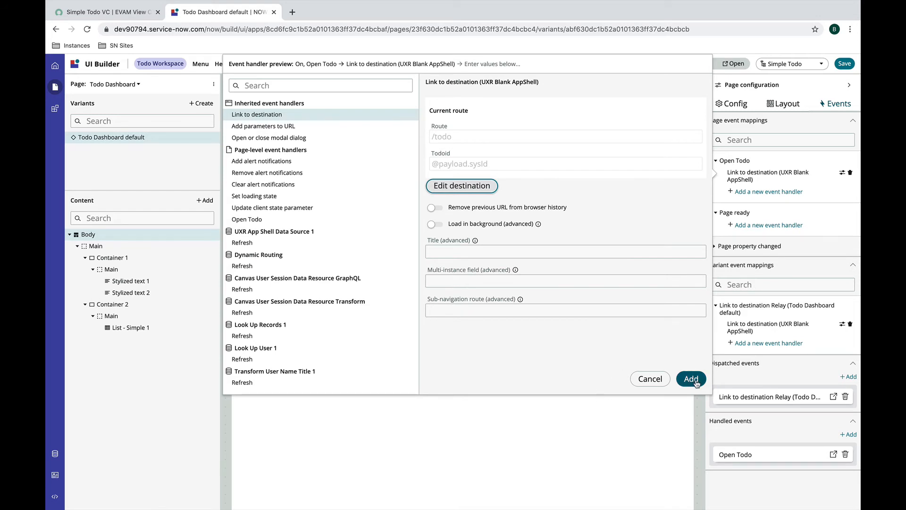
click(690, 378)
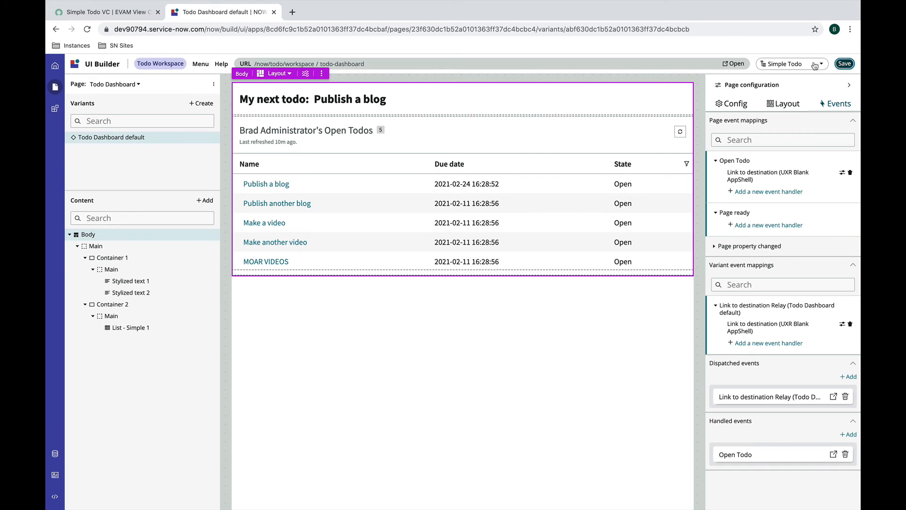
Add an EVAM Data Resource instance to the page from the Data resources panel
click(338, 73)
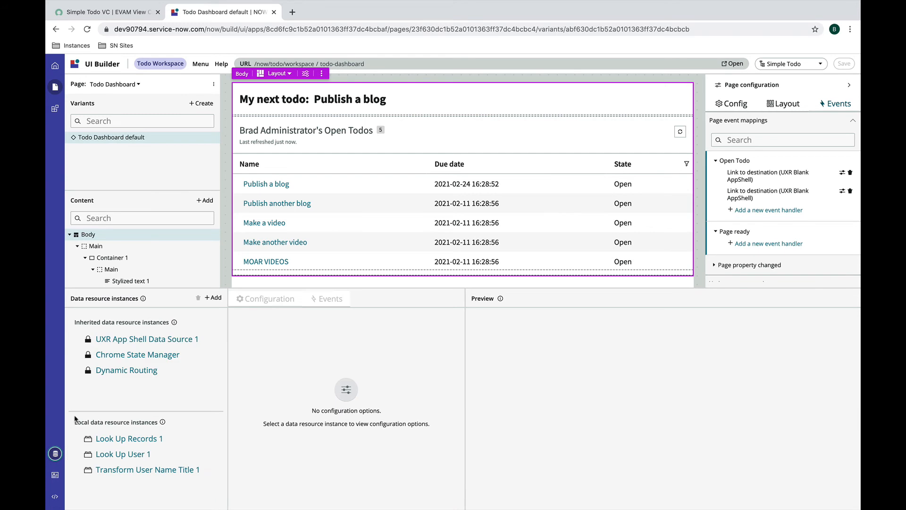
click(212, 297)
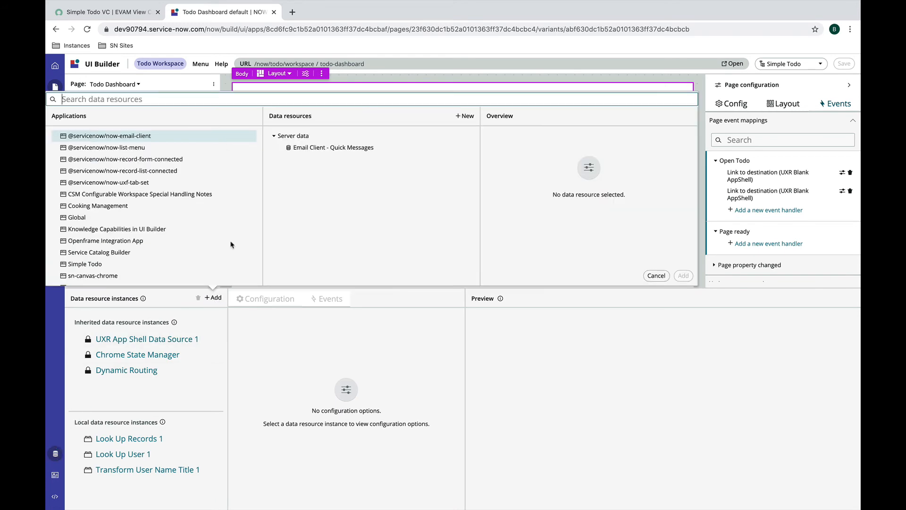
text(evam)
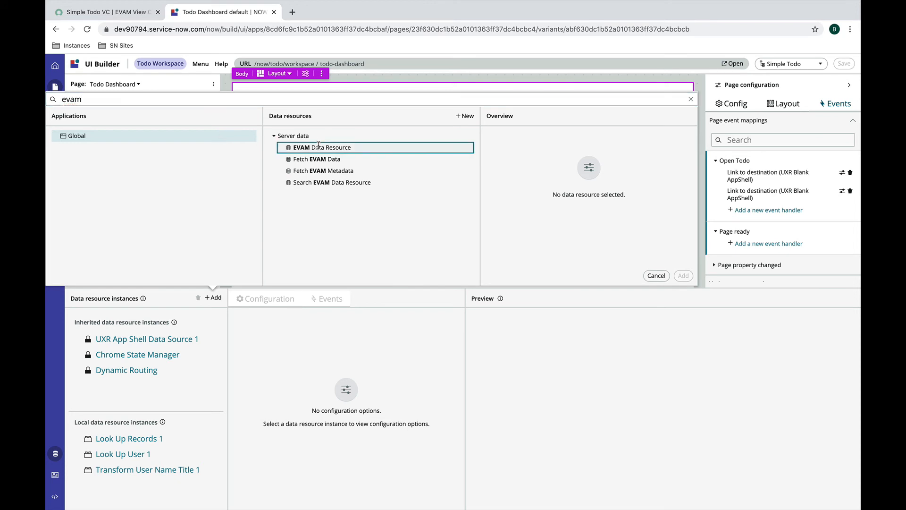
click(325, 147)
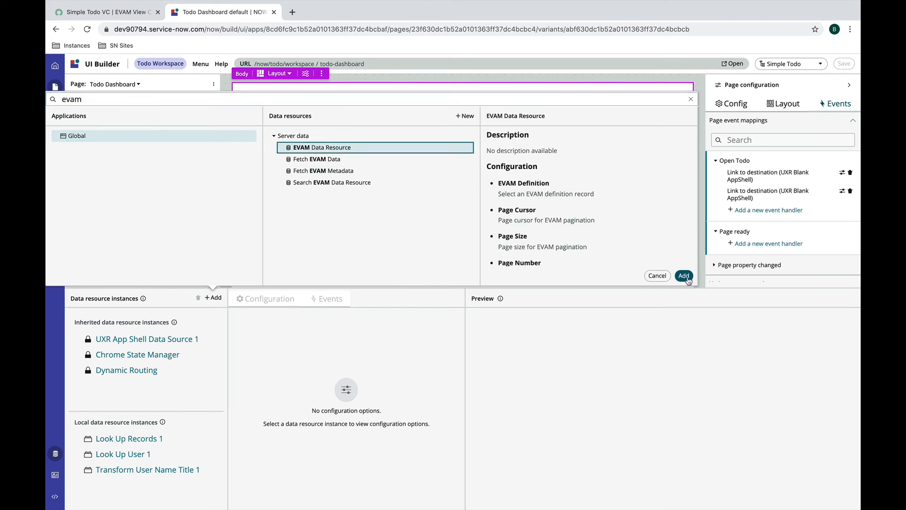
click(683, 275)
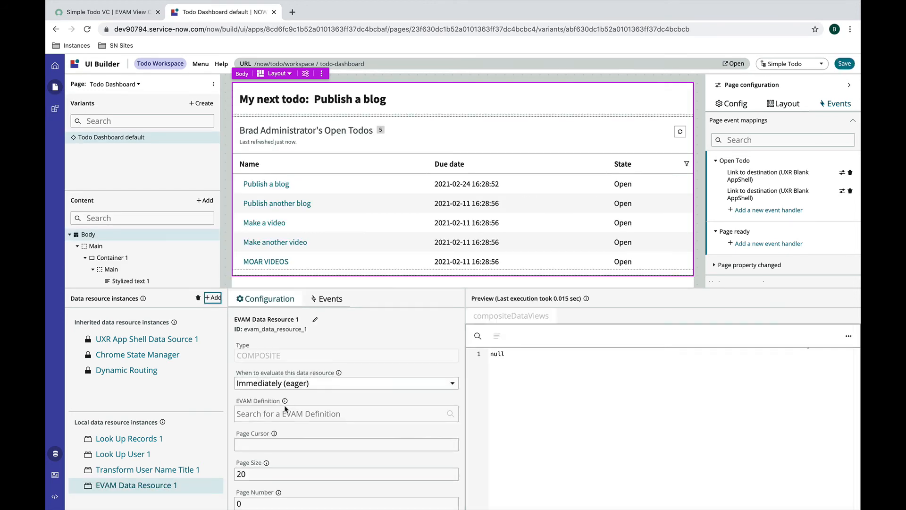
Set EVAM Data Resource 1's EVAM Definition to Simple Todo and review the preview JSON
click(344, 414)
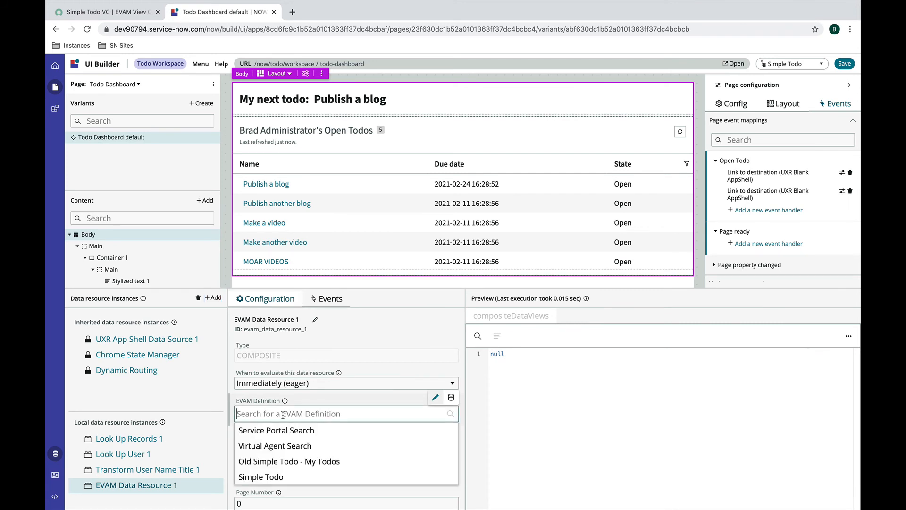
mouse_move(274, 446)
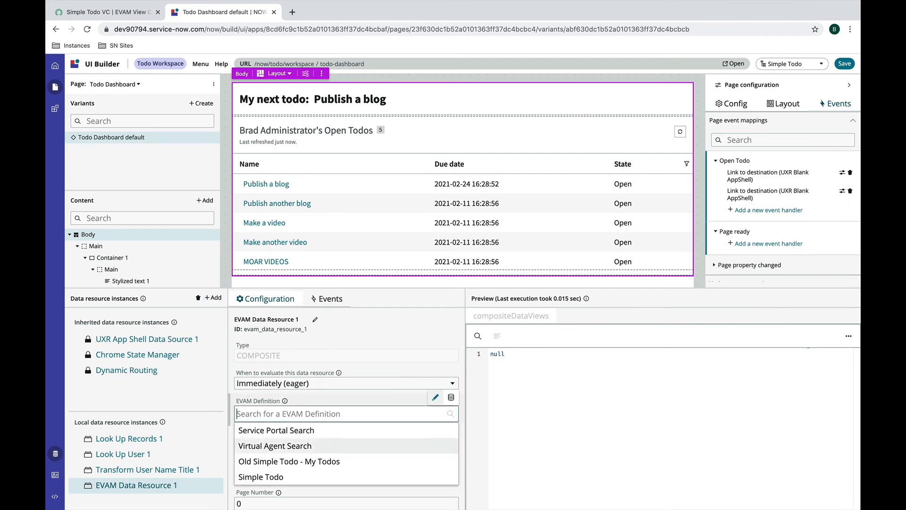
click(260, 476)
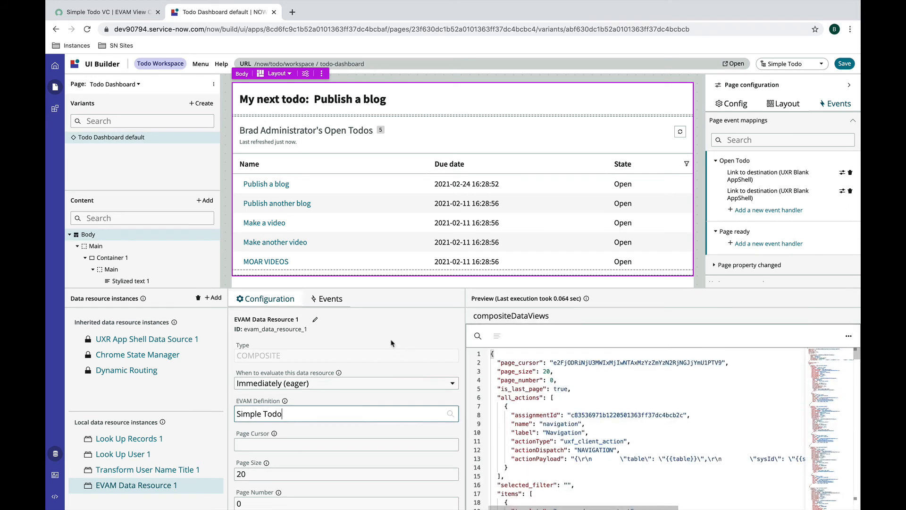
click(341, 413)
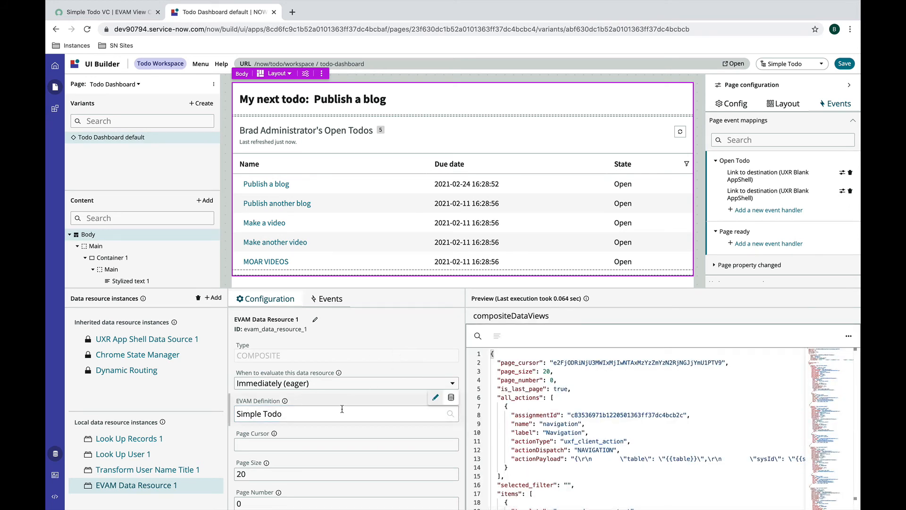
scroll(down, 3)
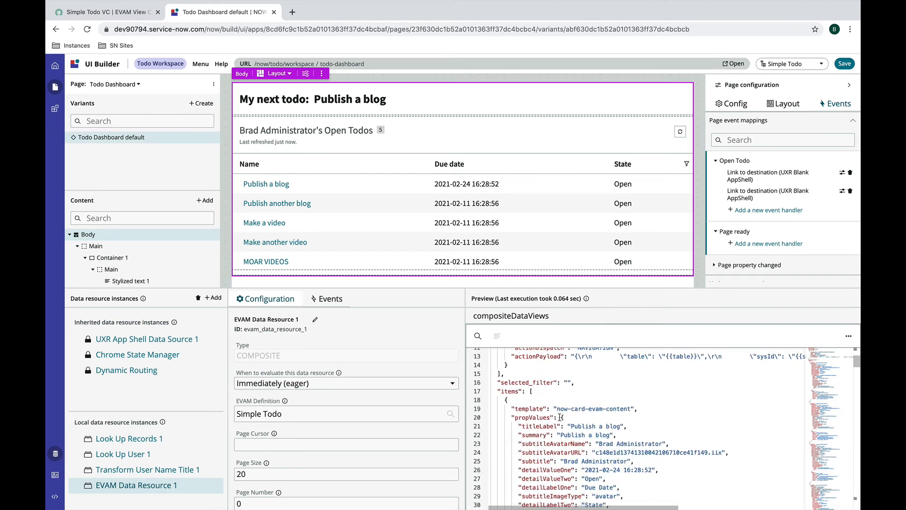
scroll(down, 3)
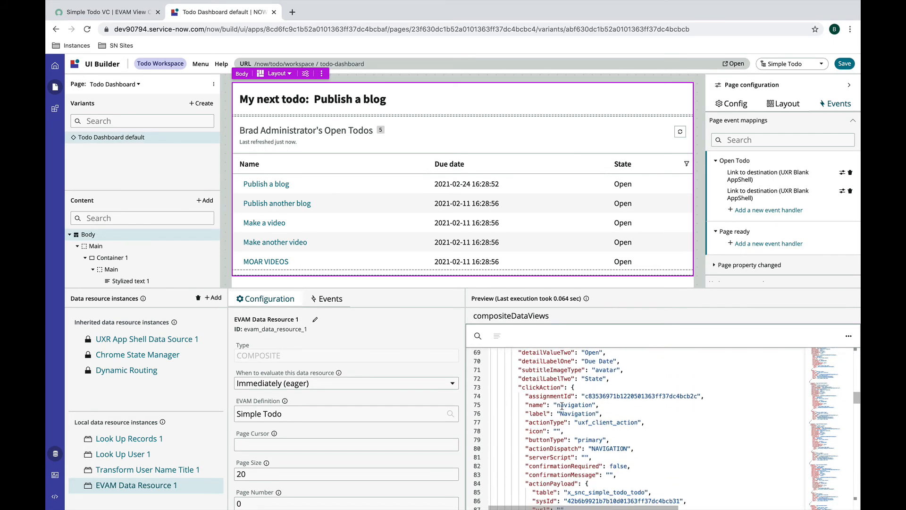
scroll(down, 3)
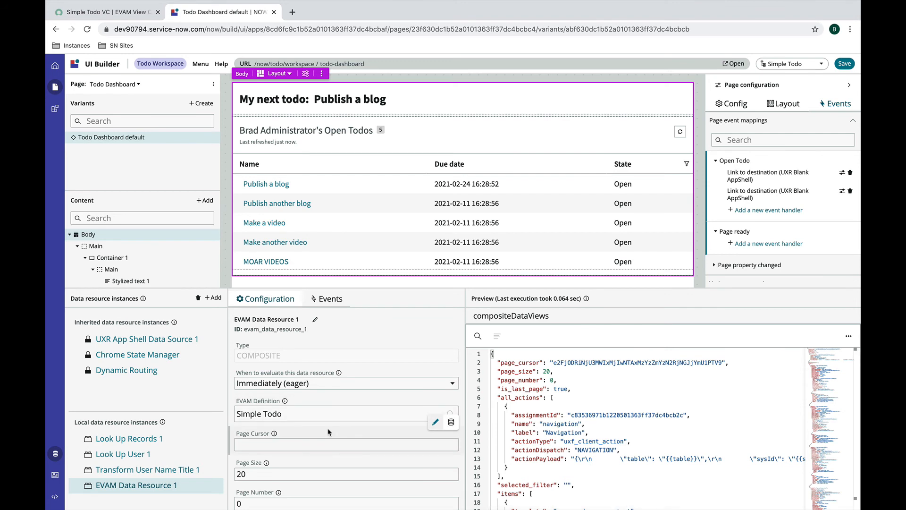
scroll(down, 3)
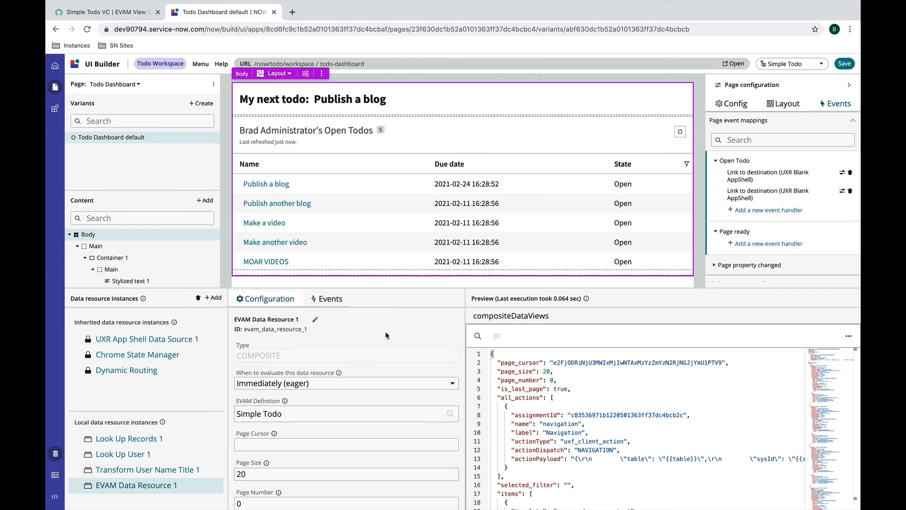
mouse_move(380, 329)
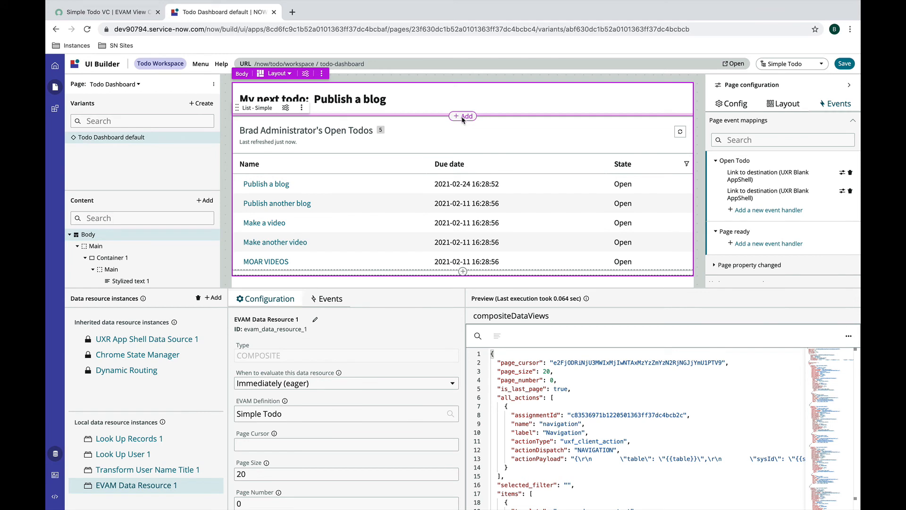
Insert a Data set component above the List - Simple component
click(462, 116)
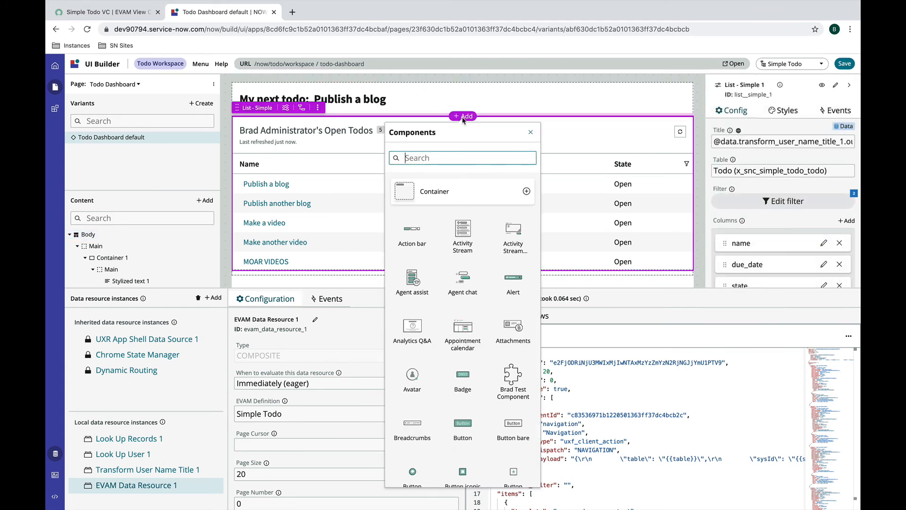
mouse_move(463, 115)
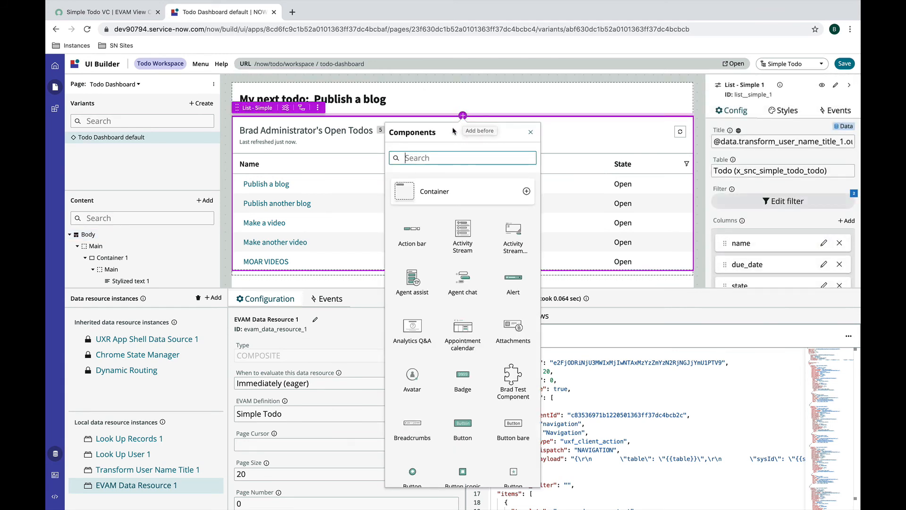
text(data)
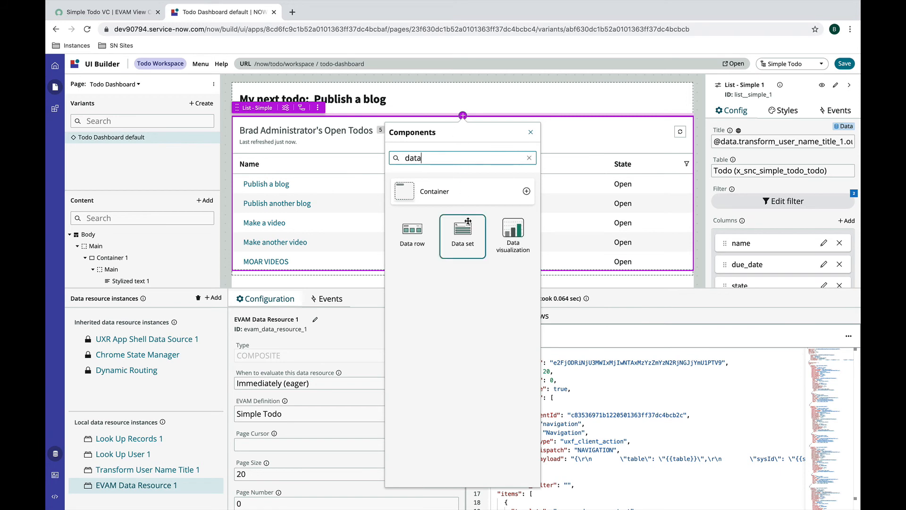
click(461, 236)
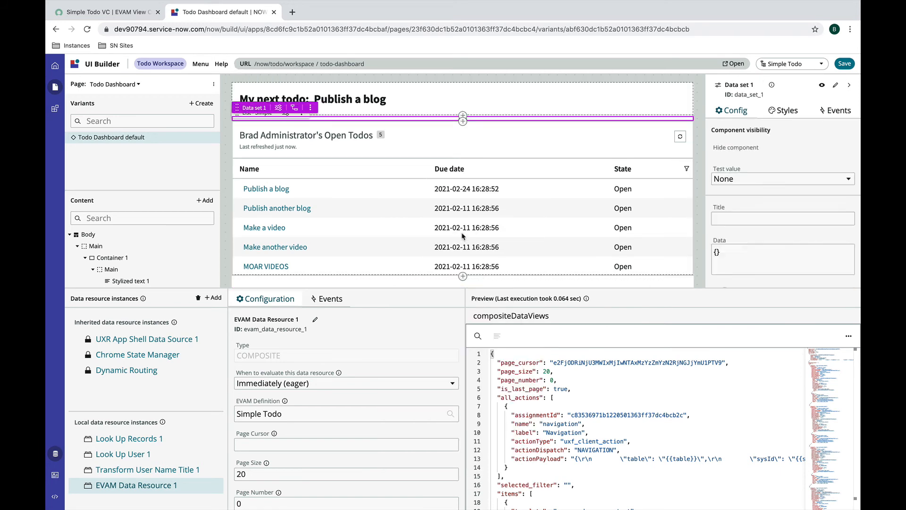
click(253, 107)
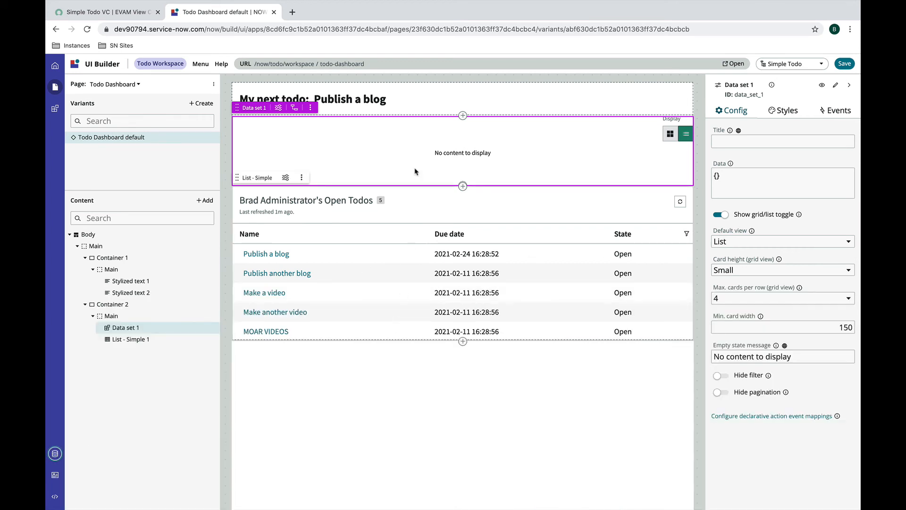
Retitle the Data set 1 component to 'My Todos'
click(782, 141)
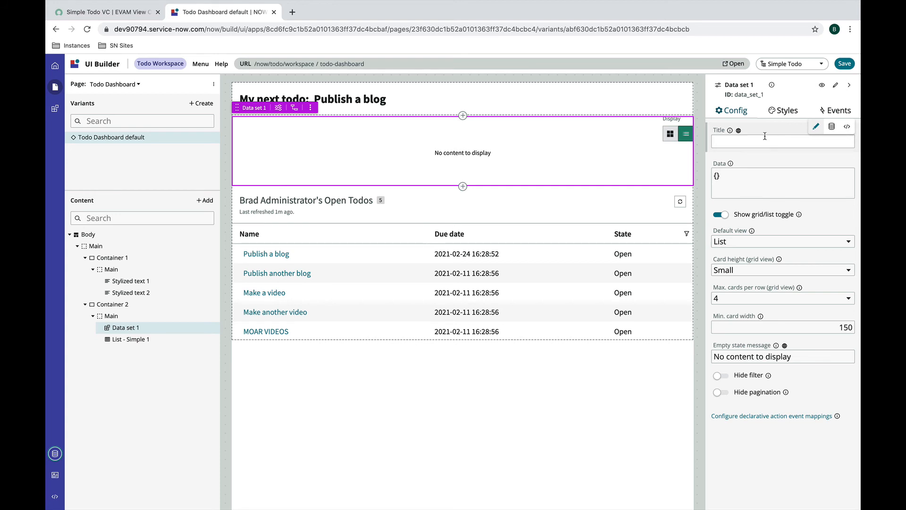
text(M)
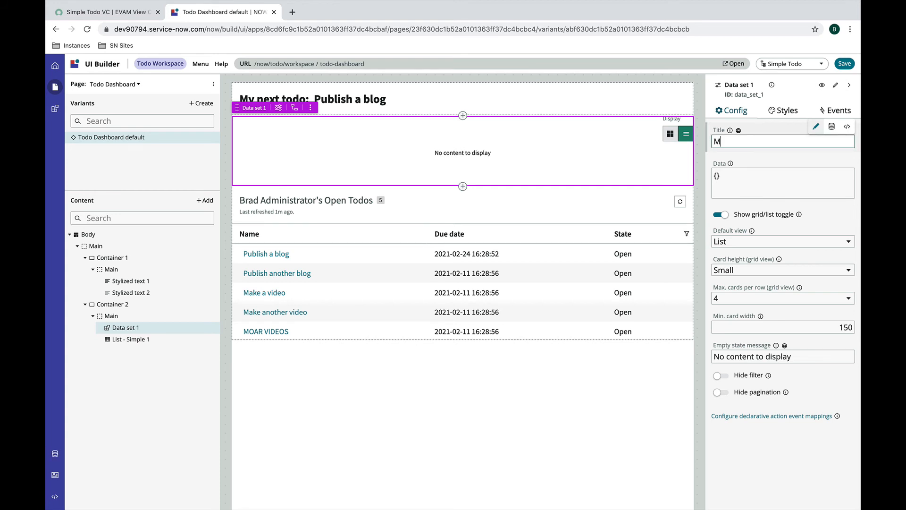
text(y Todos)
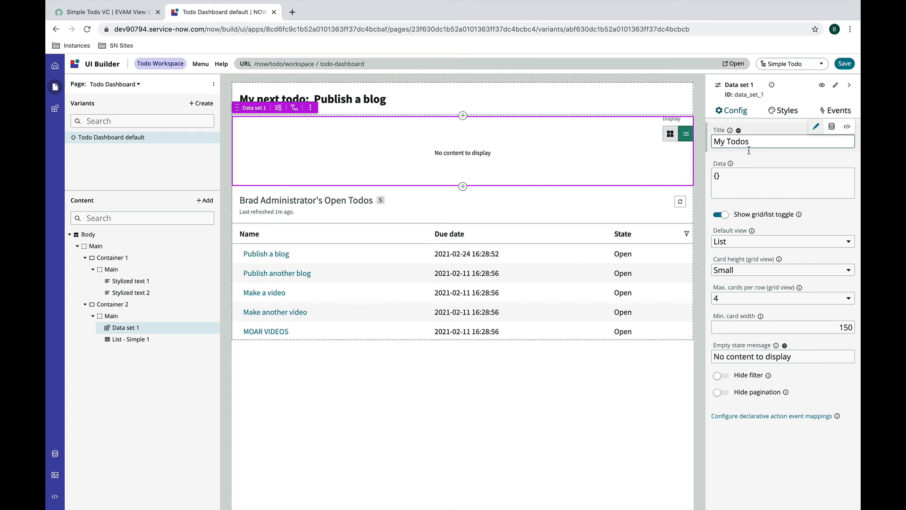
click(832, 148)
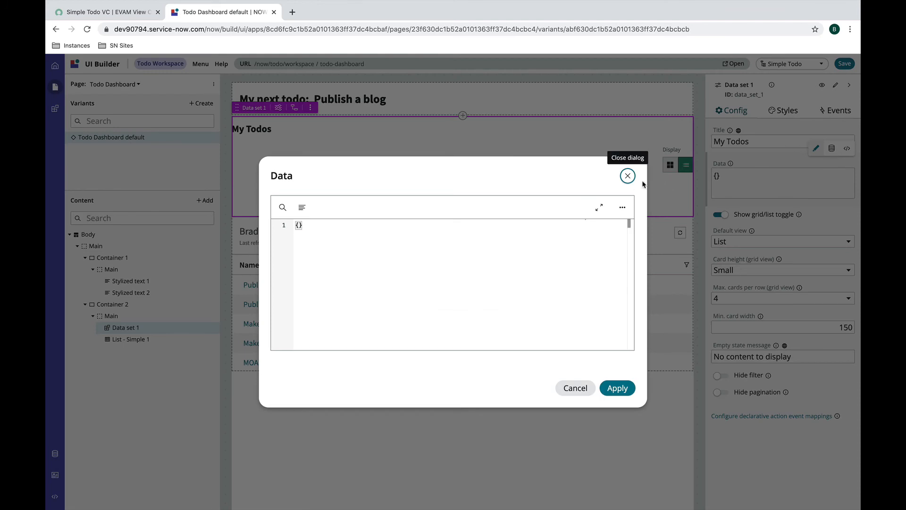
click(626, 176)
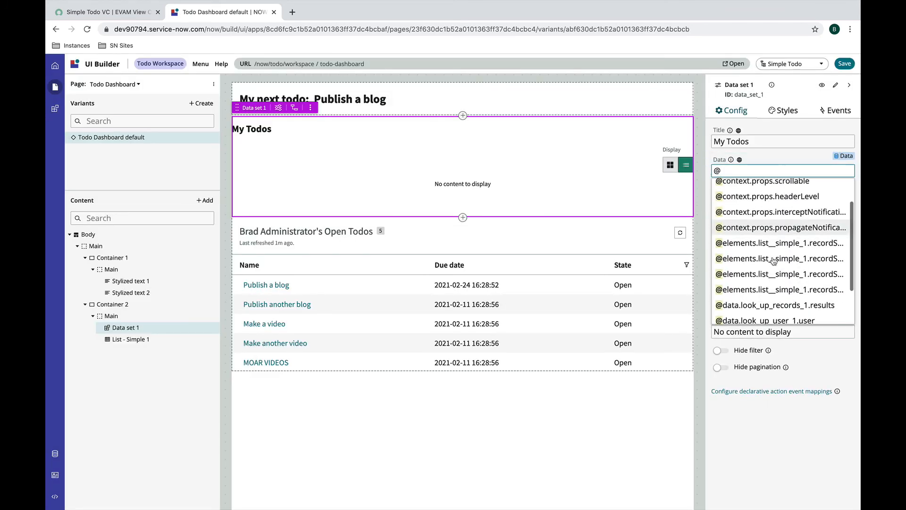
scroll(down, 3)
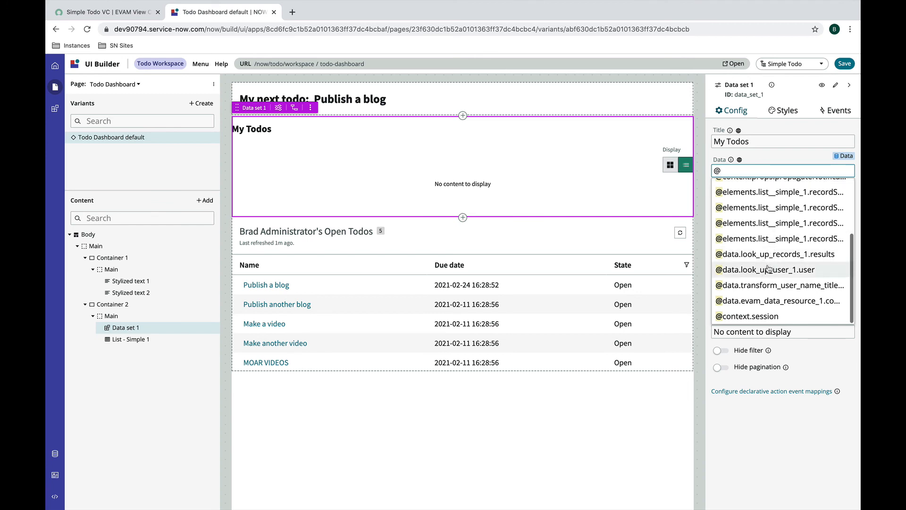
click(777, 300)
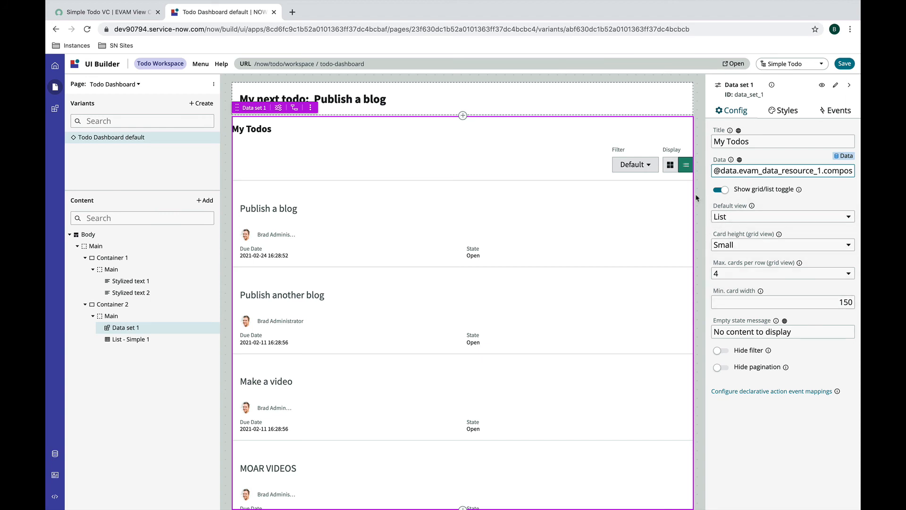
Set Default view to Grid, switch off the grid/list toggle and hide the filter
click(781, 216)
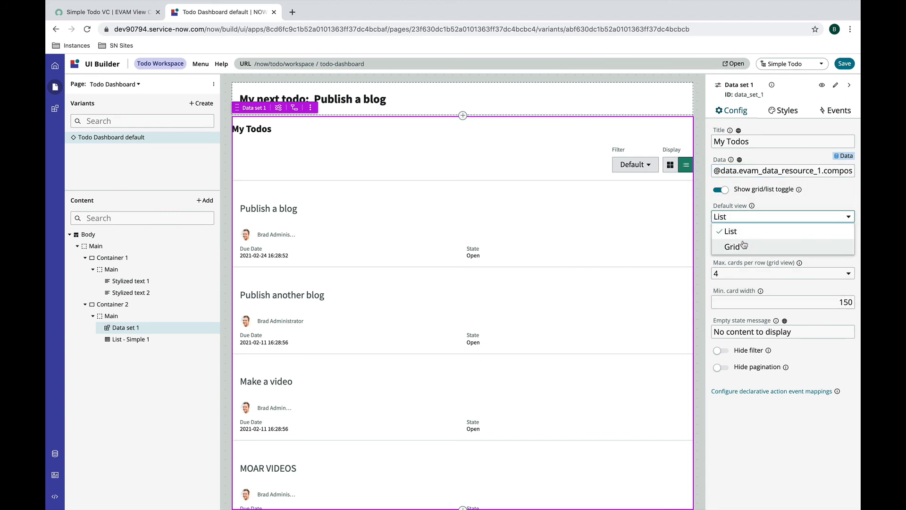
click(732, 247)
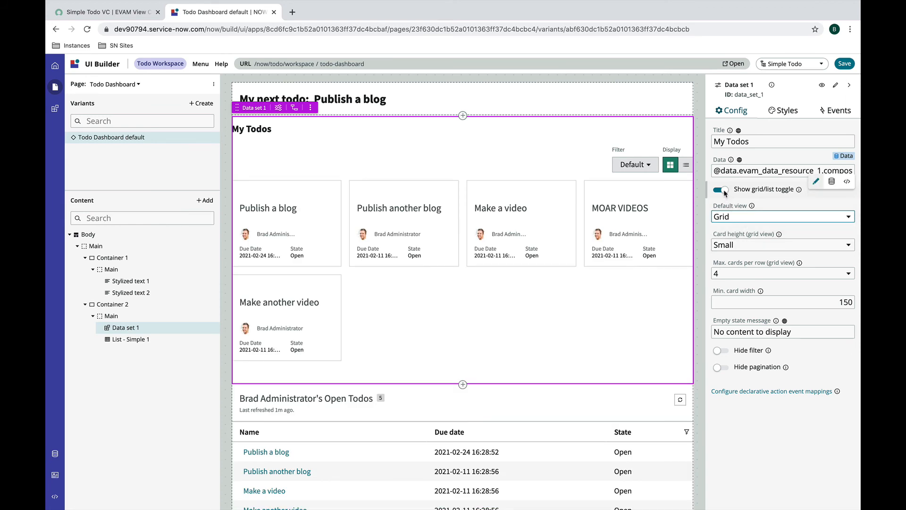
click(720, 189)
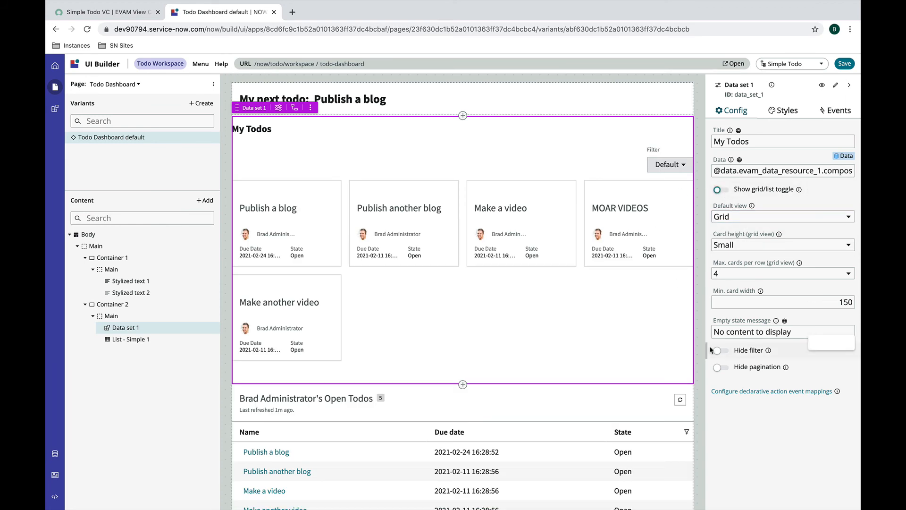
click(720, 349)
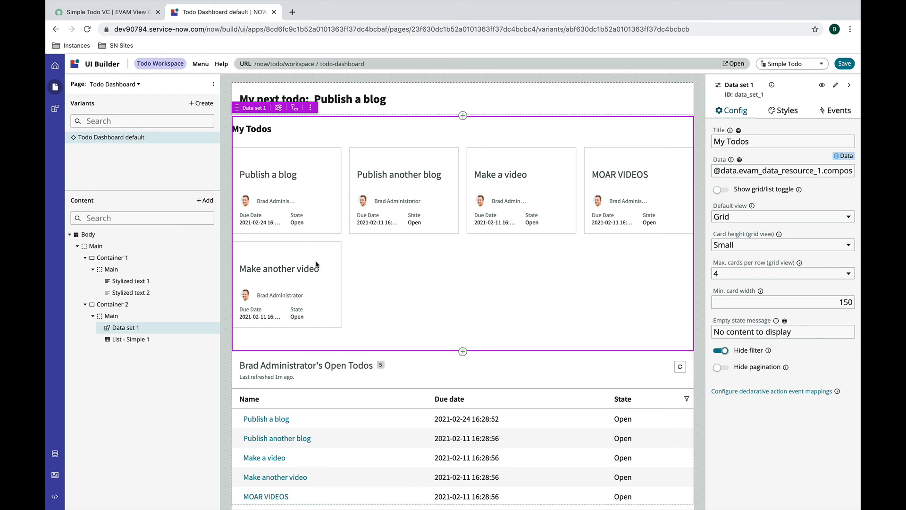
mouse_move(294, 191)
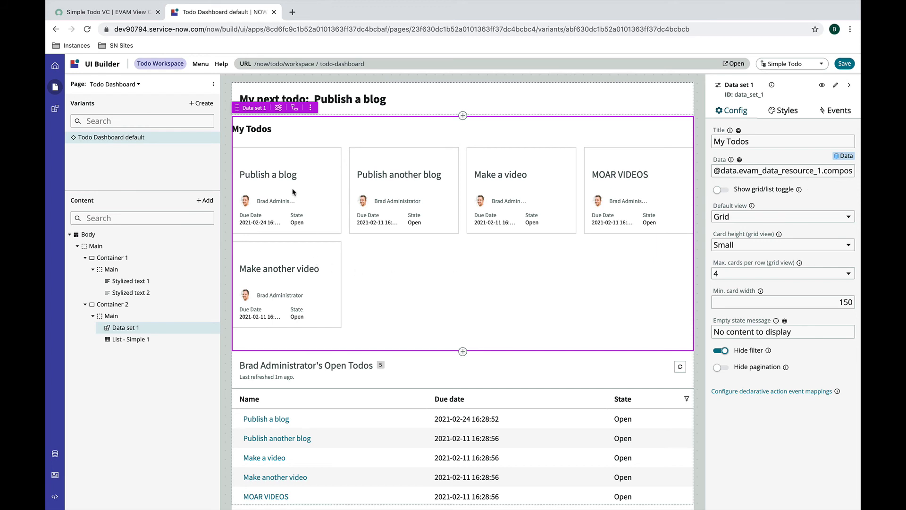
mouse_move(284, 277)
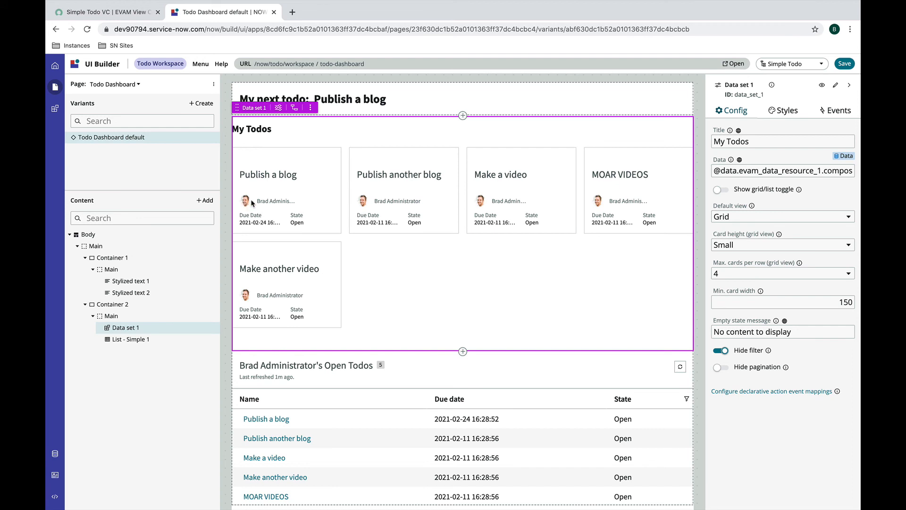
mouse_move(273, 229)
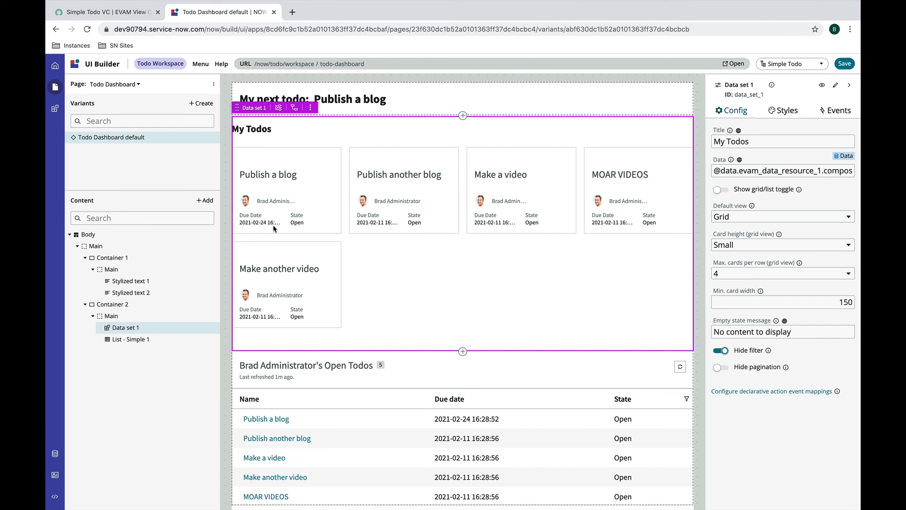
mouse_move(544, 199)
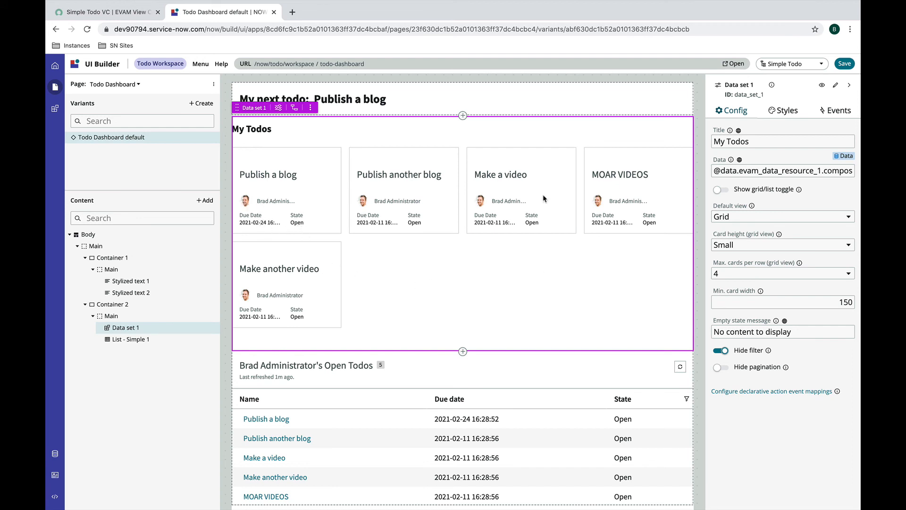
mouse_move(789, 427)
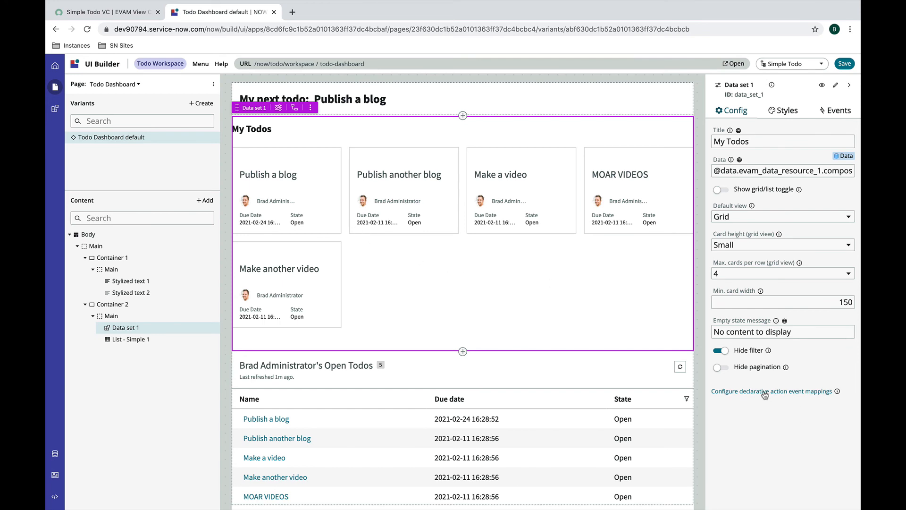
mouse_move(768, 396)
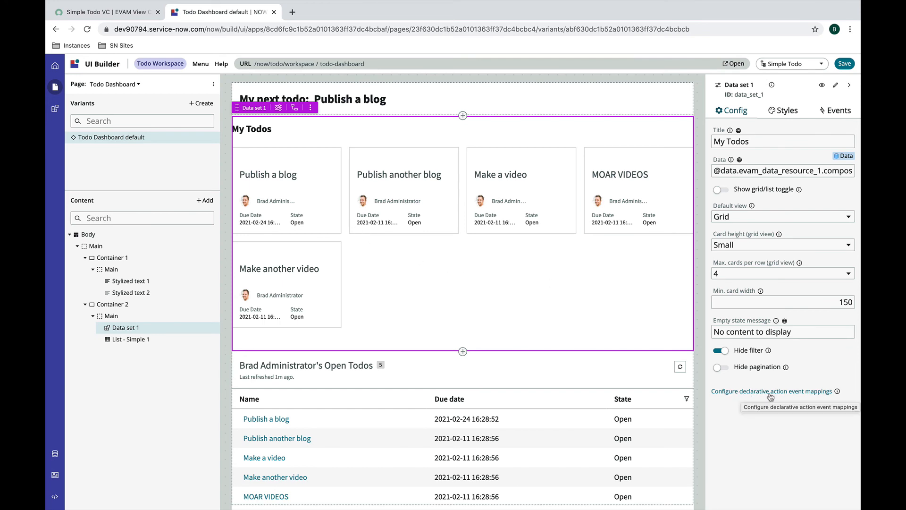
click(772, 390)
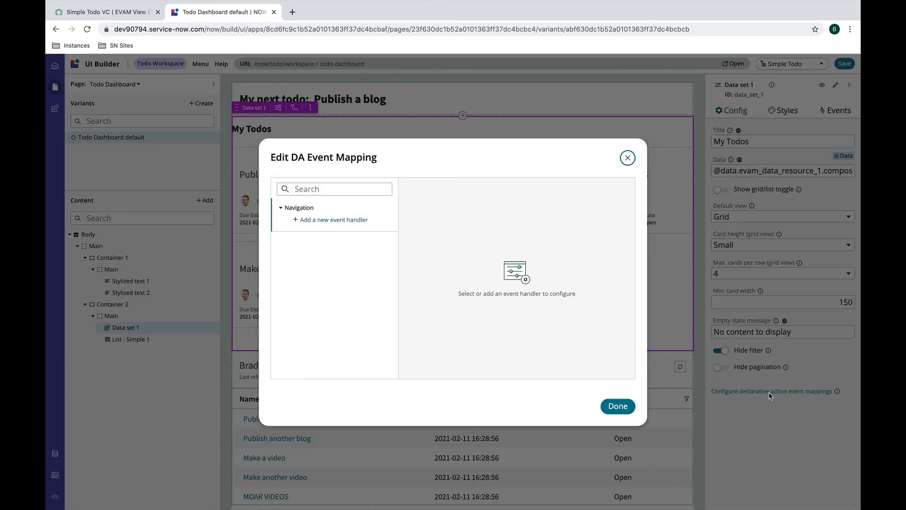
mouse_move(388, 255)
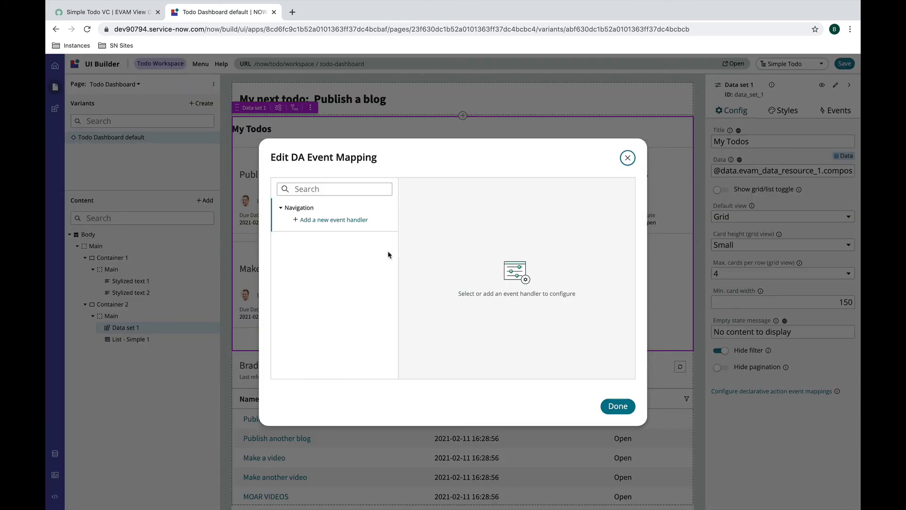
mouse_move(461, 273)
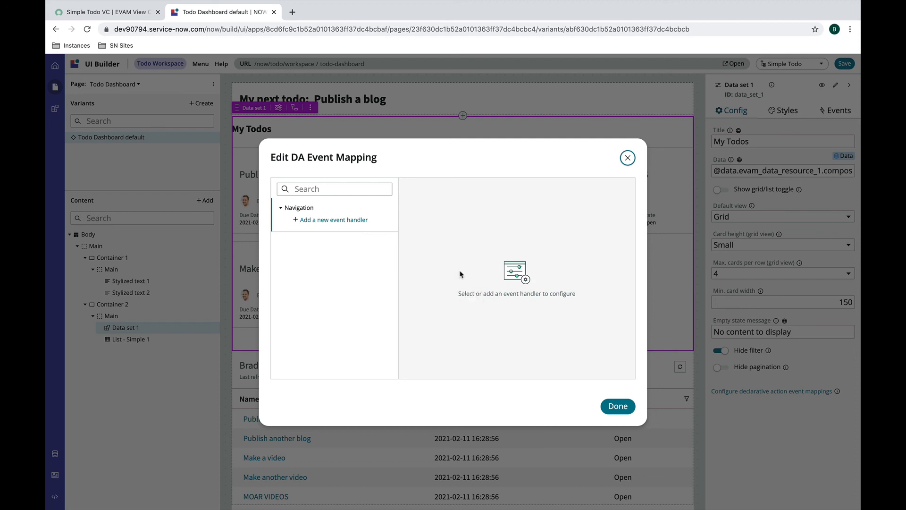
mouse_move(275, 266)
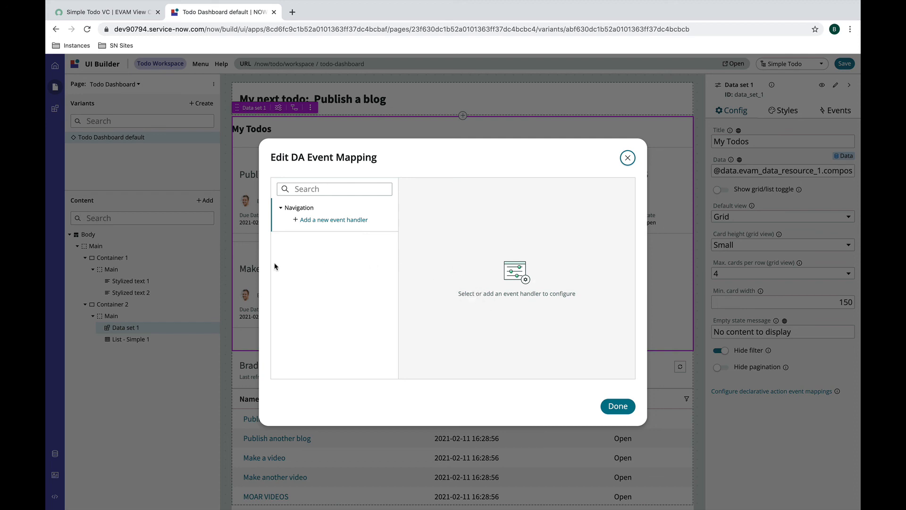
mouse_move(311, 219)
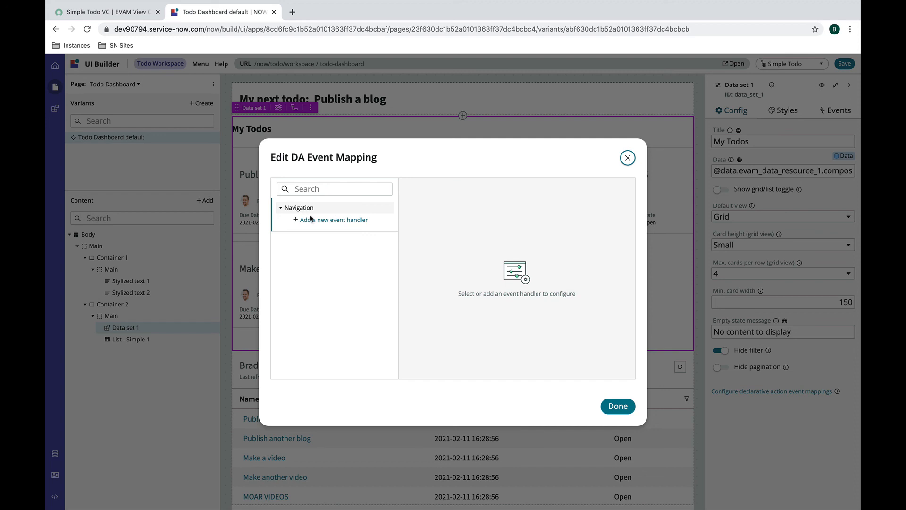
click(333, 220)
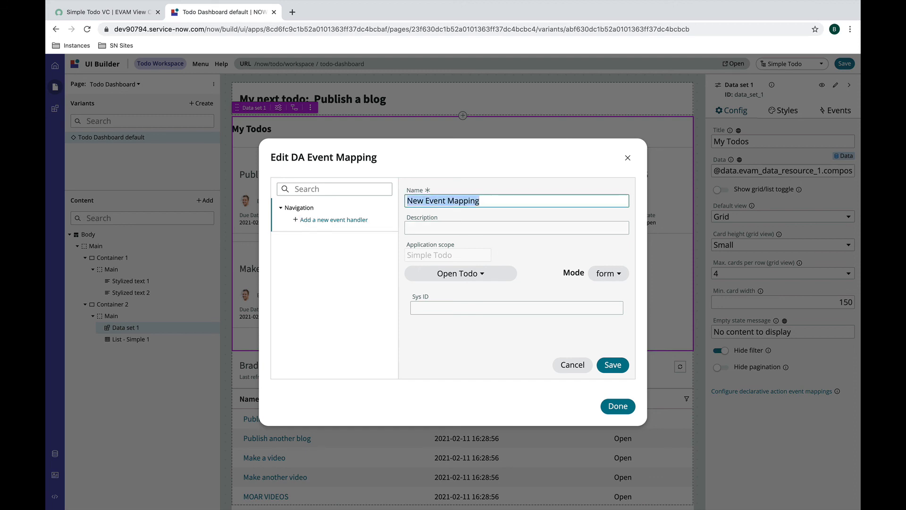
text(Open Todo)
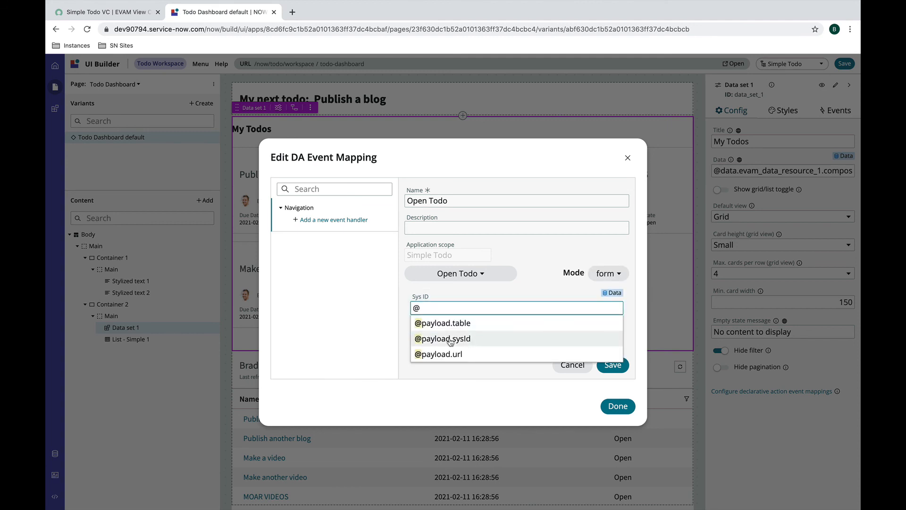
click(442, 339)
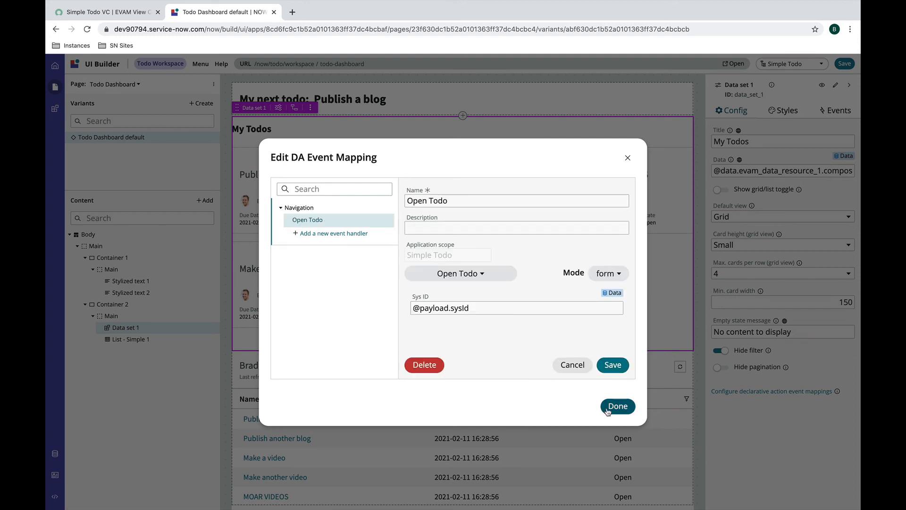
click(617, 406)
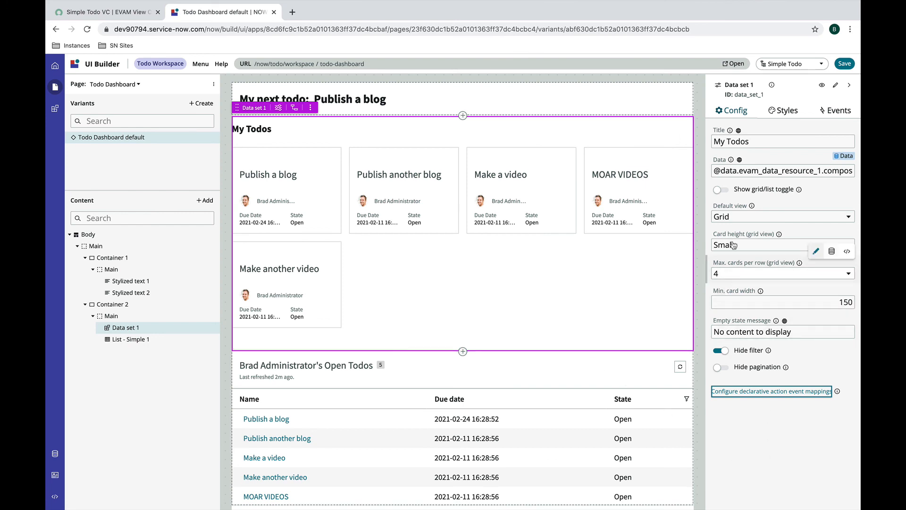
Save the page, open it live and open the Make a video todo from its card
click(843, 63)
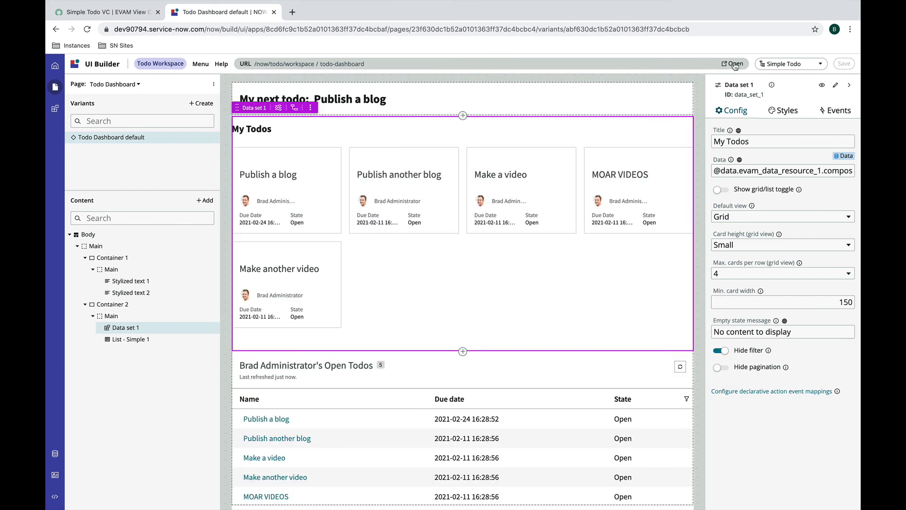
click(730, 63)
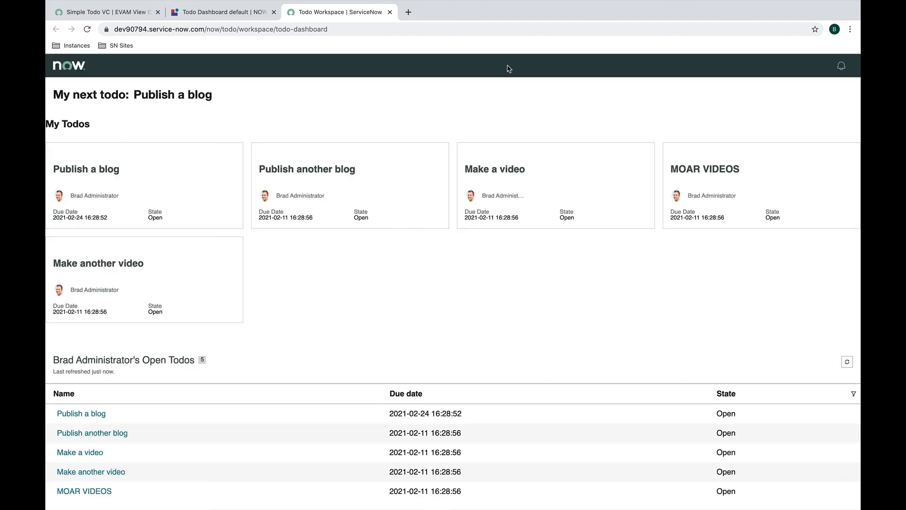
mouse_move(475, 171)
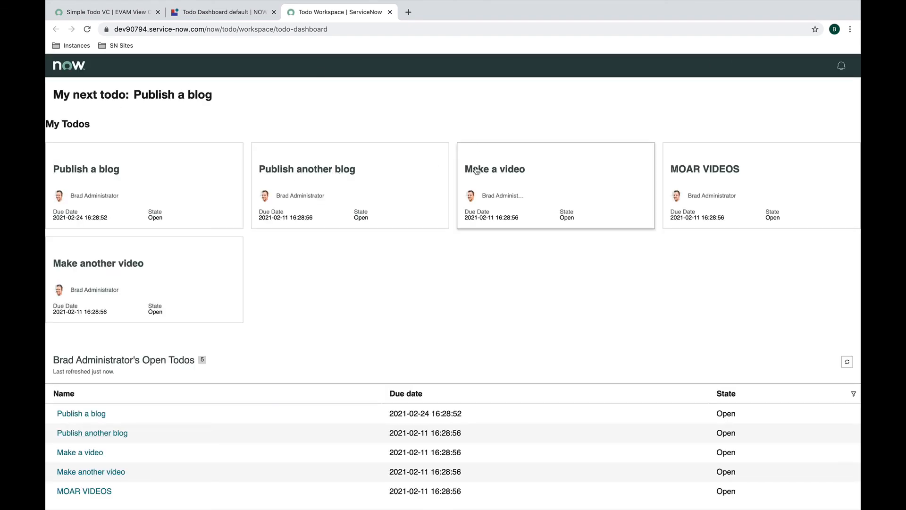
click(493, 169)
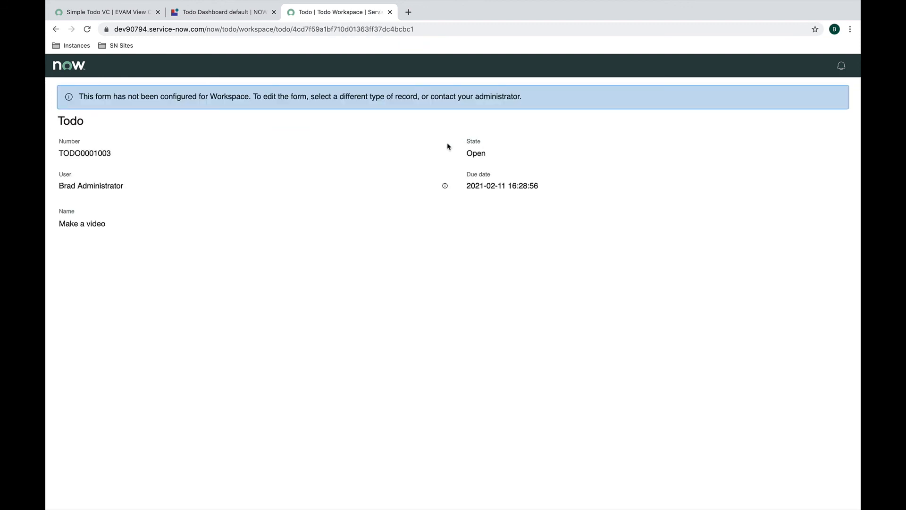
click(81, 224)
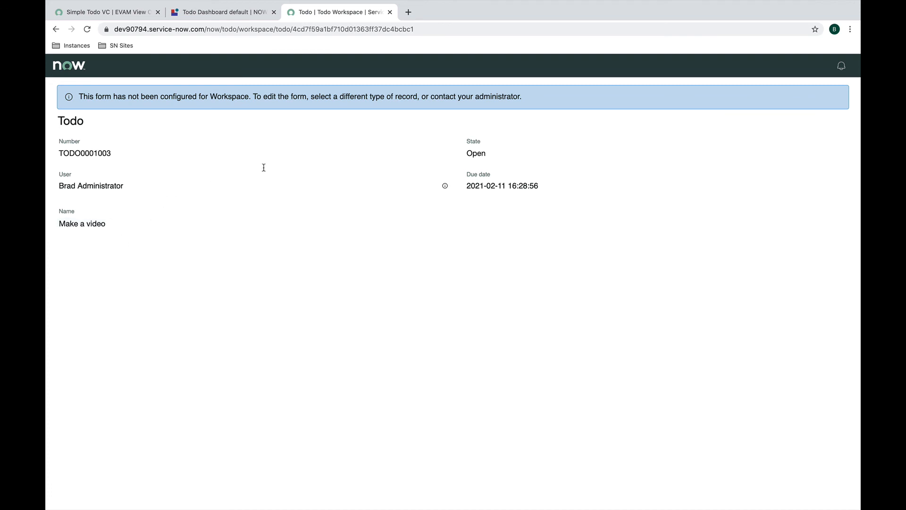
mouse_move(413, 166)
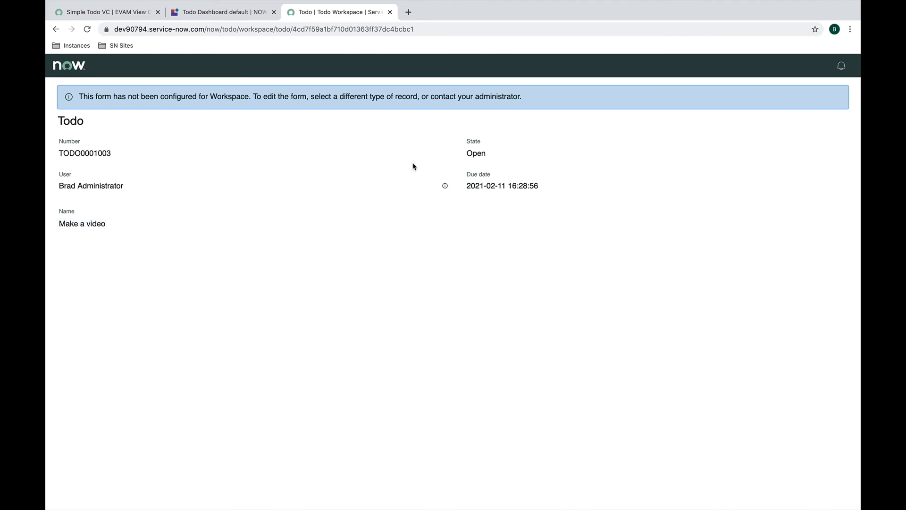